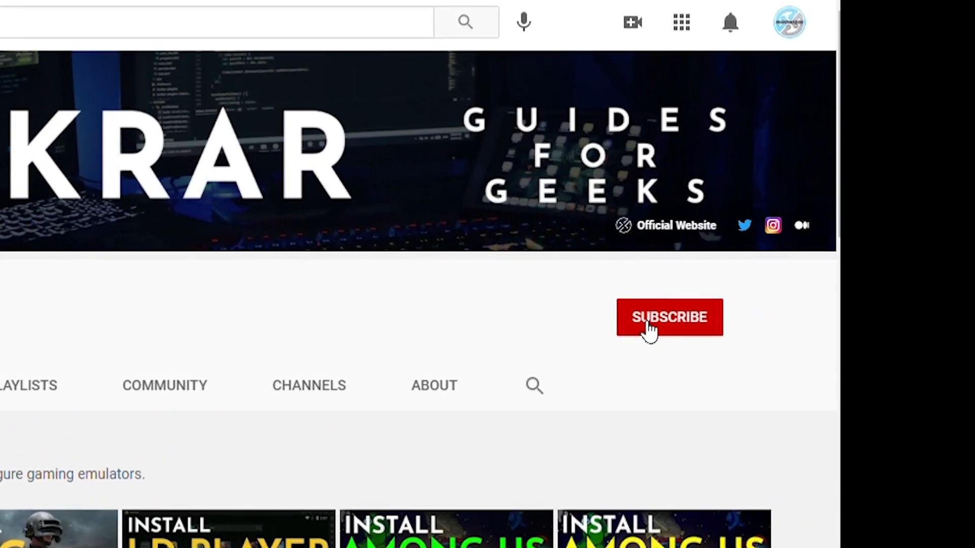
- Subscribe to the Guides for Geeks YouTube channel
left_click(669, 317)
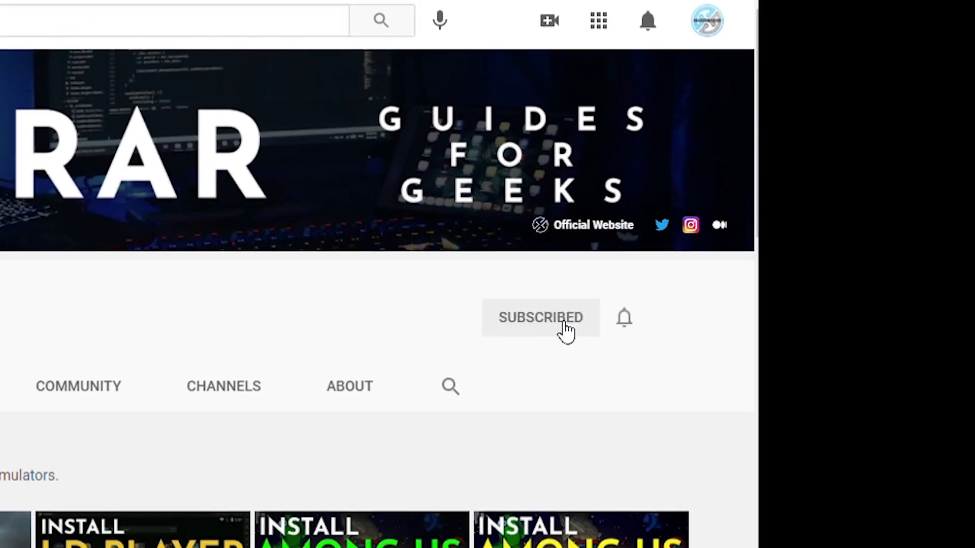
mouse_move(633, 347)
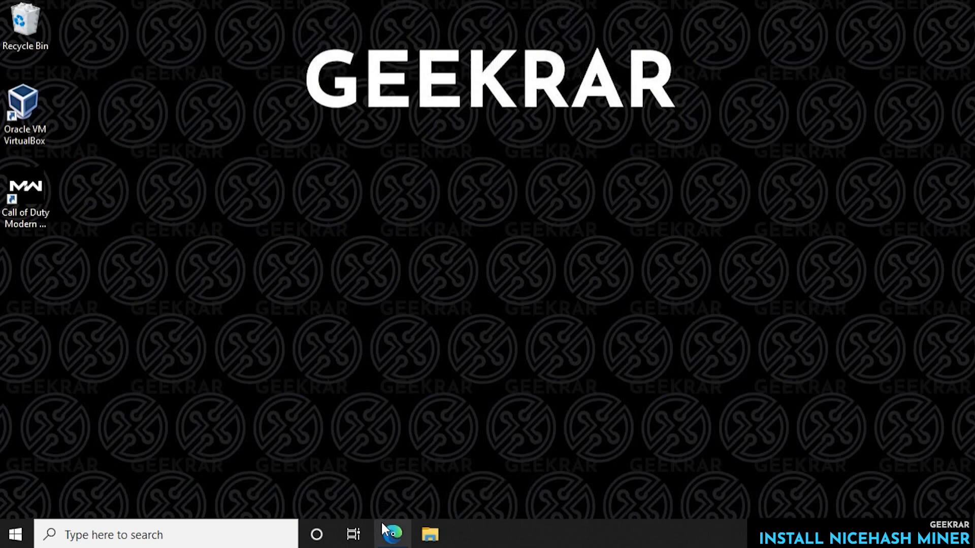
- Search Google for 'nicehash' in Edge and maximize the browser window
left_click(391, 535)
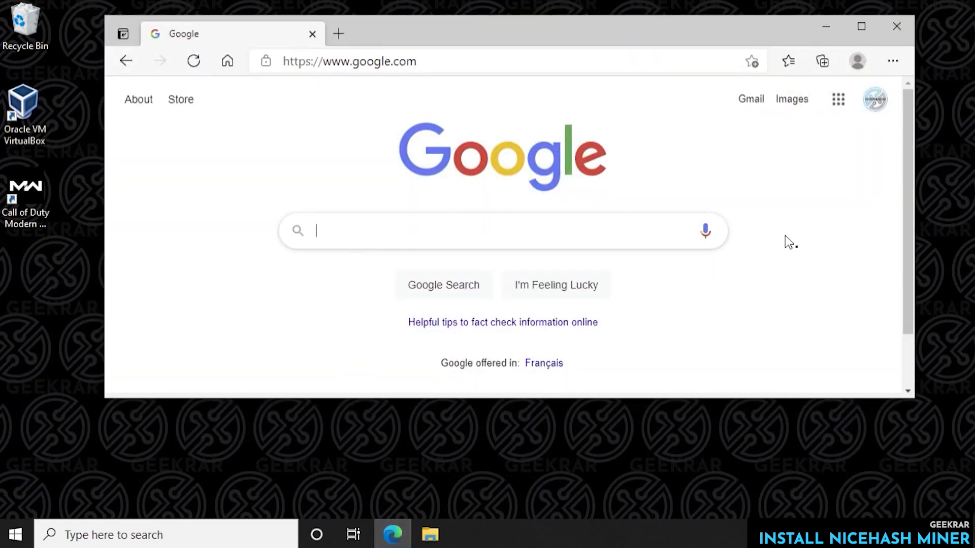
type("nicehash")
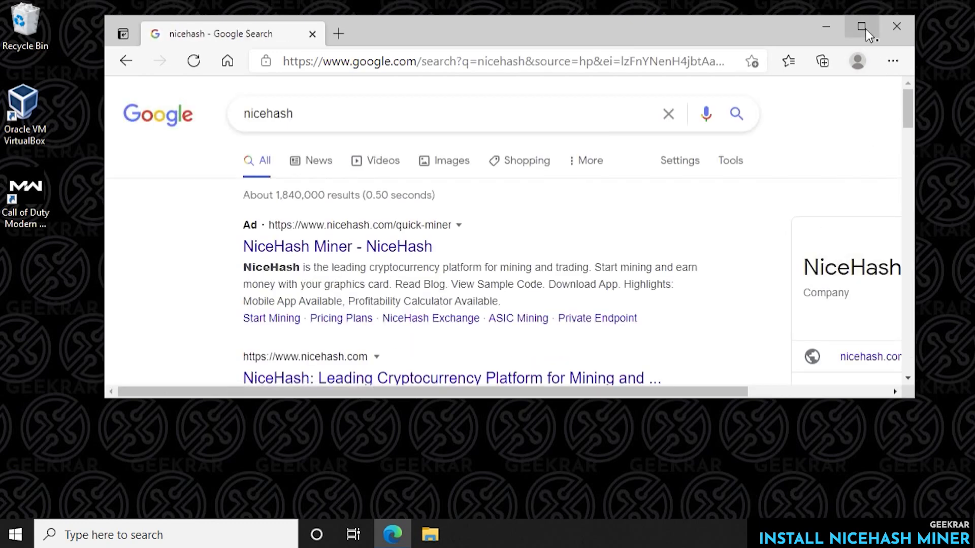
left_click(863, 27)
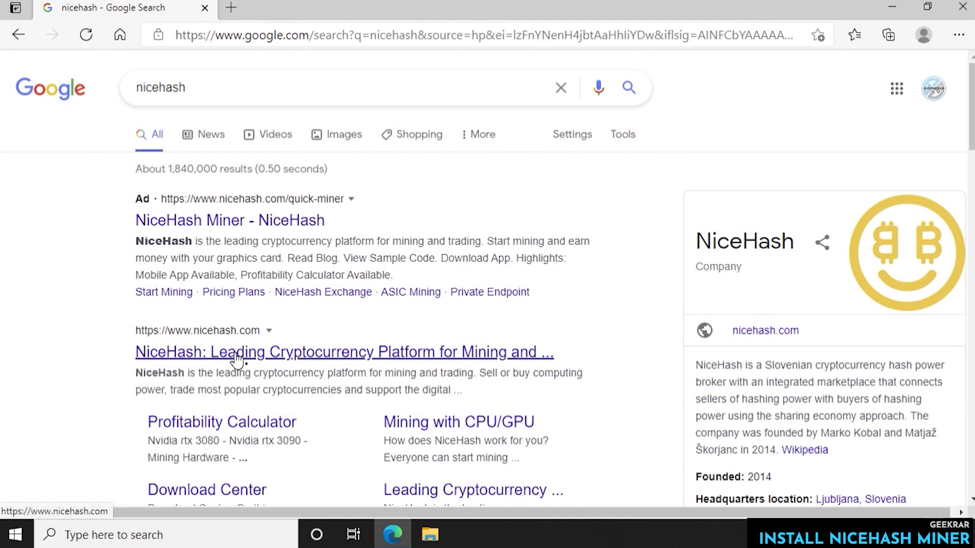
- Open nicehash.com from the results and browse through the homepage
left_click(344, 352)
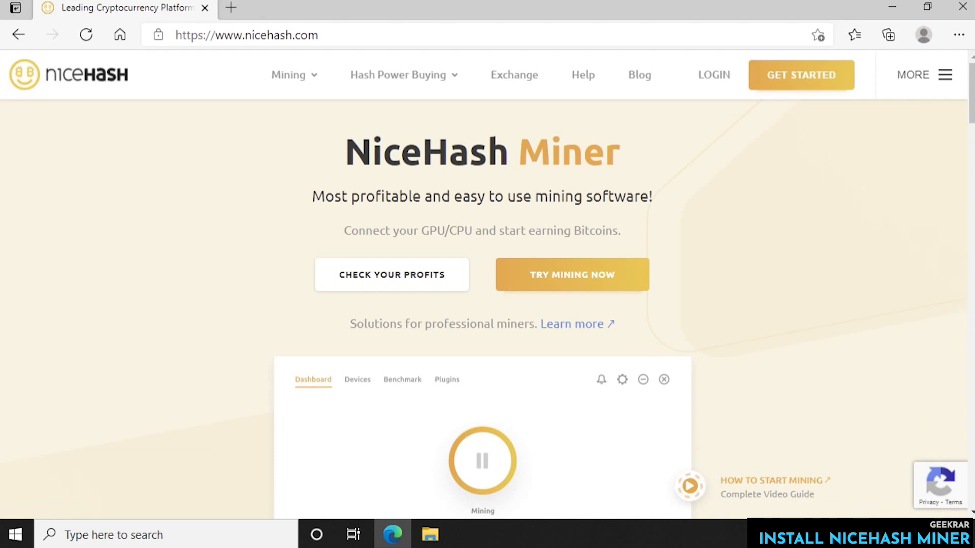
scroll("down", 3)
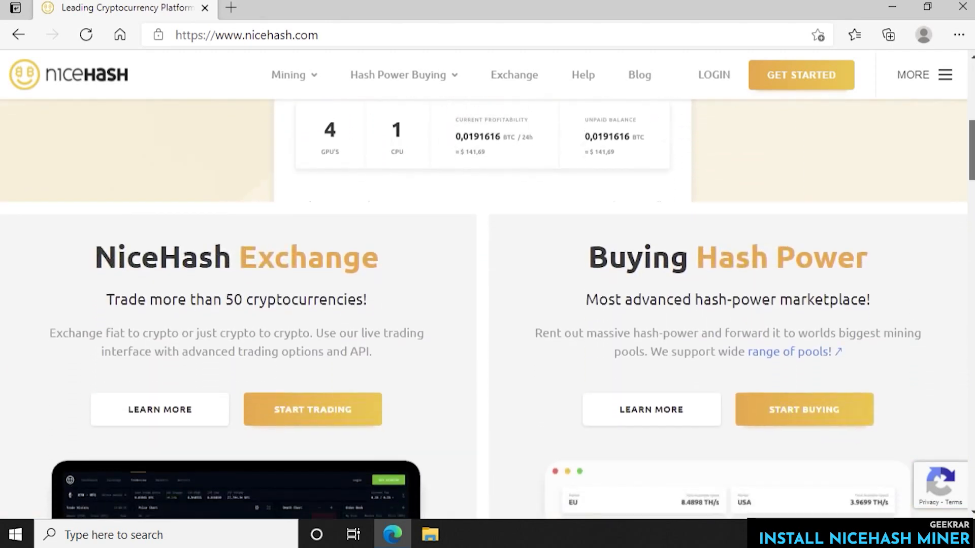
scroll("down", 3)
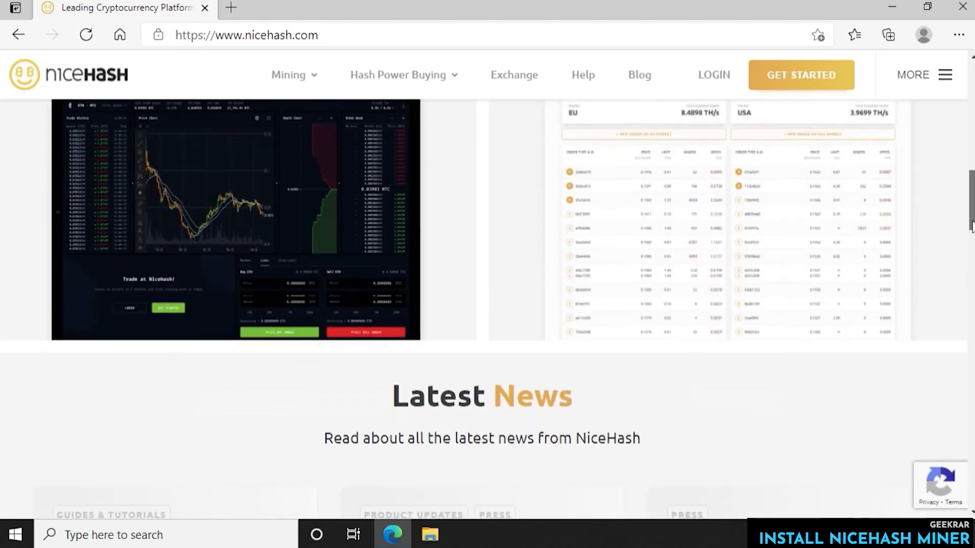
scroll("down", 3)
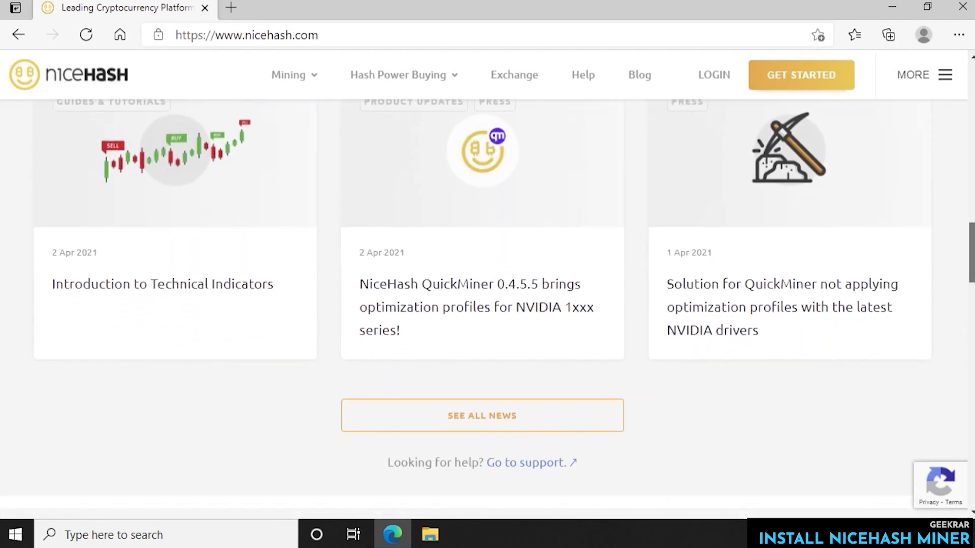
scroll("up", 3)
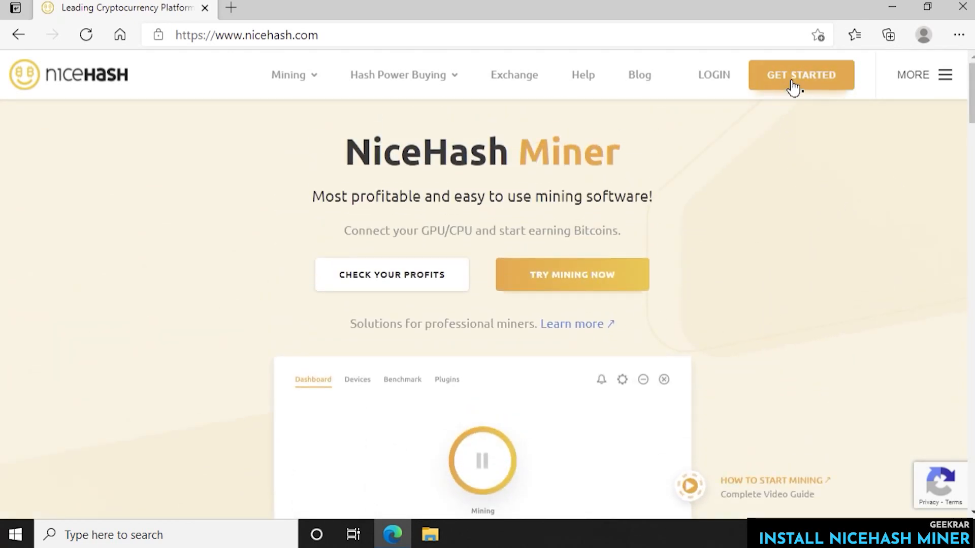
- Start a new NiceHash account with email, matching password and the terms checkbox ticked
left_click(801, 74)
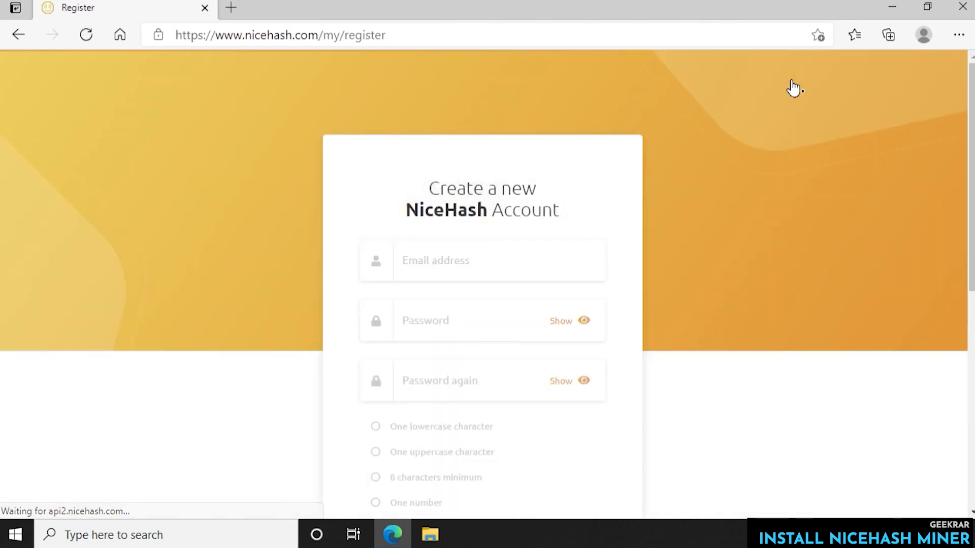
mouse_move(775, 240)
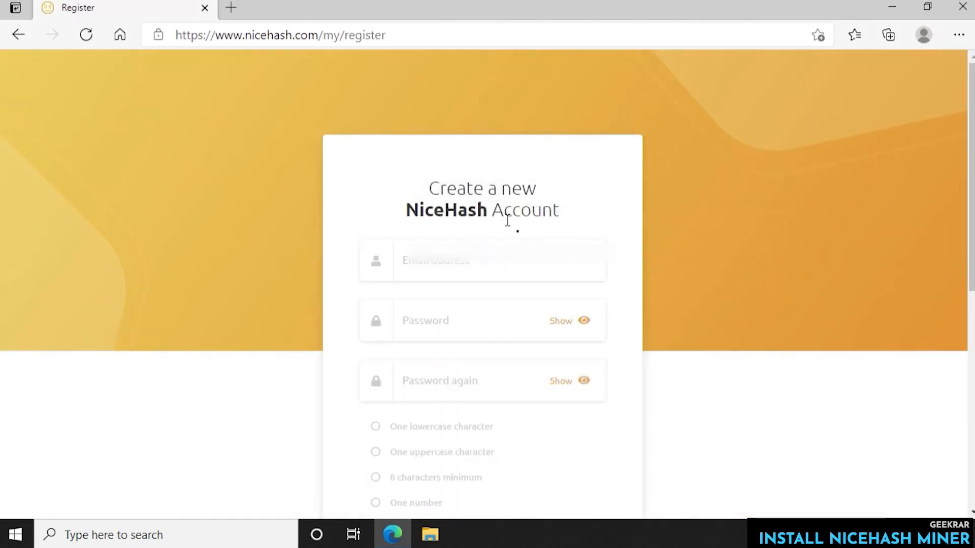
left_click(481, 260)
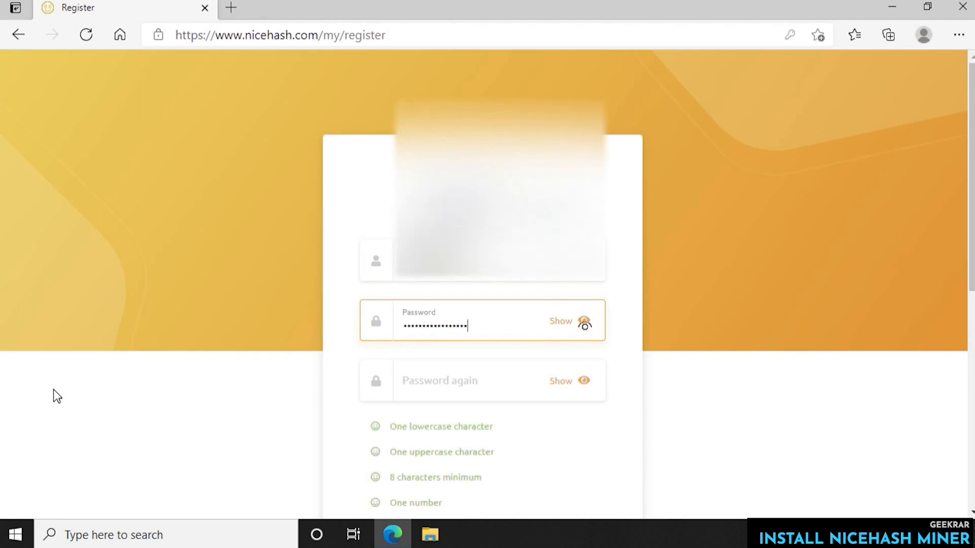
type("••••••••••••••••")
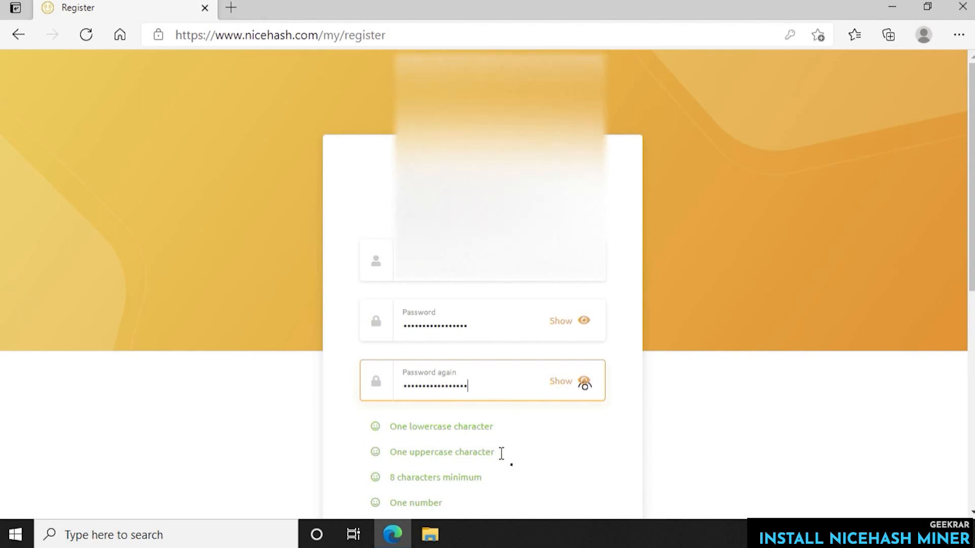
scroll("down", 3)
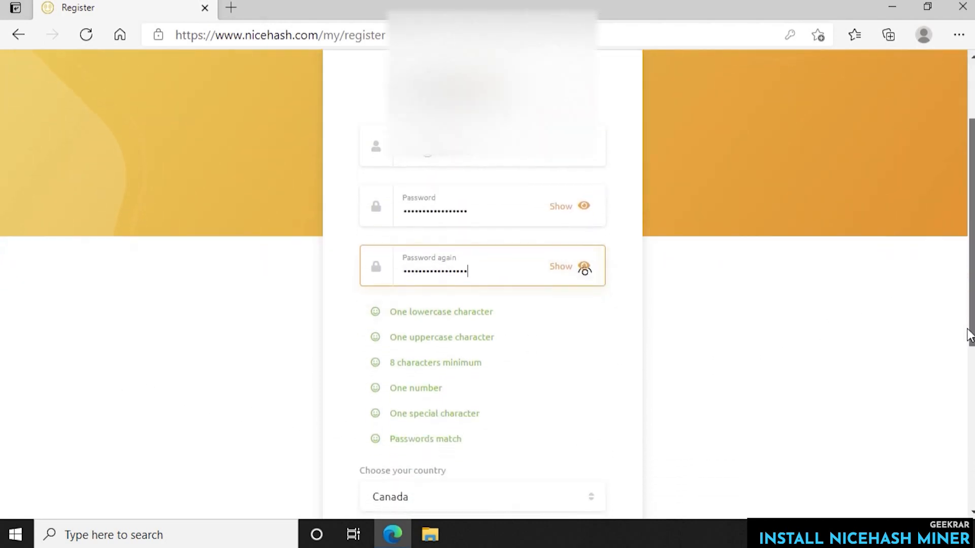
scroll("down", 3)
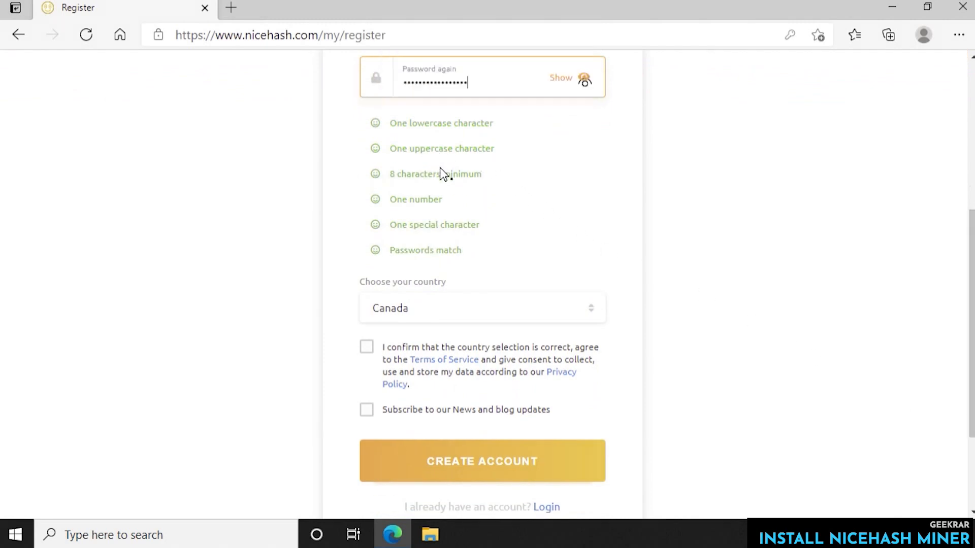
mouse_move(581, 287)
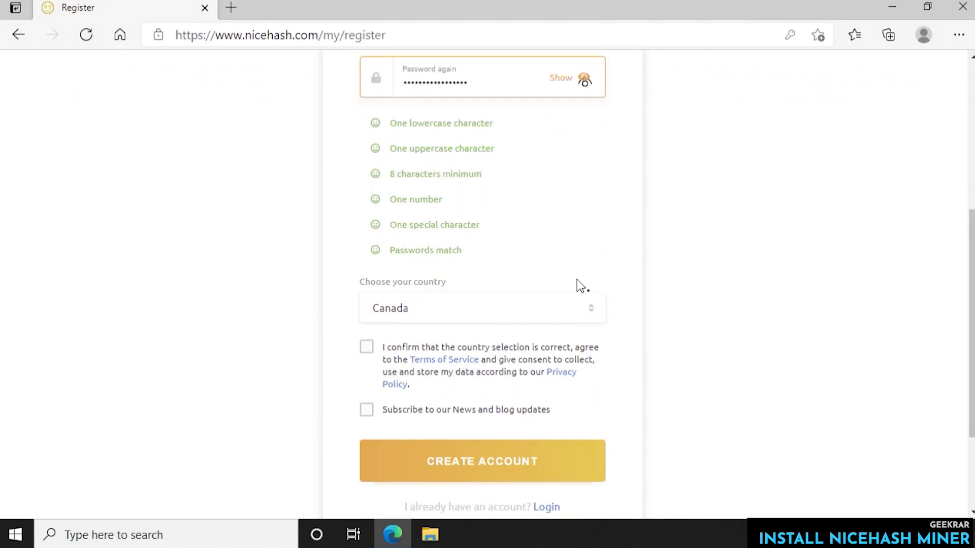
left_click(366, 346)
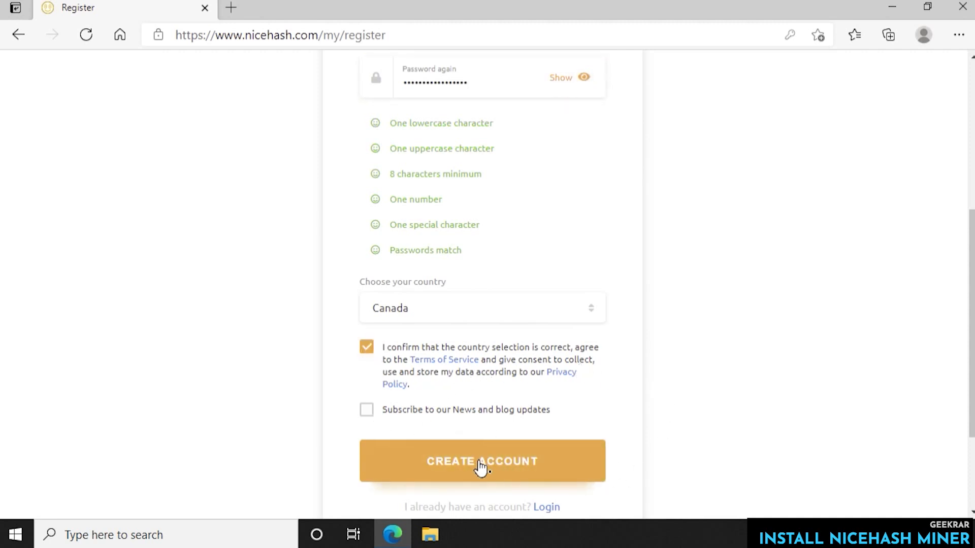
left_click(482, 461)
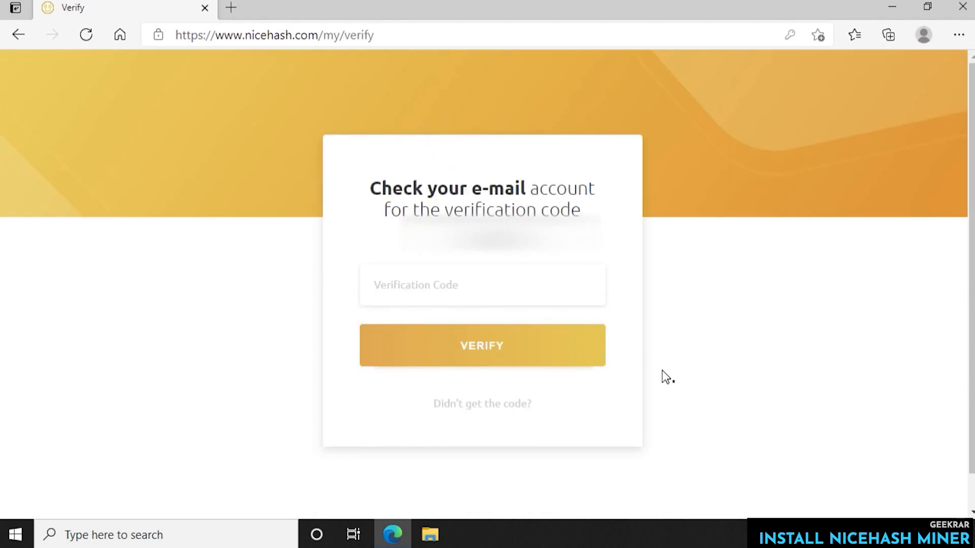
mouse_move(943, 404)
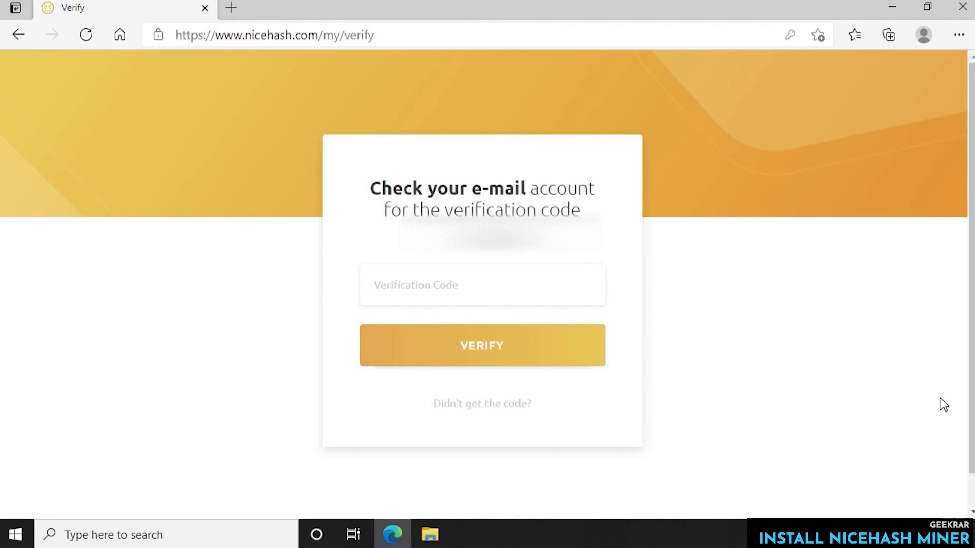
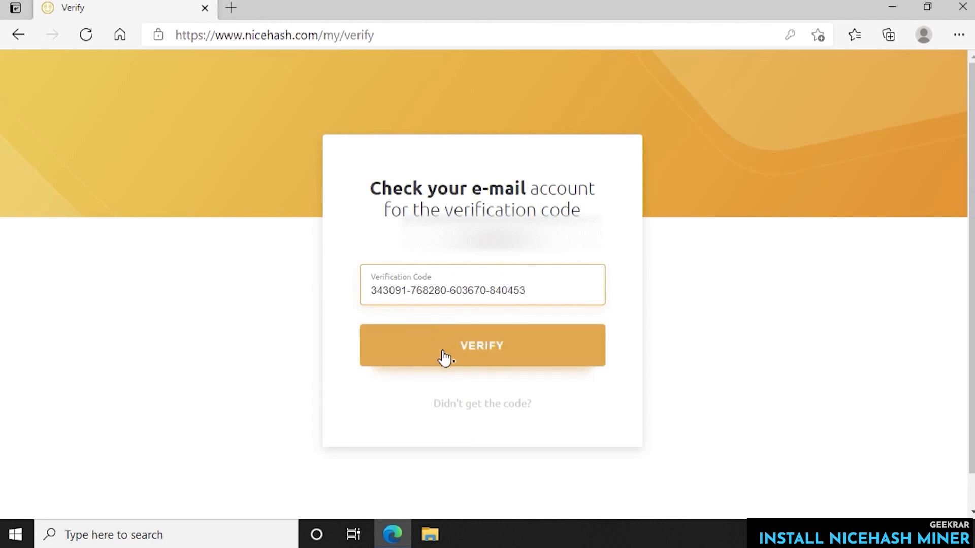
left_click(482, 345)
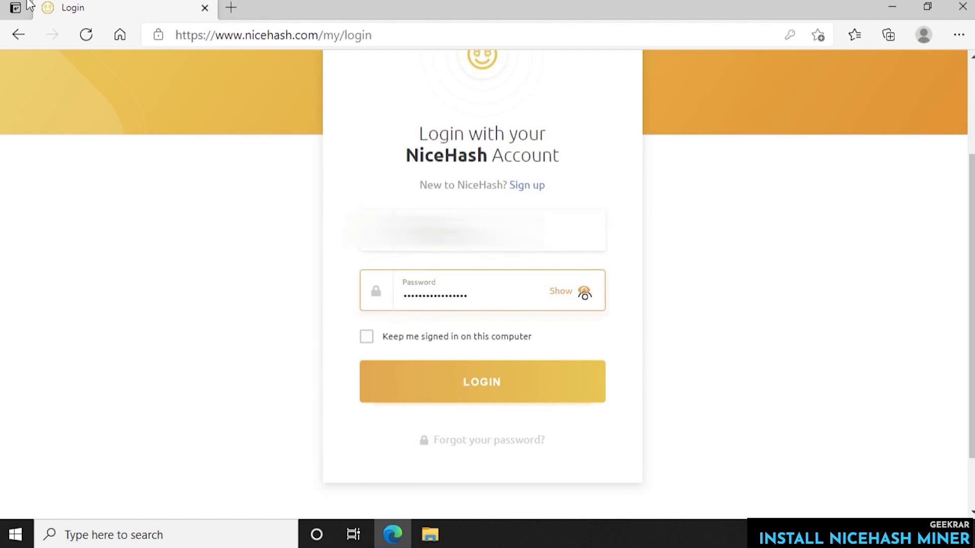
- Log in to NiceHash with the new email and password
left_click(482, 381)
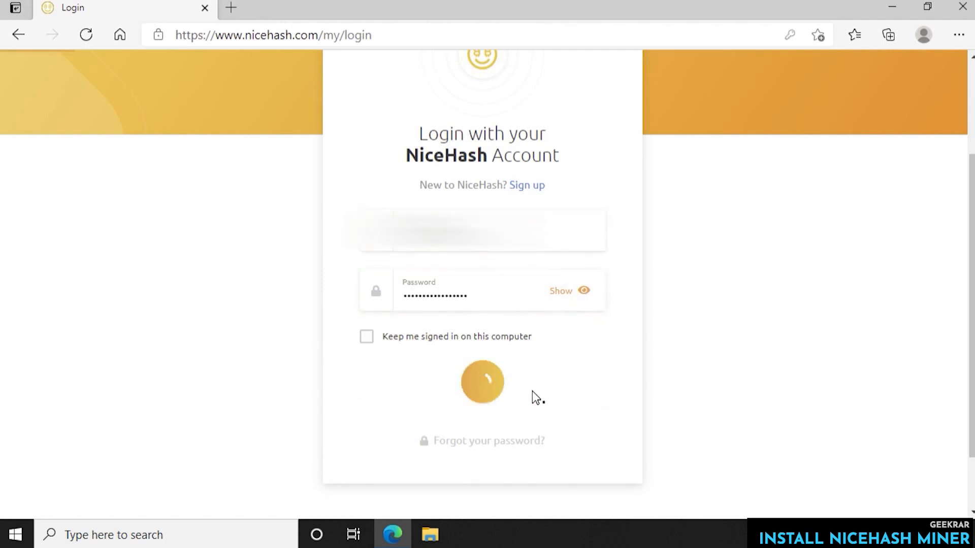
left_click(481, 382)
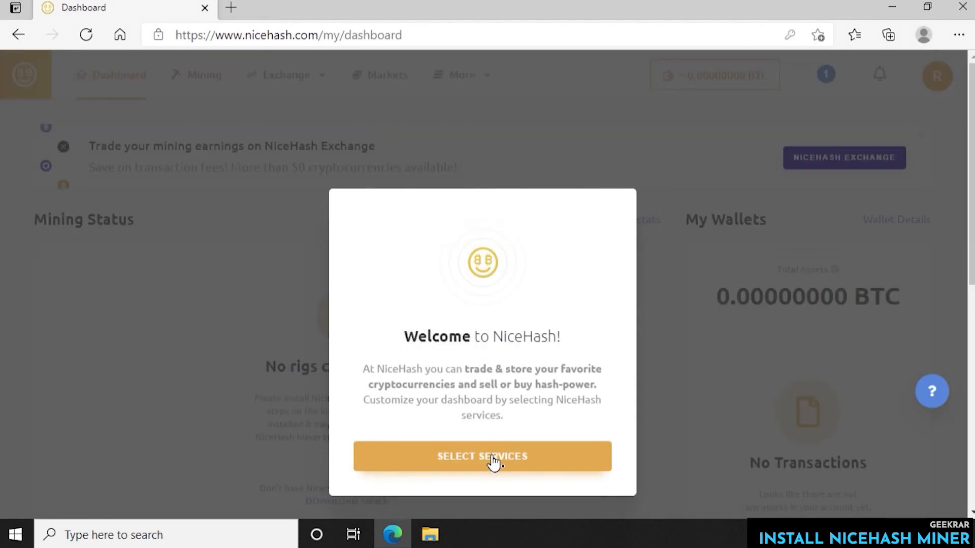
- Keep Wallet, Mining and Exchange enabled and start using NiceHash to reach the dashboard
left_click(481, 456)
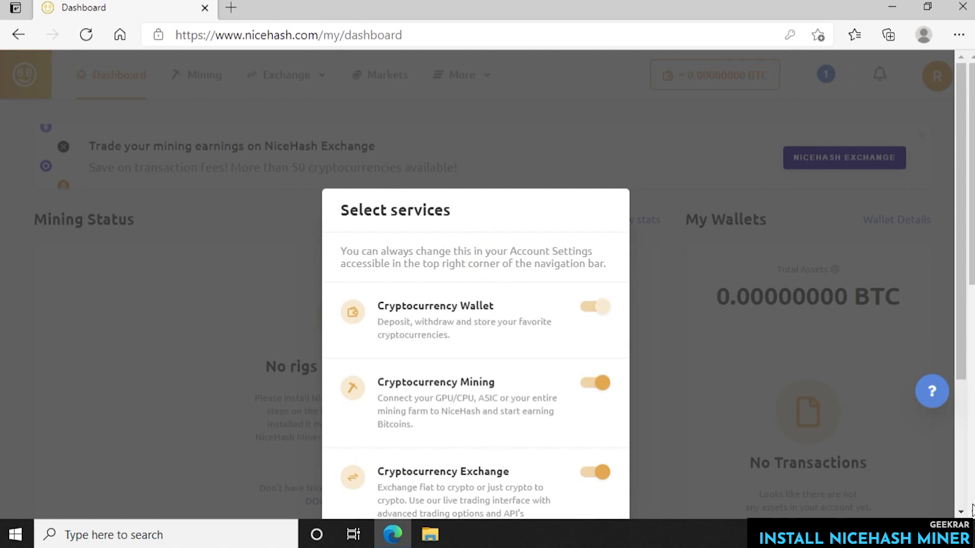
mouse_move(951, 265)
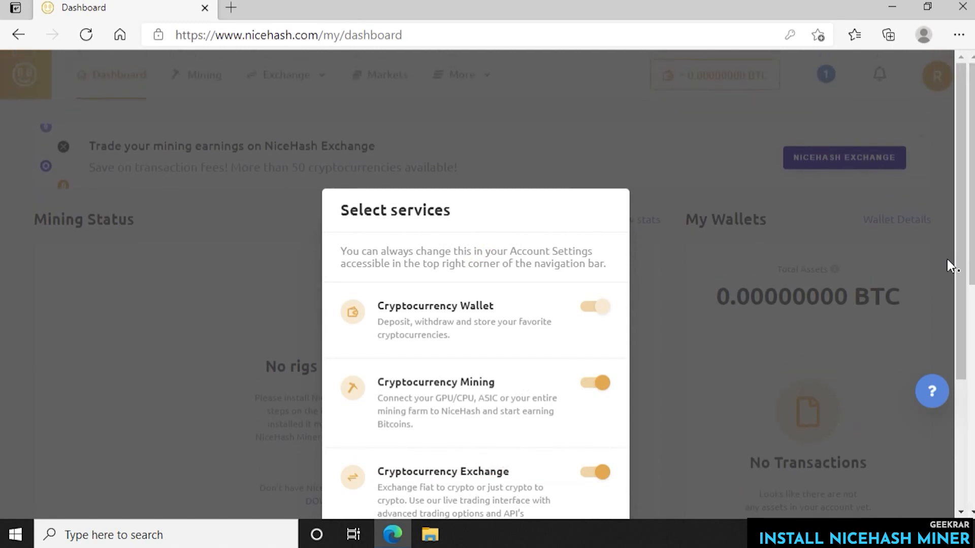
scroll("down", 3)
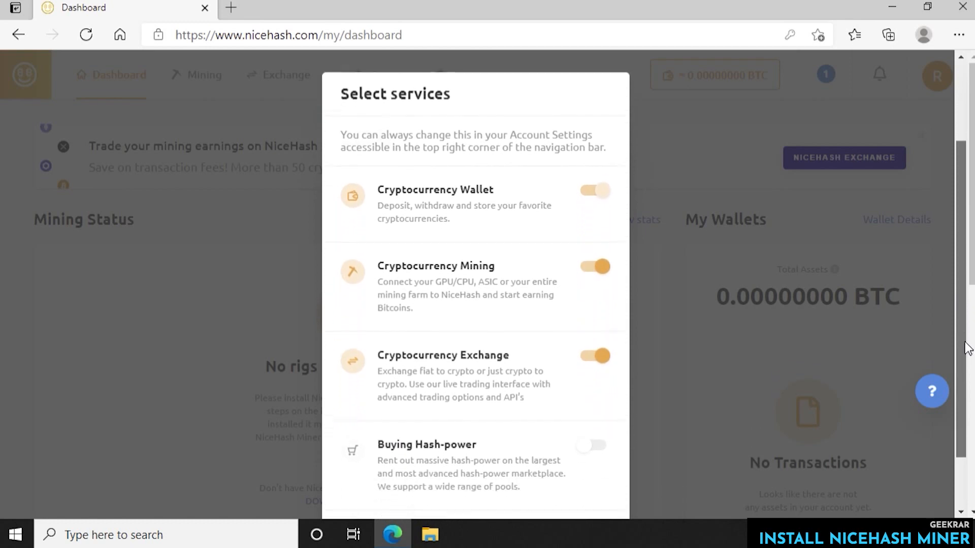
scroll("down", 3)
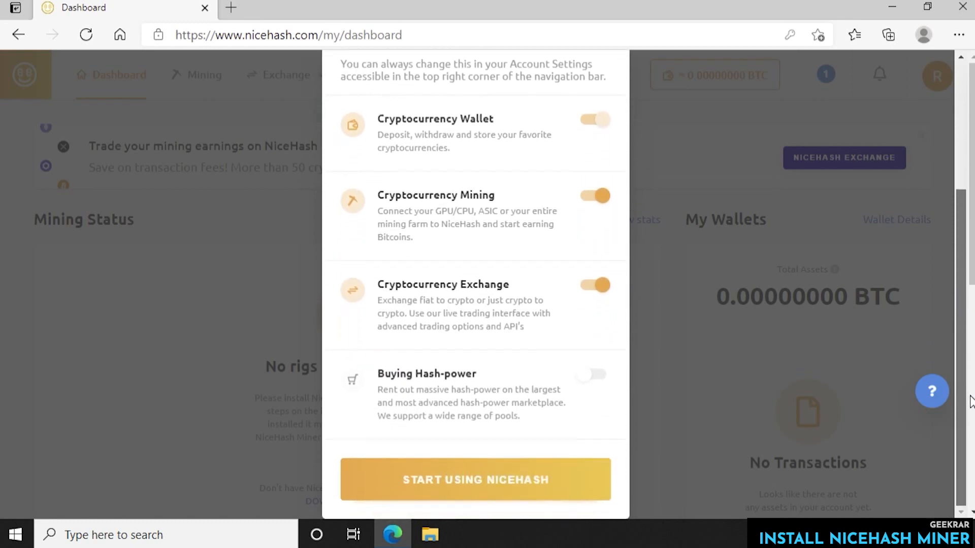
mouse_move(451, 257)
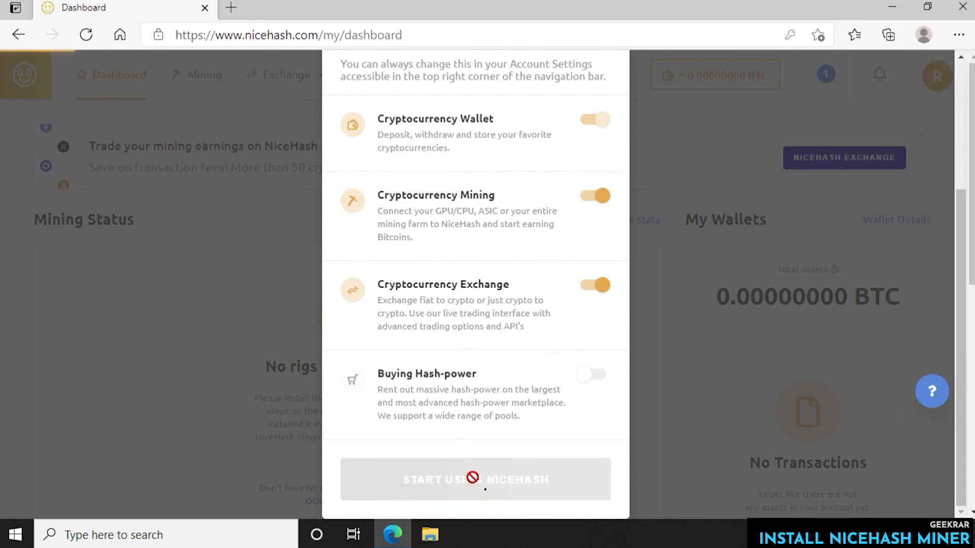
left_click(474, 479)
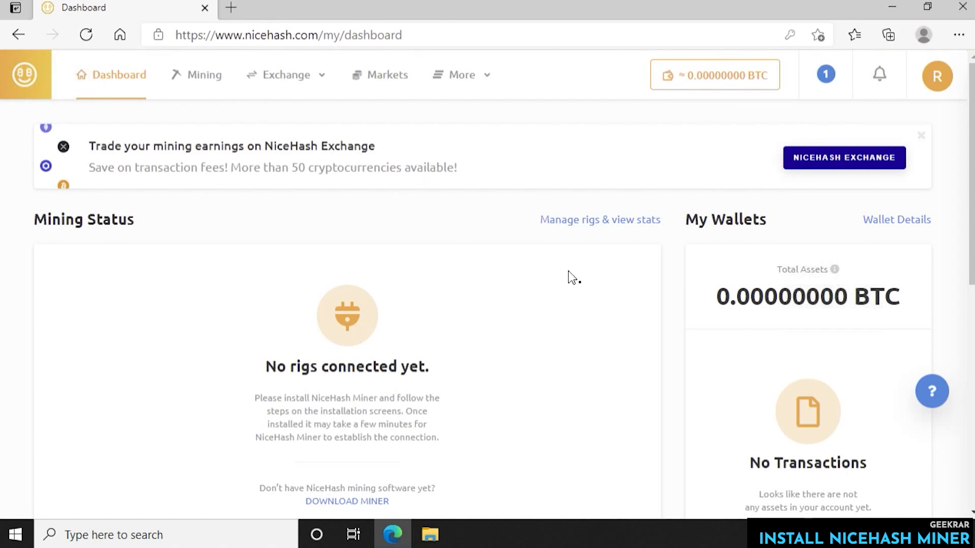
mouse_move(682, 201)
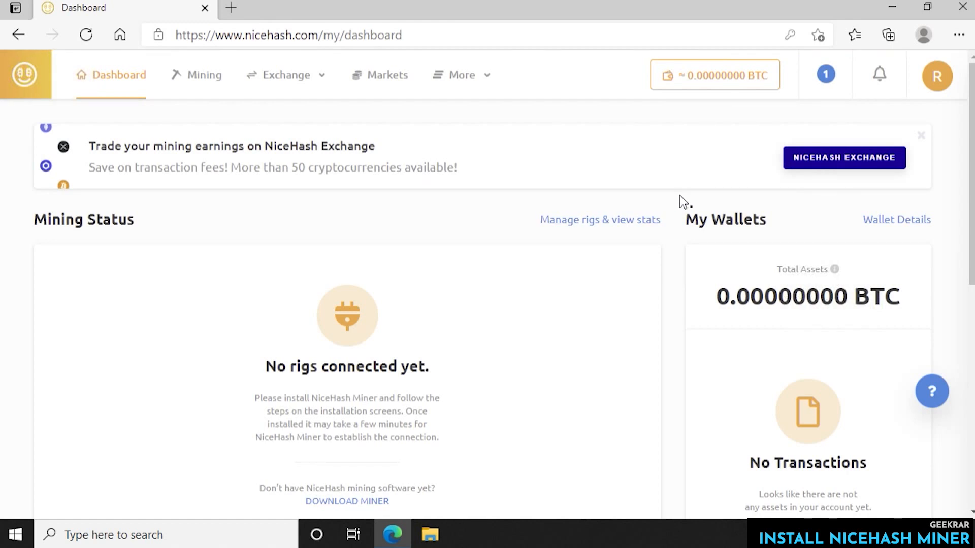
mouse_move(454, 381)
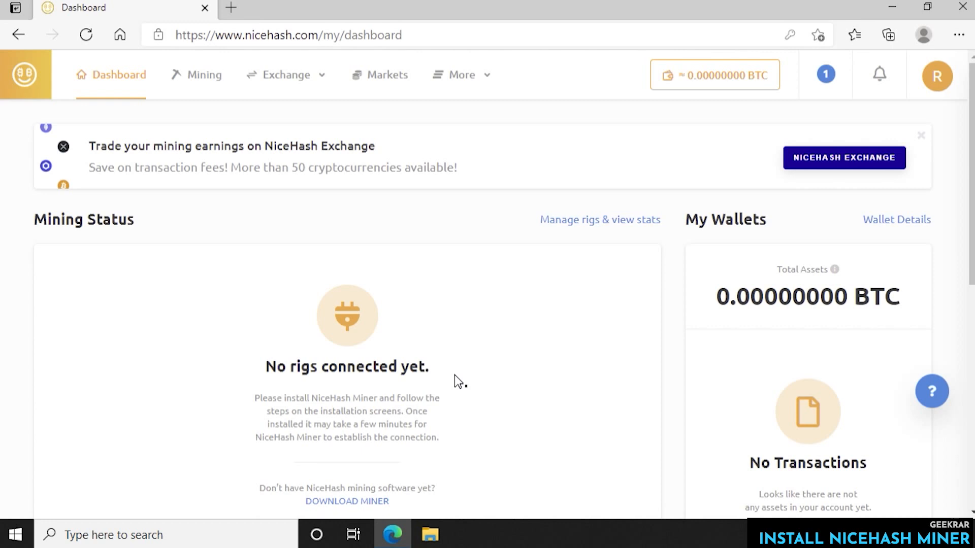
mouse_move(347, 501)
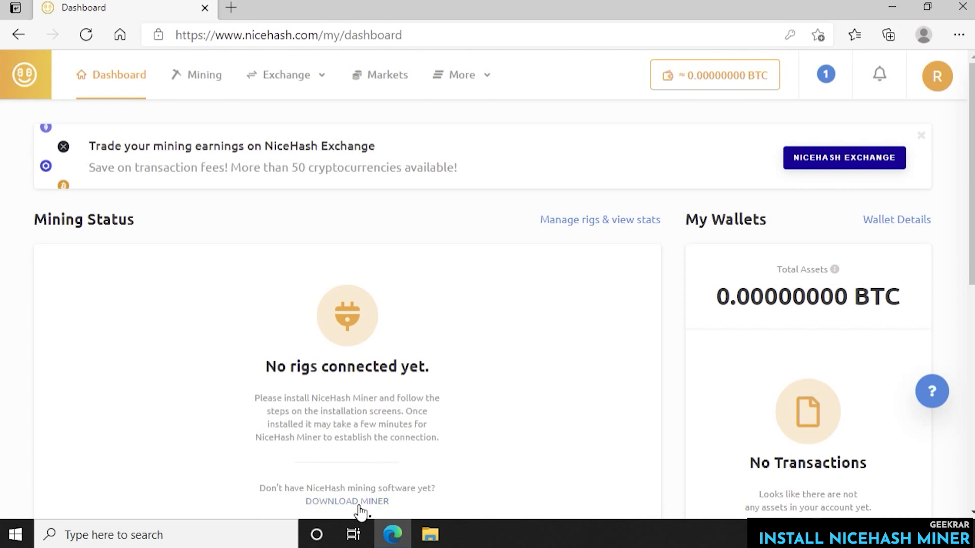
mouse_move(203, 74)
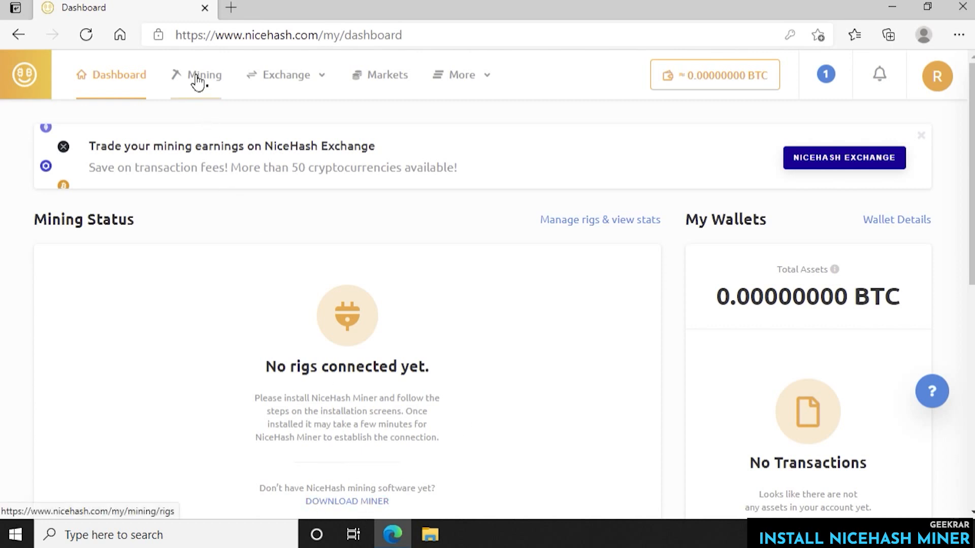
- Go to the Mining rig manager and skip its tour
left_click(196, 74)
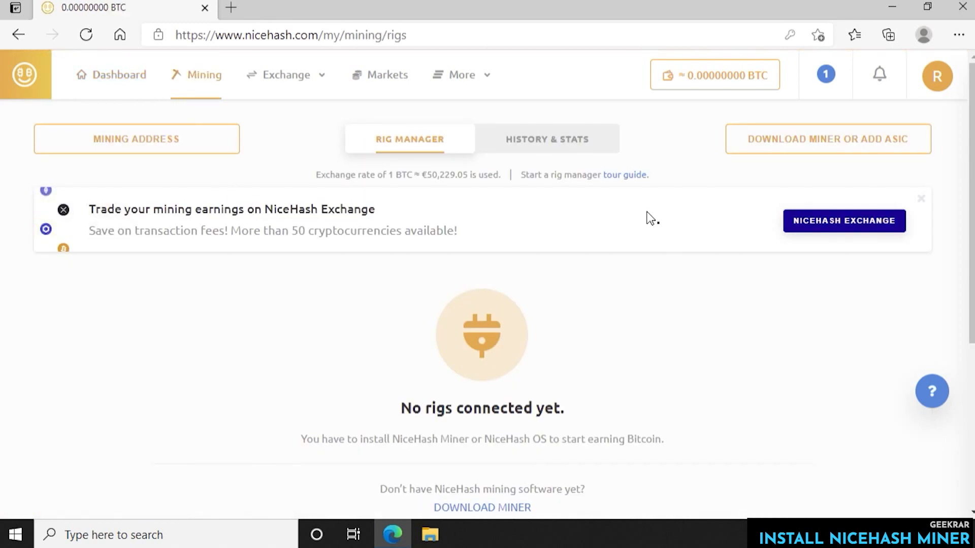
left_click(628, 175)
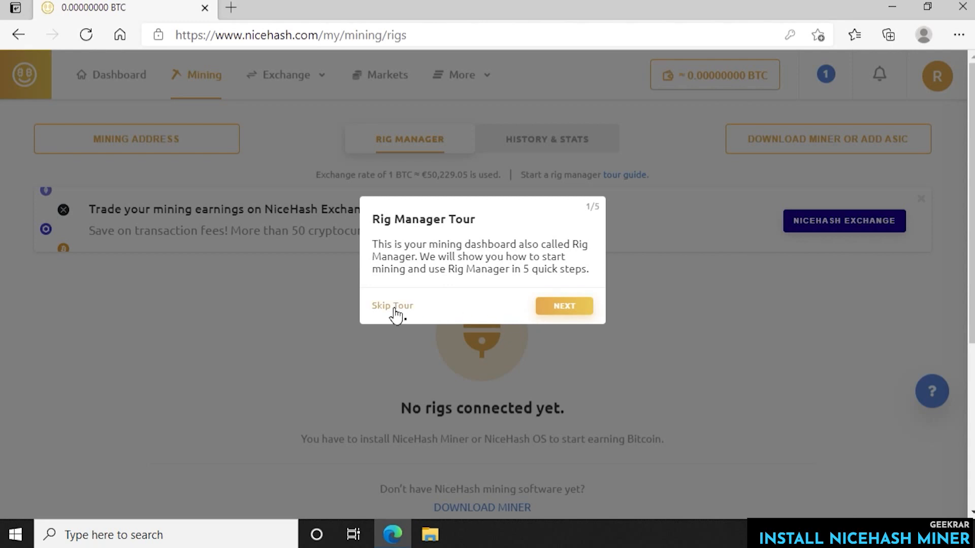
left_click(392, 305)
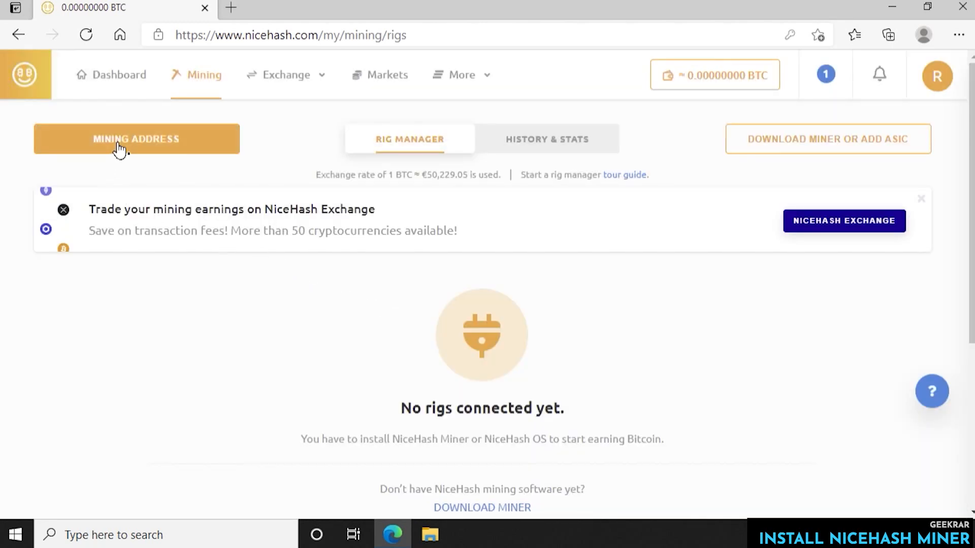
- Copy the Bitcoin mining wallet address to the clipboard and close the dialog
left_click(136, 139)
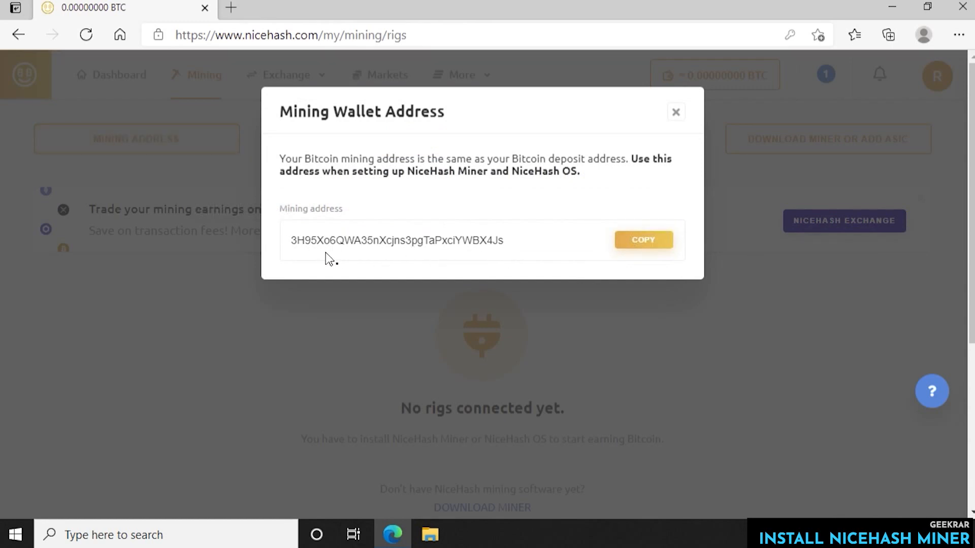
left_click(643, 240)
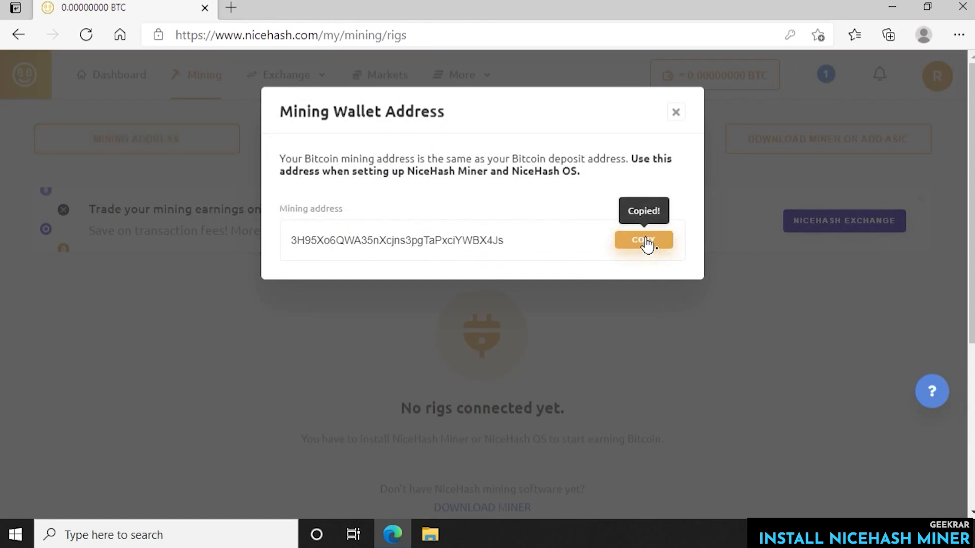
left_click(676, 112)
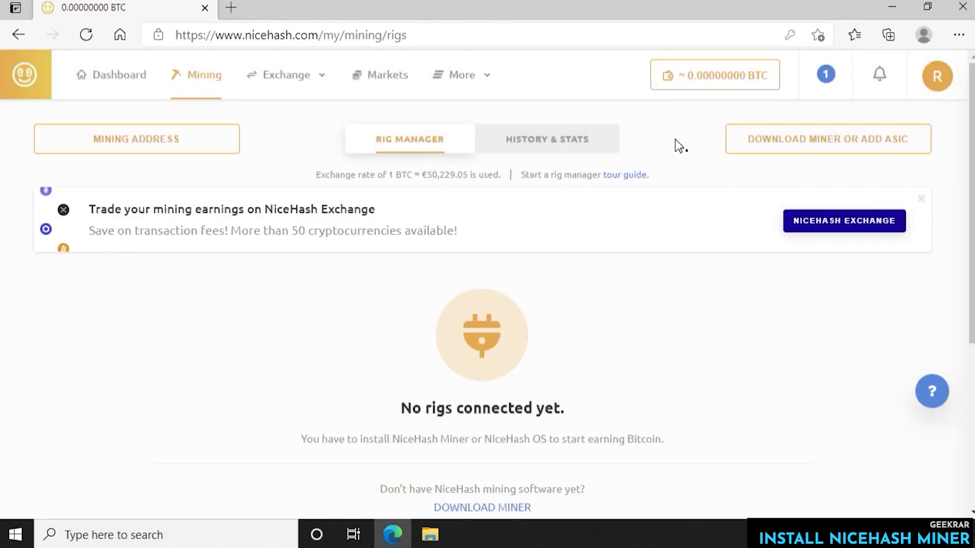
mouse_move(785, 153)
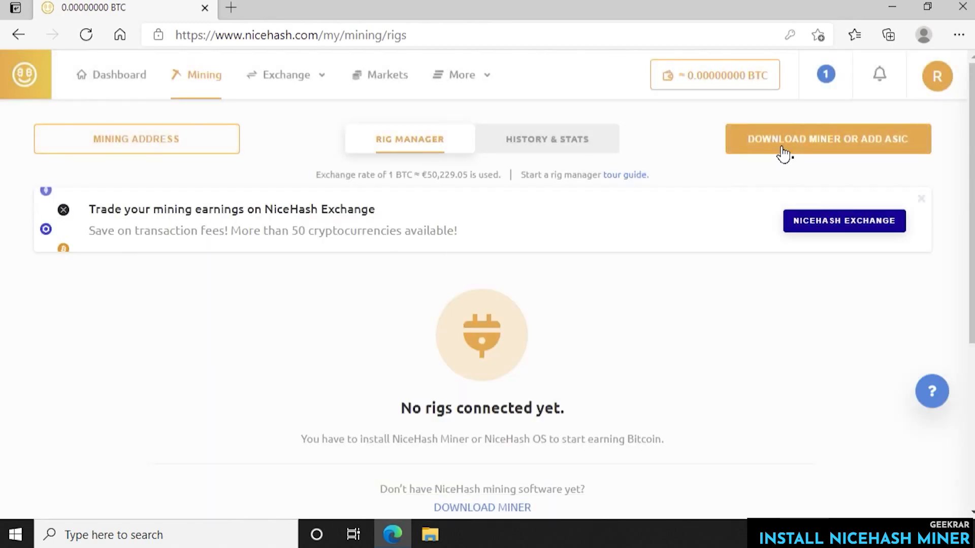
- Choose NiceHash Miner from the Download Miner or Add ASIC options
left_click(827, 140)
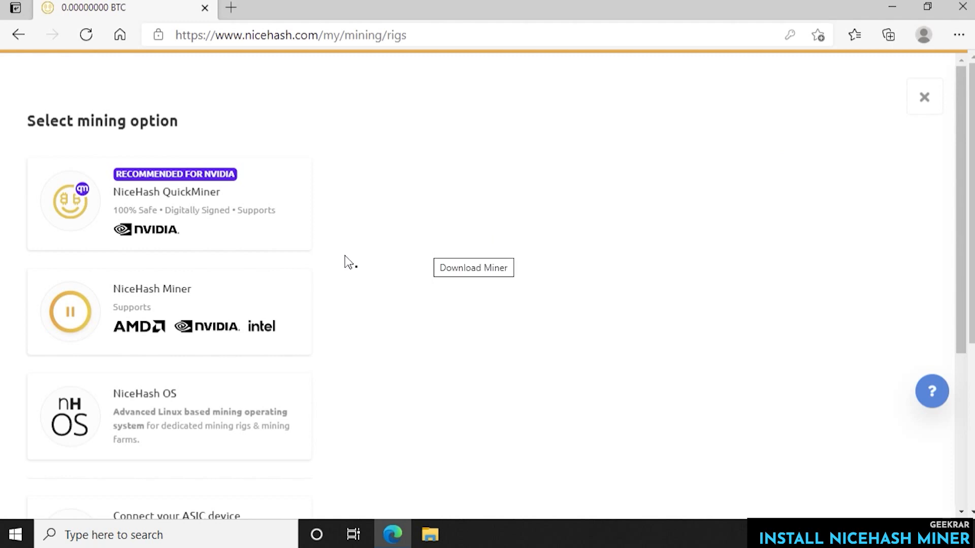
mouse_move(118, 249)
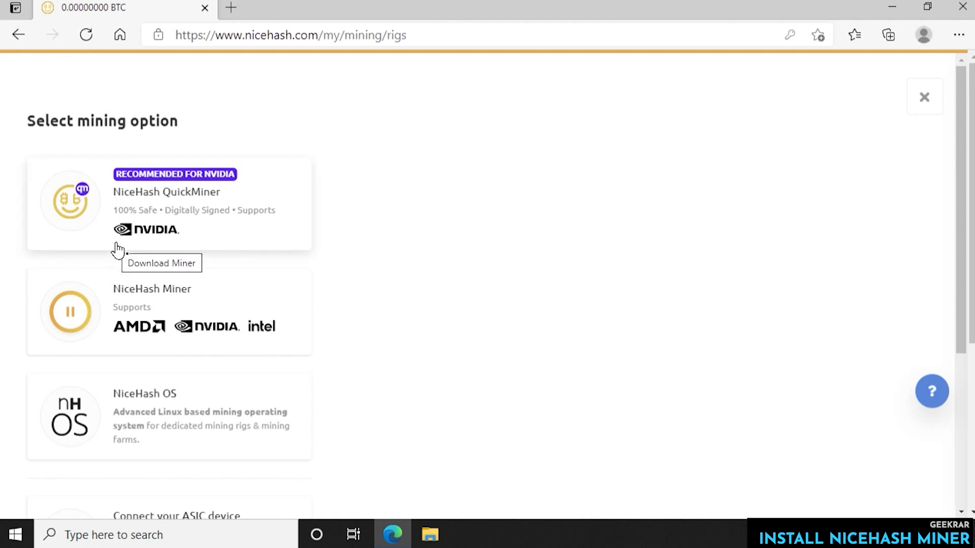
mouse_move(158, 249)
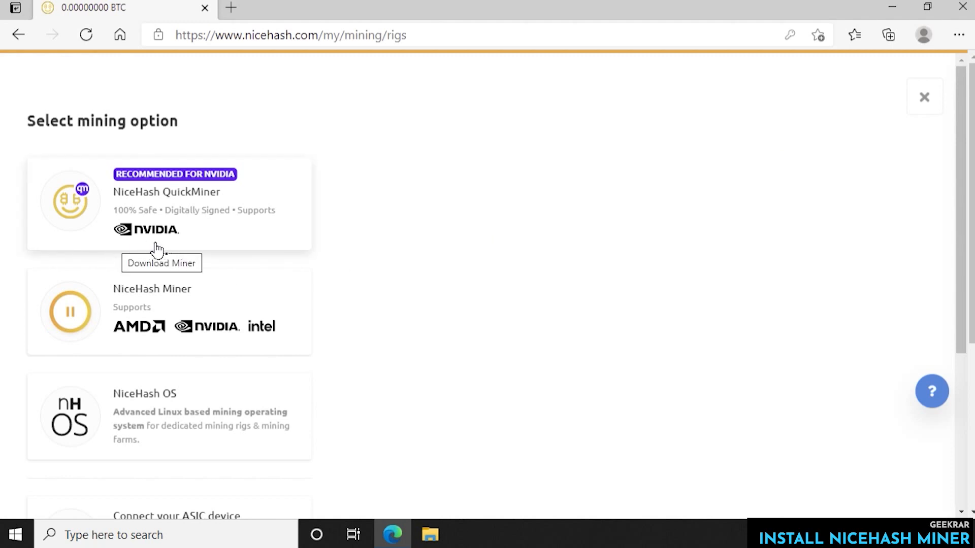
mouse_move(219, 349)
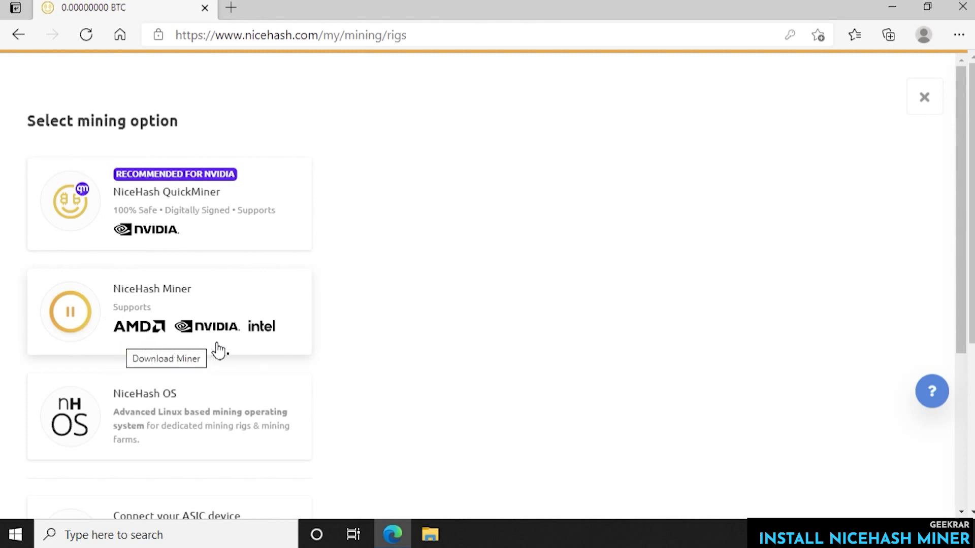
left_click(166, 359)
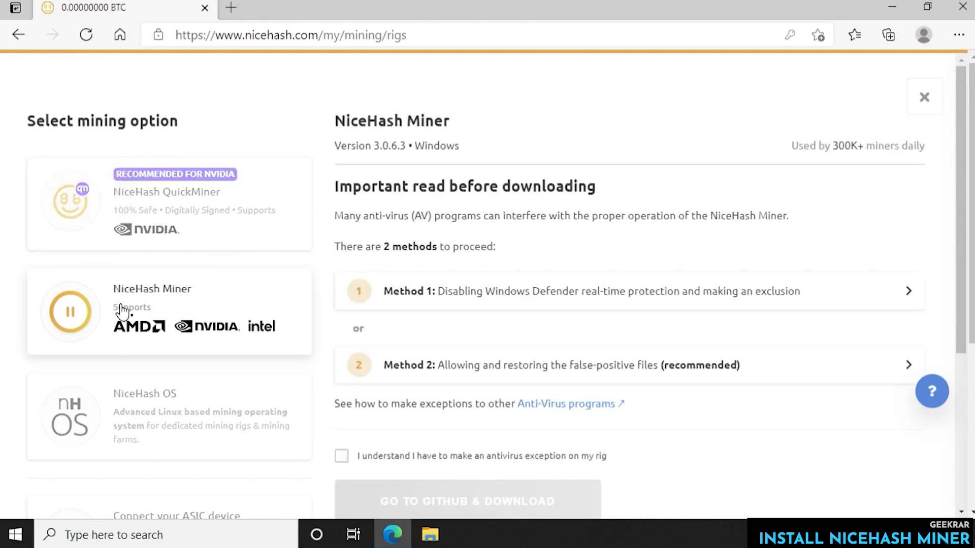
mouse_move(137, 415)
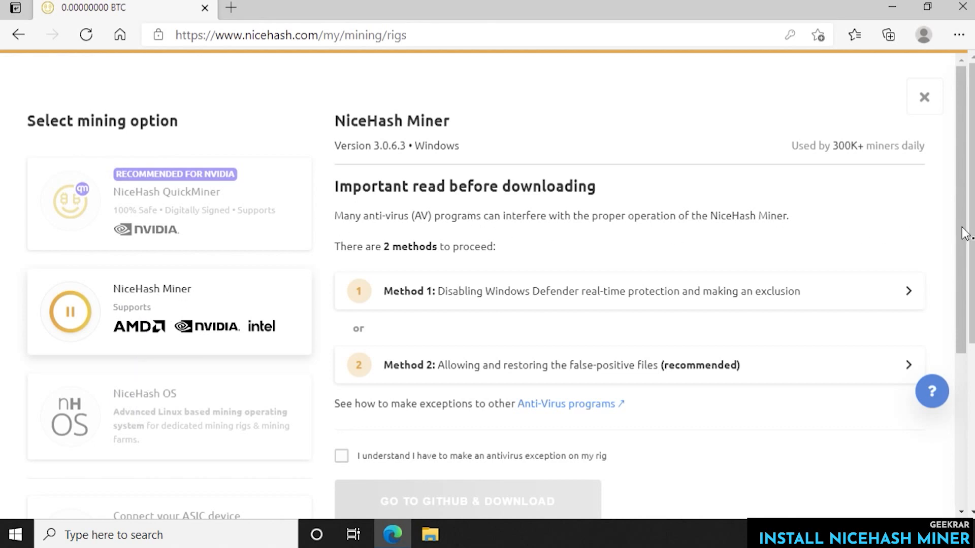
scroll("down", 3)
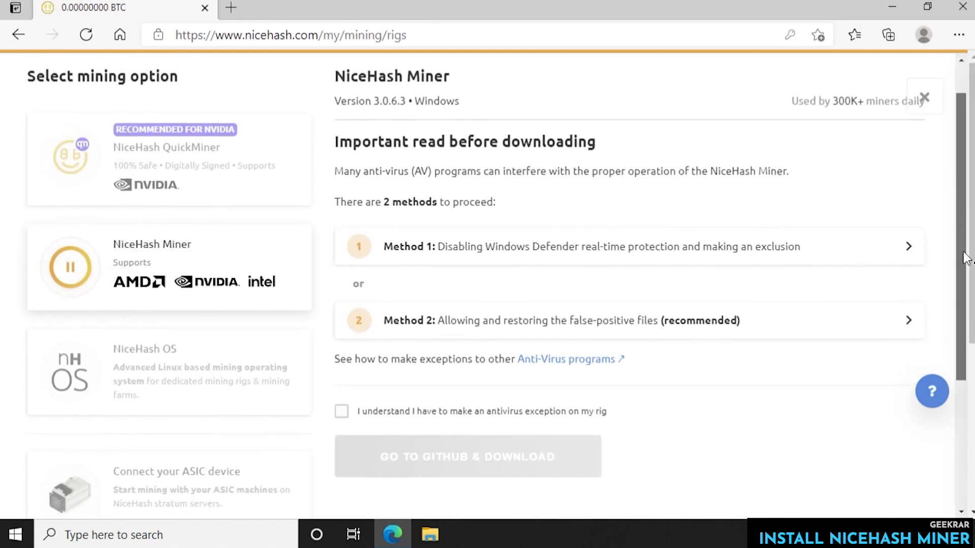
scroll("down", 3)
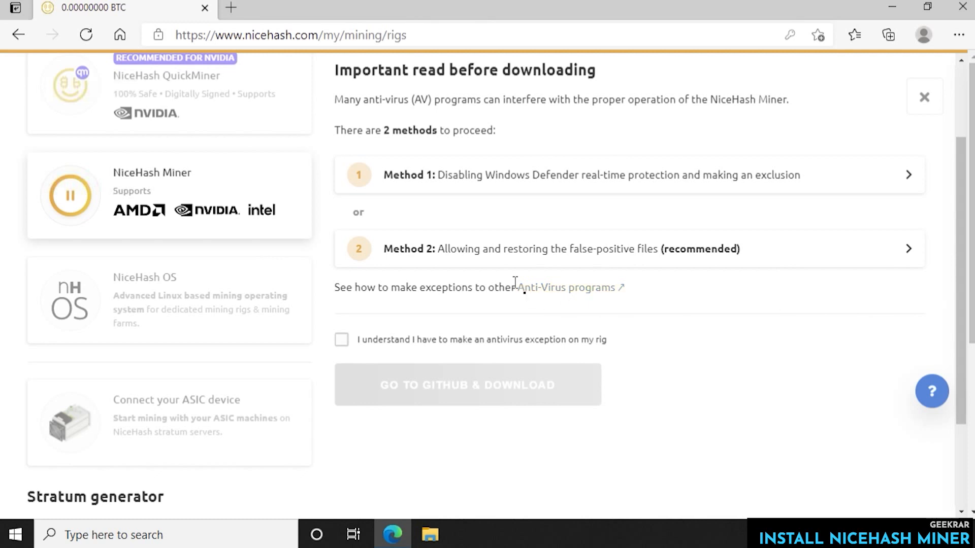
mouse_move(577, 188)
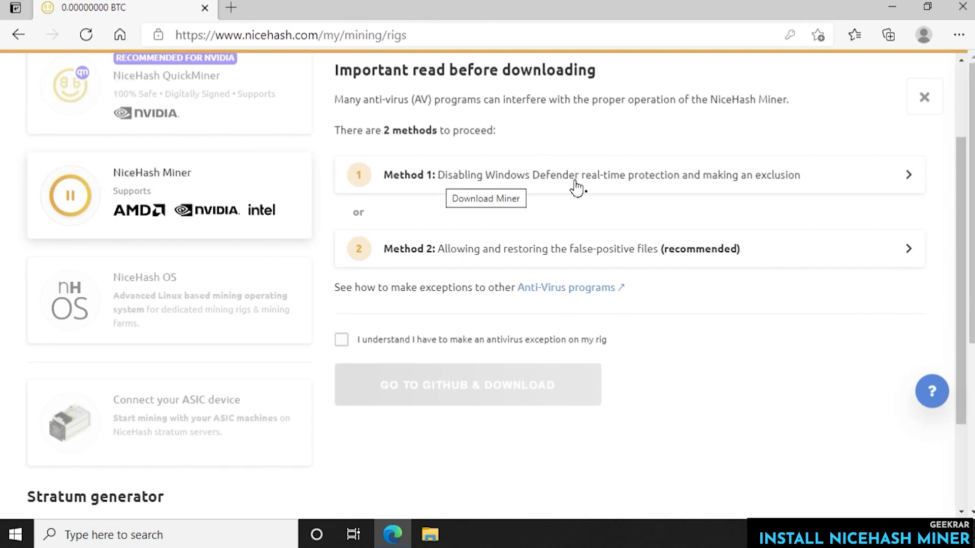
mouse_move(779, 194)
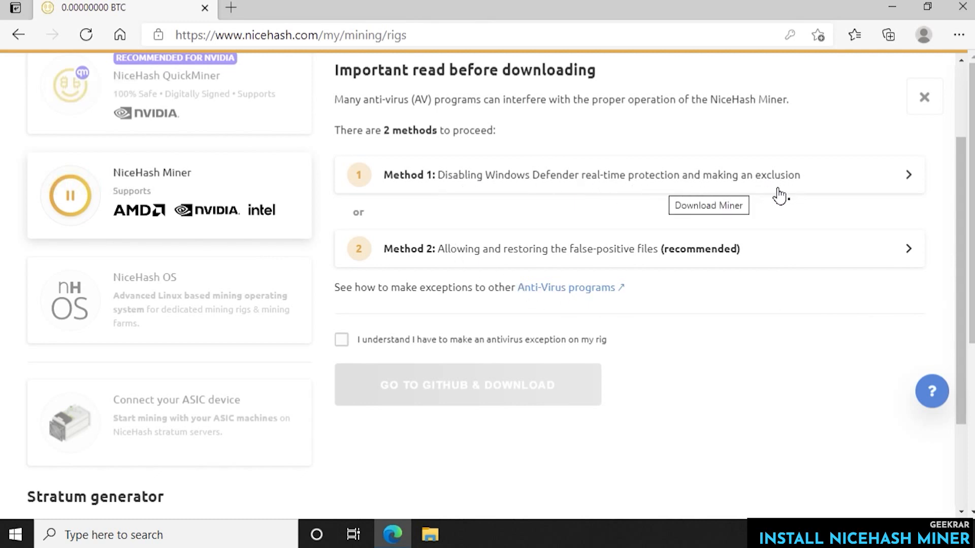
mouse_move(741, 258)
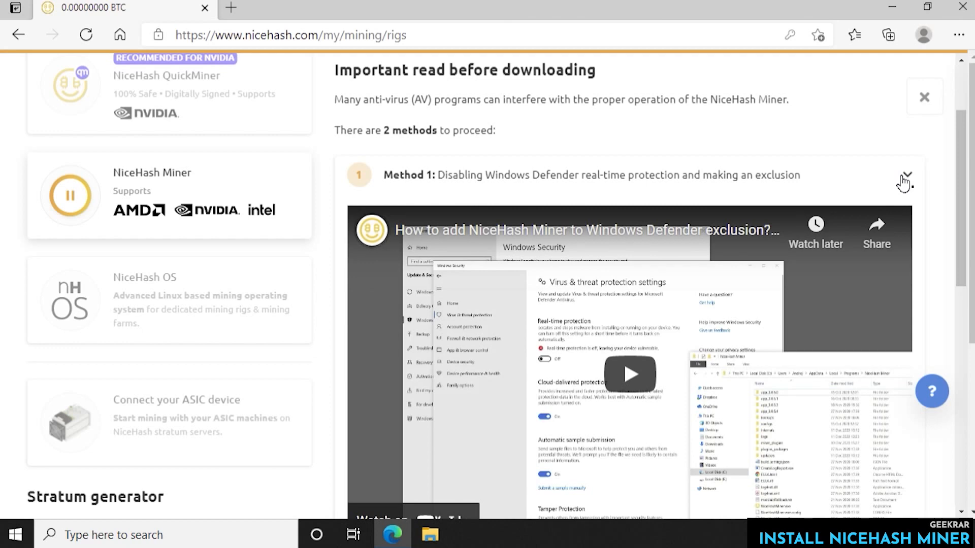
- Review the antivirus methods and play the Windows Defender exclusion video guide
scroll("down", 3)
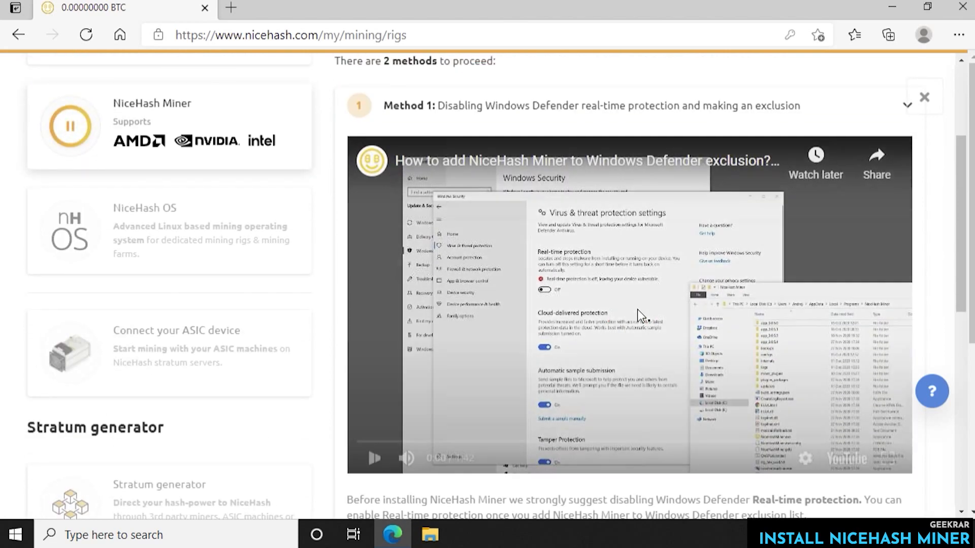
left_click(375, 458)
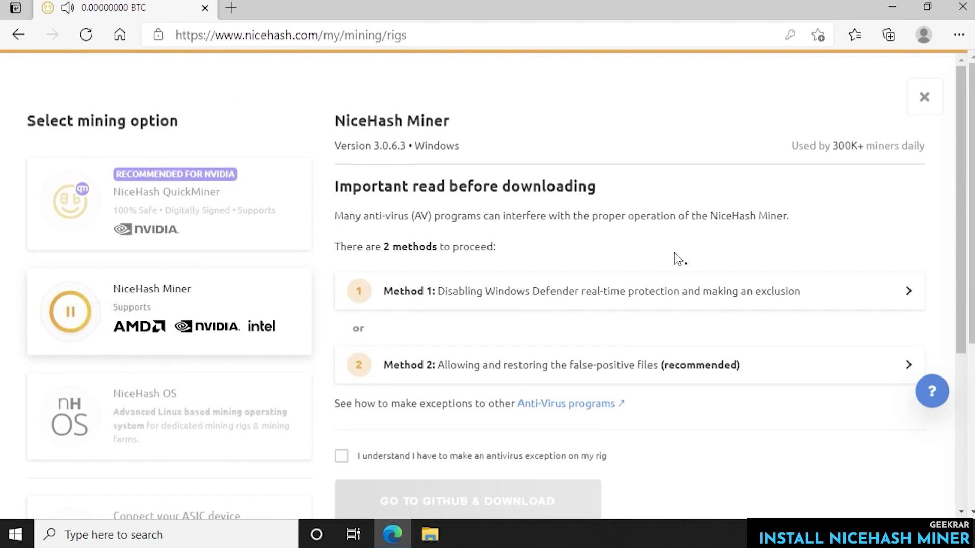
mouse_move(547, 318)
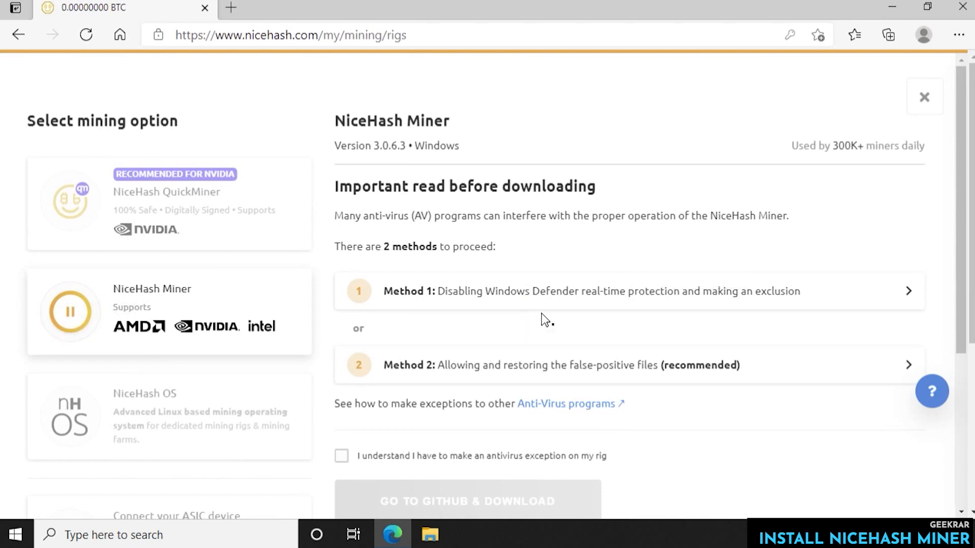
mouse_move(596, 331)
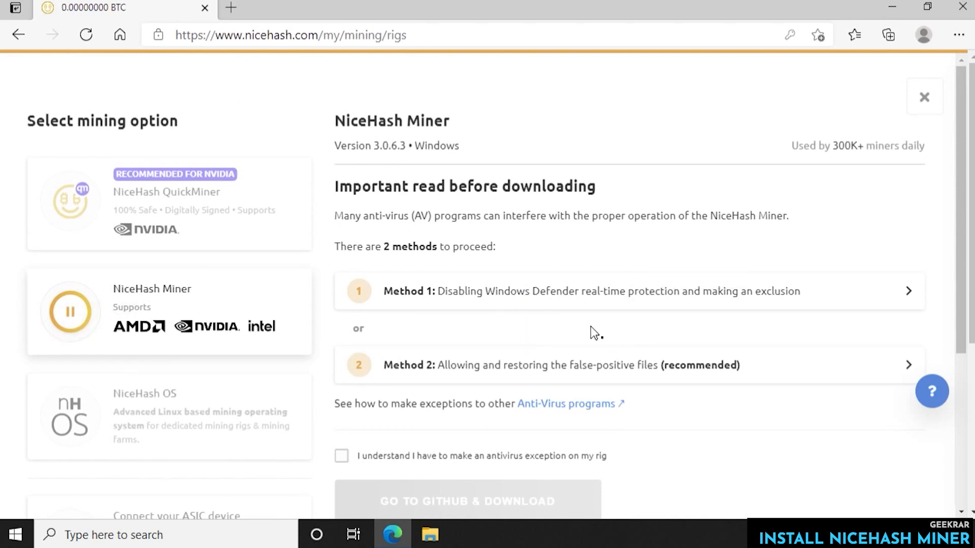
mouse_move(712, 491)
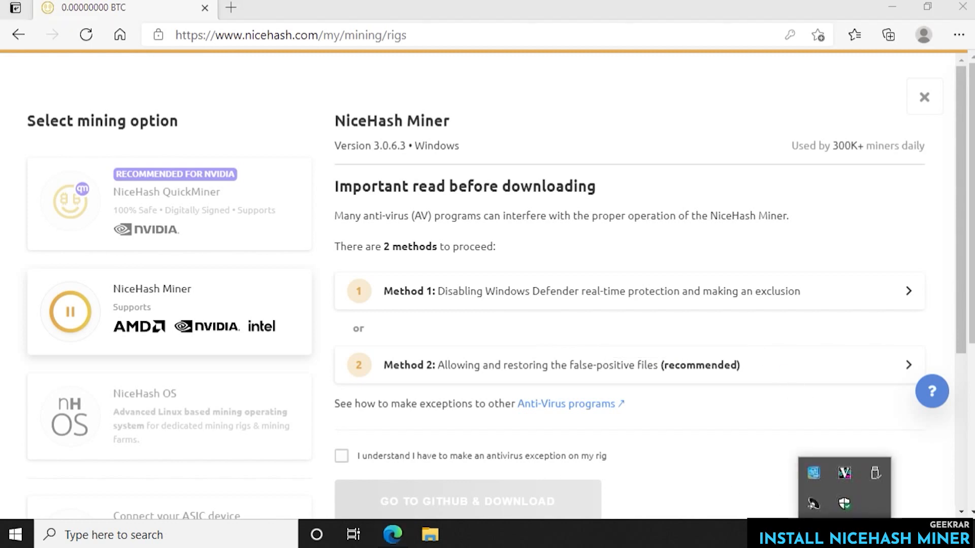
- Turn off real-time protection in Windows Security's Virus & threat protection settings
left_click(844, 504)
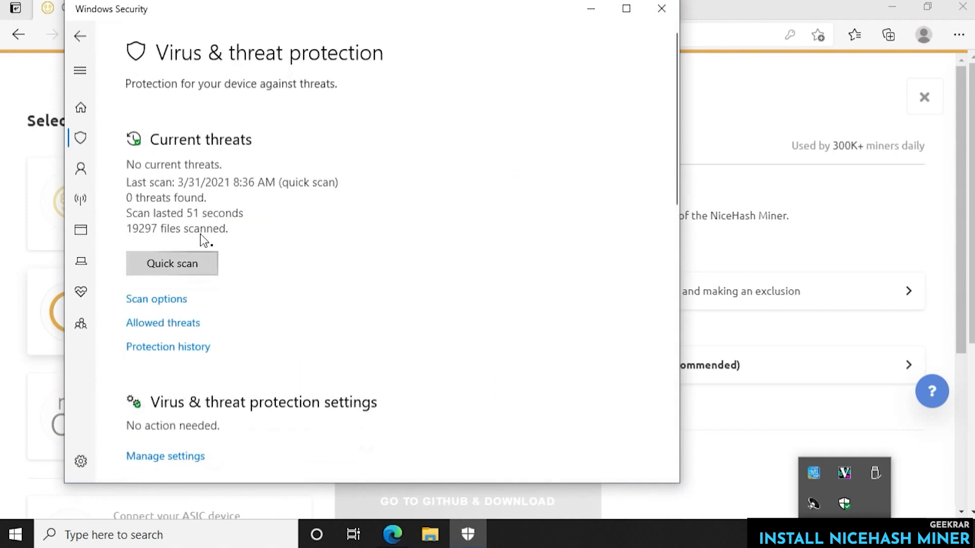
scroll("down", 3)
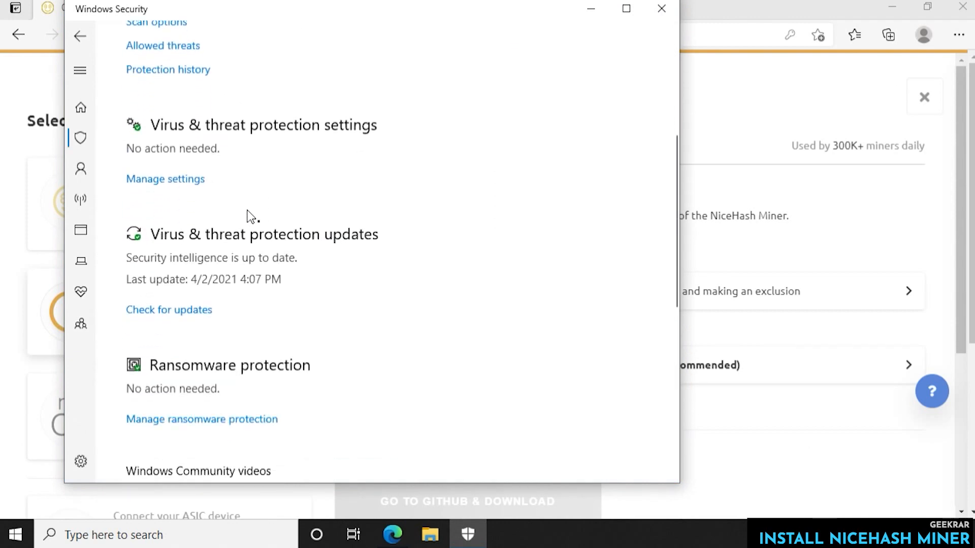
mouse_move(177, 185)
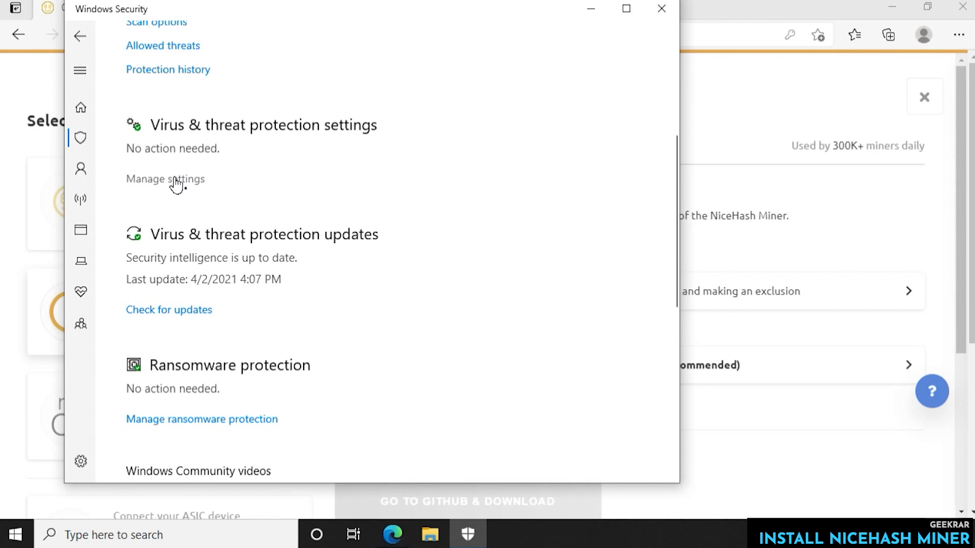
left_click(165, 179)
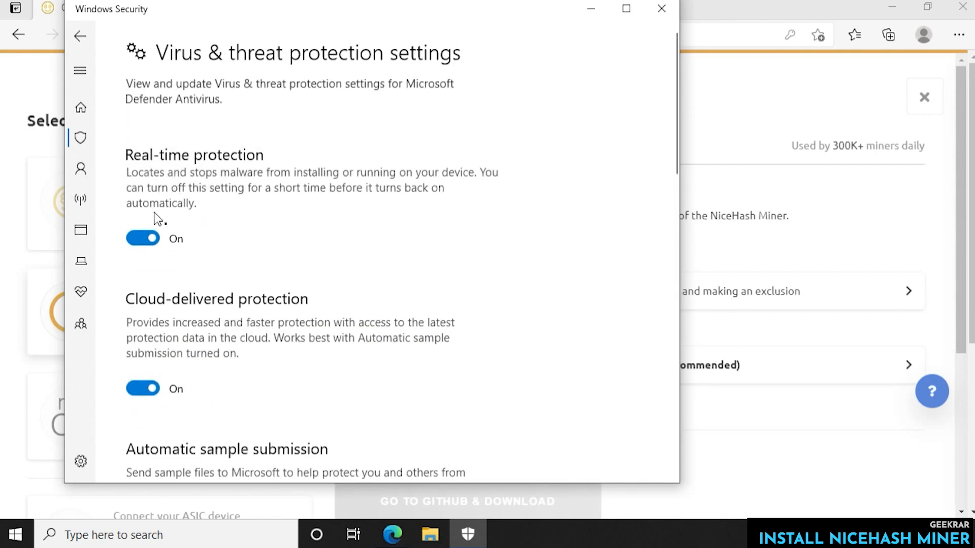
left_click(142, 238)
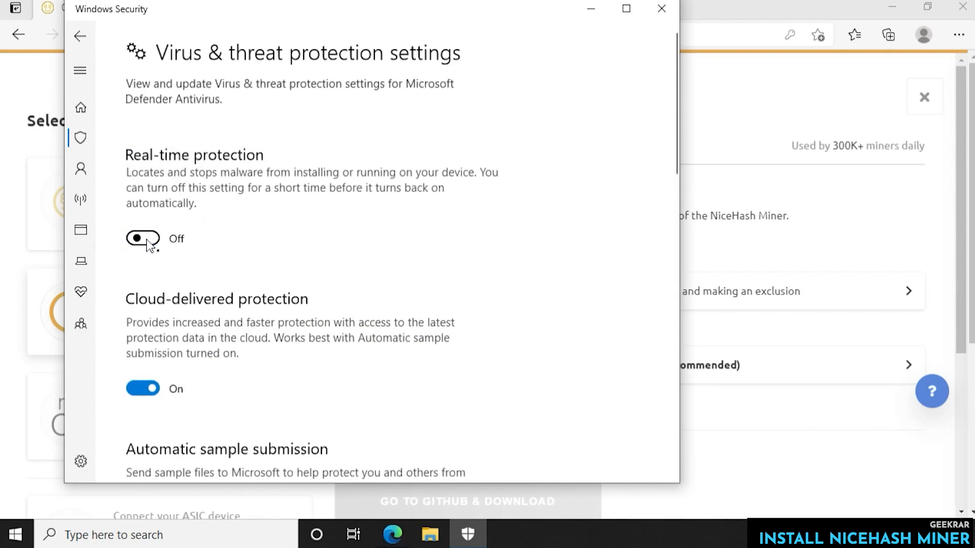
left_click(142, 240)
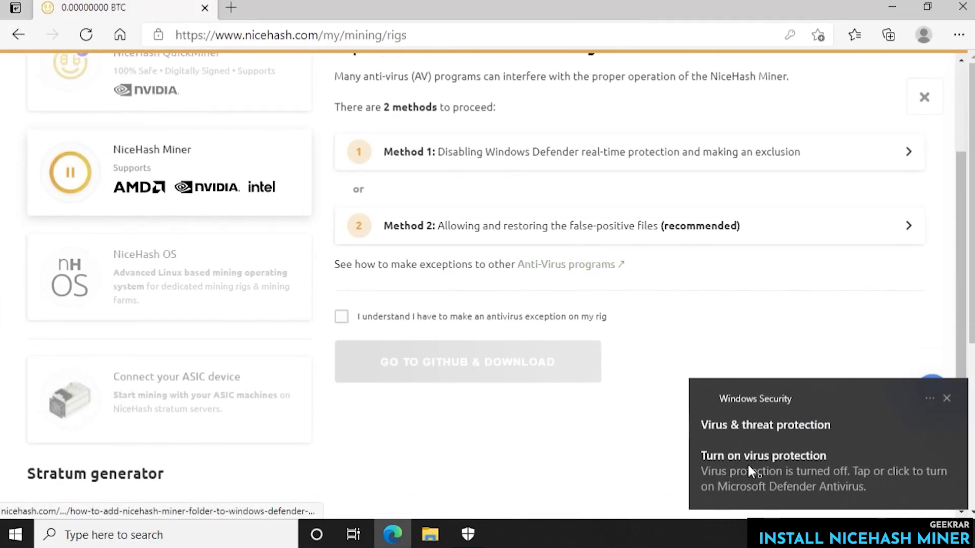
- Acknowledge the antivirus exception on NiceHash and go to the GitHub download page
left_click(341, 317)
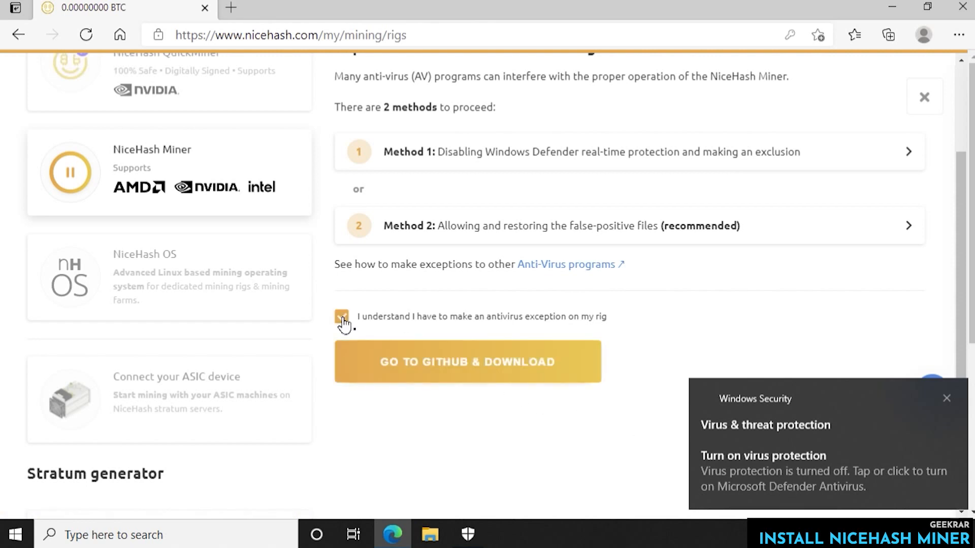
left_click(342, 317)
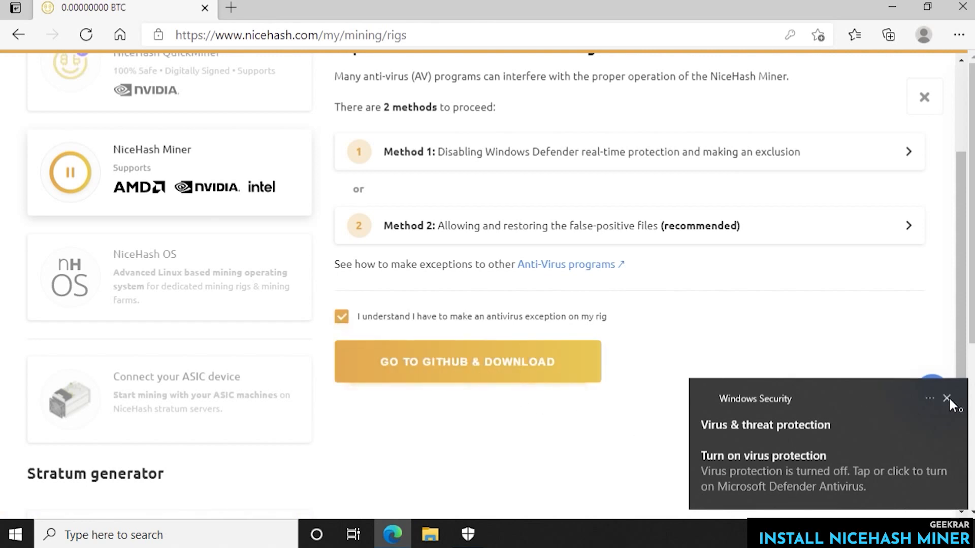
left_click(948, 398)
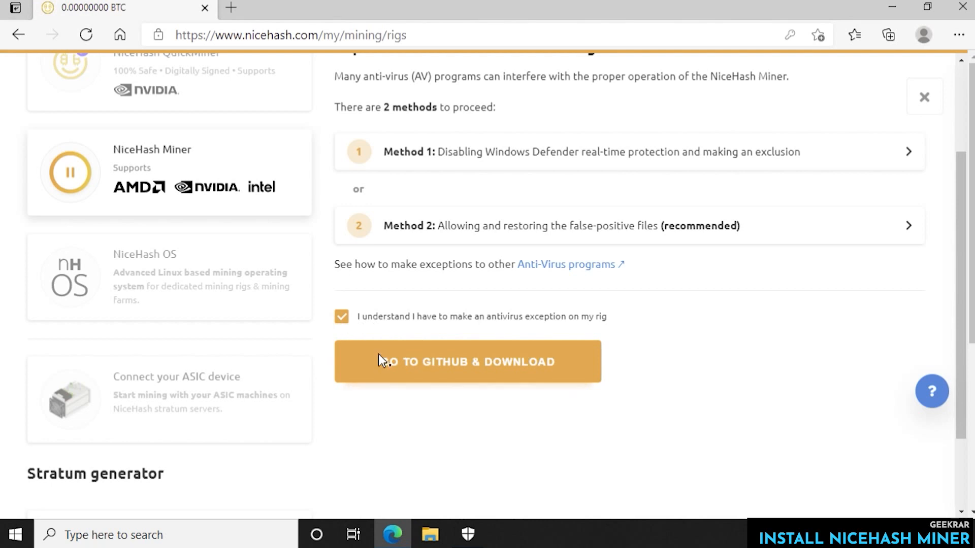
left_click(467, 361)
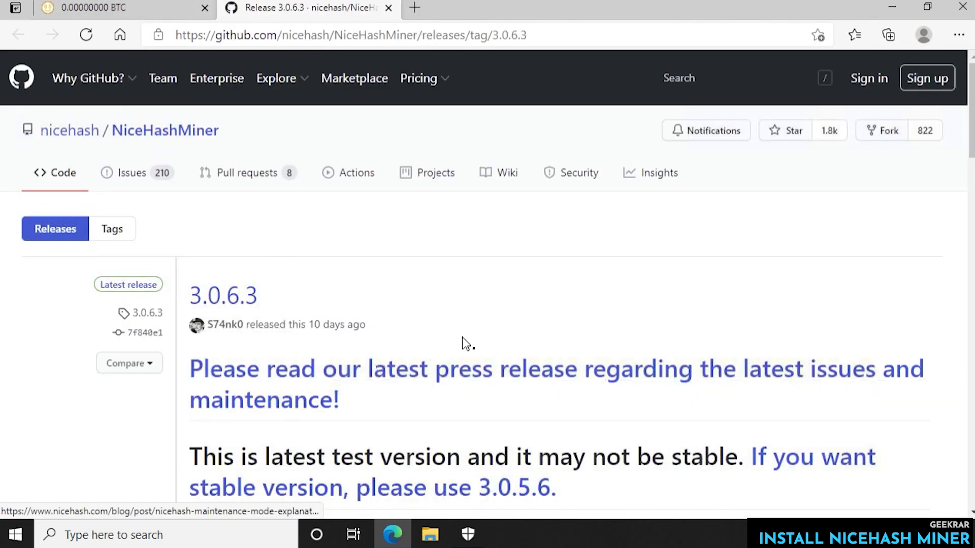
- Download the NiceHash Miner 3.0.6.3 installer from the GitHub release page and run it
scroll("down", 3)
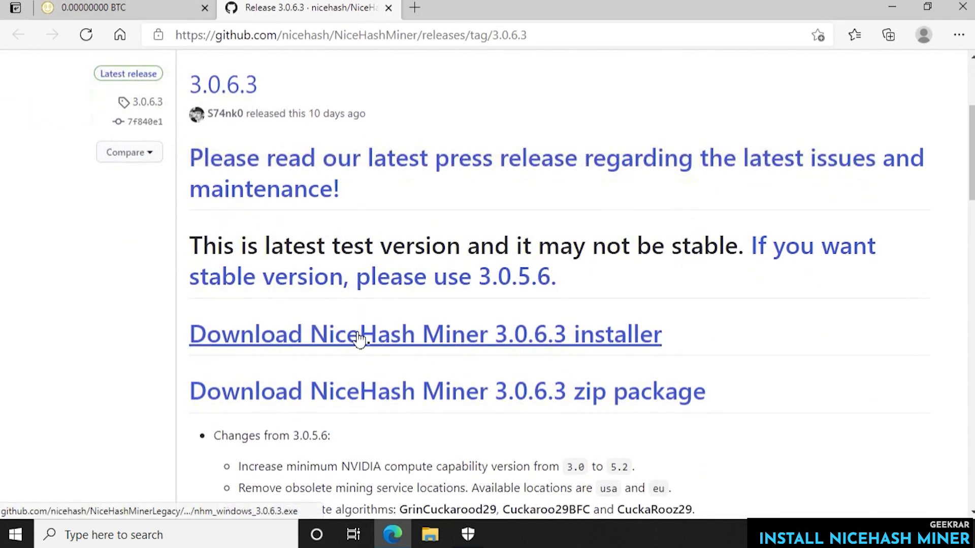
left_click(425, 334)
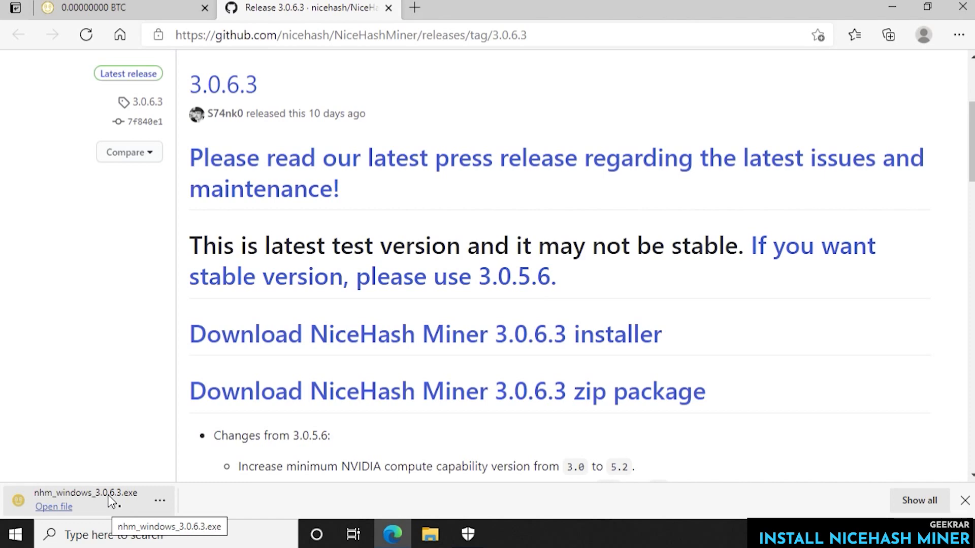
left_click(54, 507)
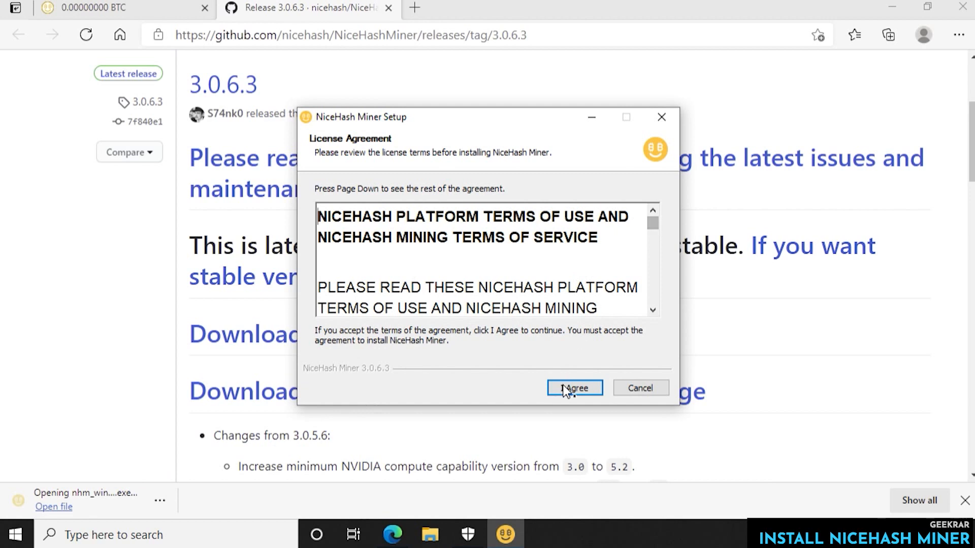
- Install NiceHash Miner, accepting the license and unticking Run NiceHash Miner before finishing
left_click(573, 387)
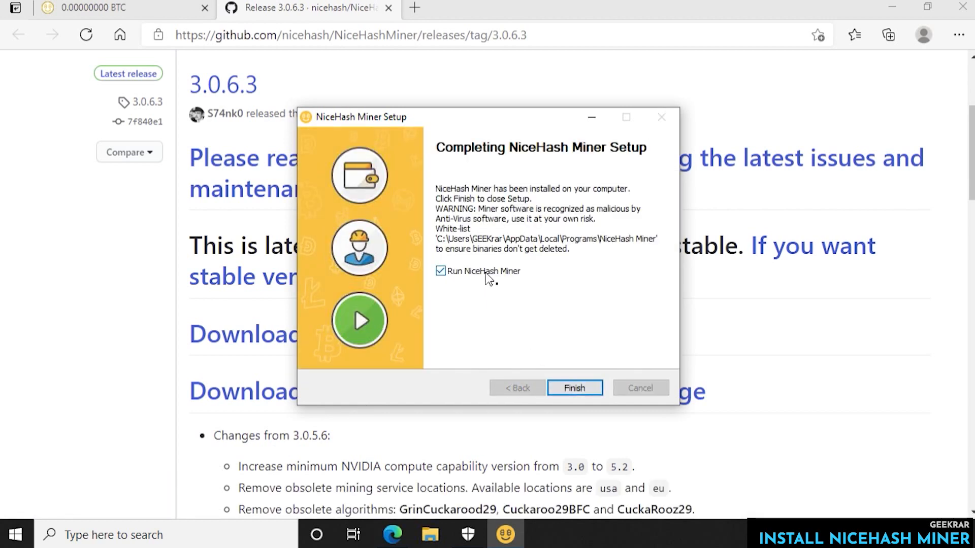
left_click(440, 271)
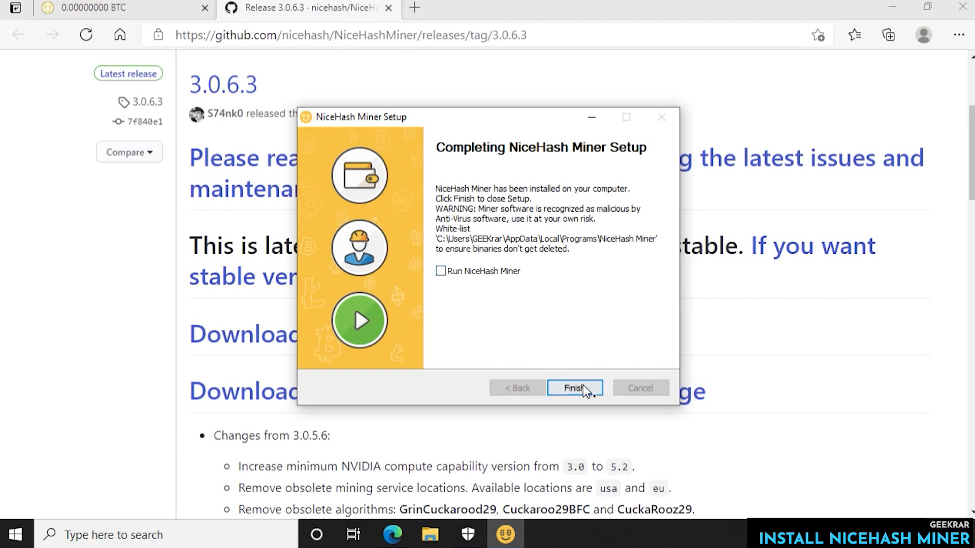
left_click(573, 388)
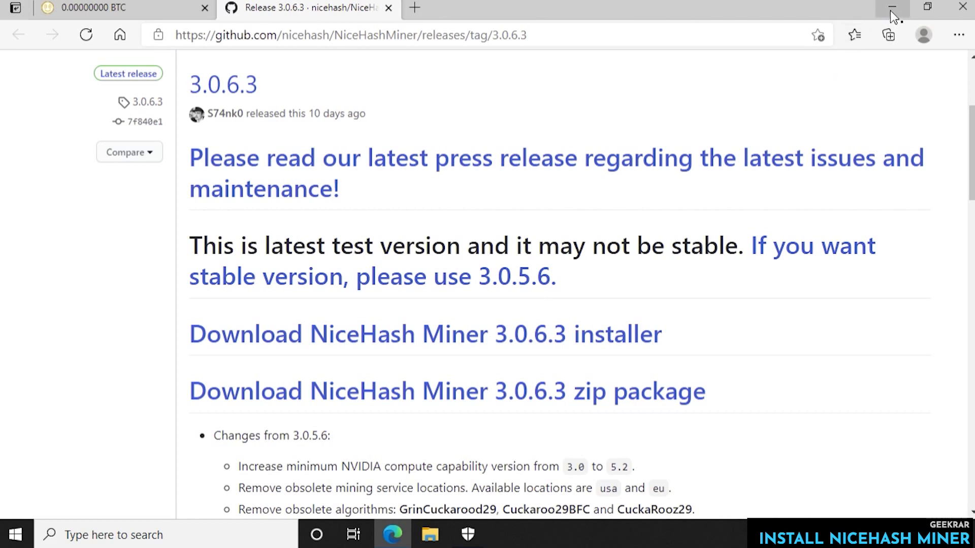
- Inspect the NiceHash Miner shortcut's Properties to confirm its target is NiceHashMiner.exe, then cancel
left_click(893, 7)
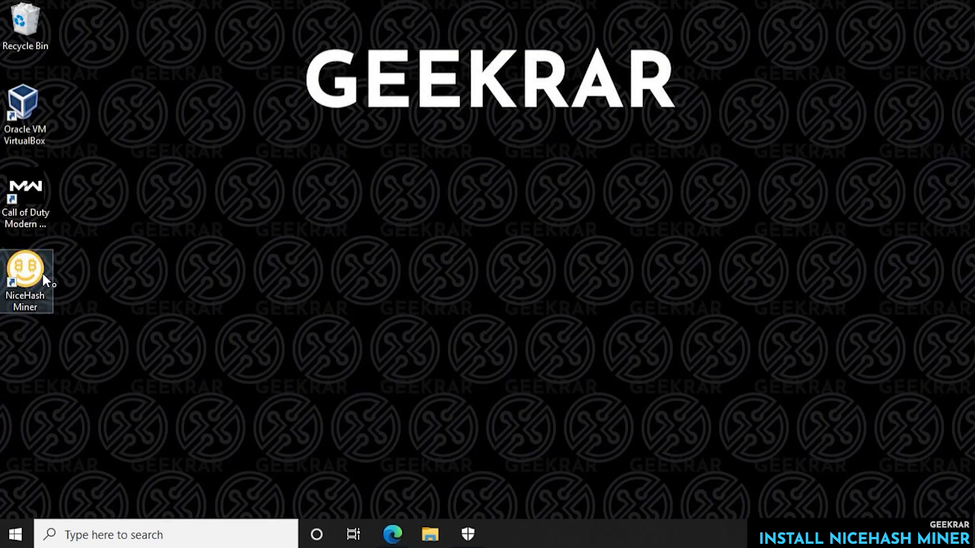
right_click(25, 281)
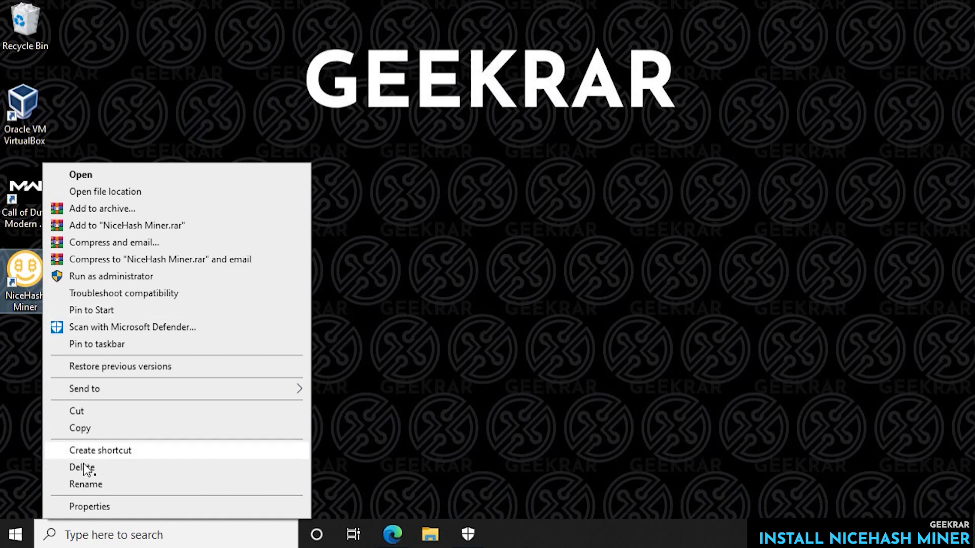
left_click(89, 505)
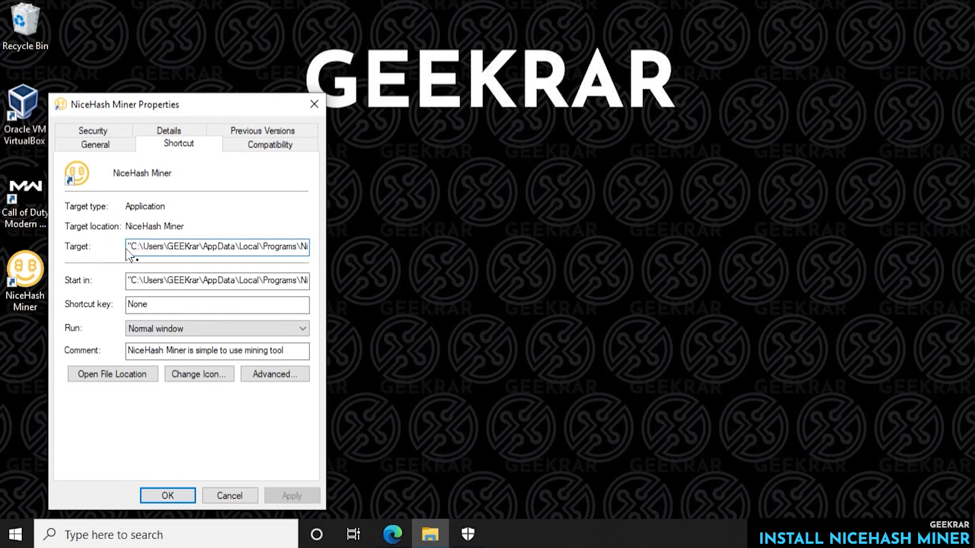
left_click_drag(128, 246, 261, 246)
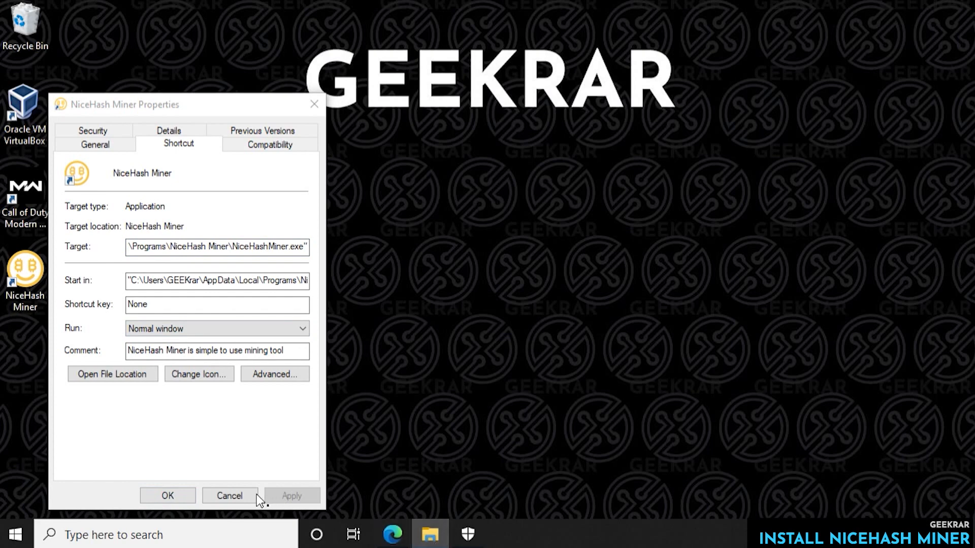
left_click(229, 496)
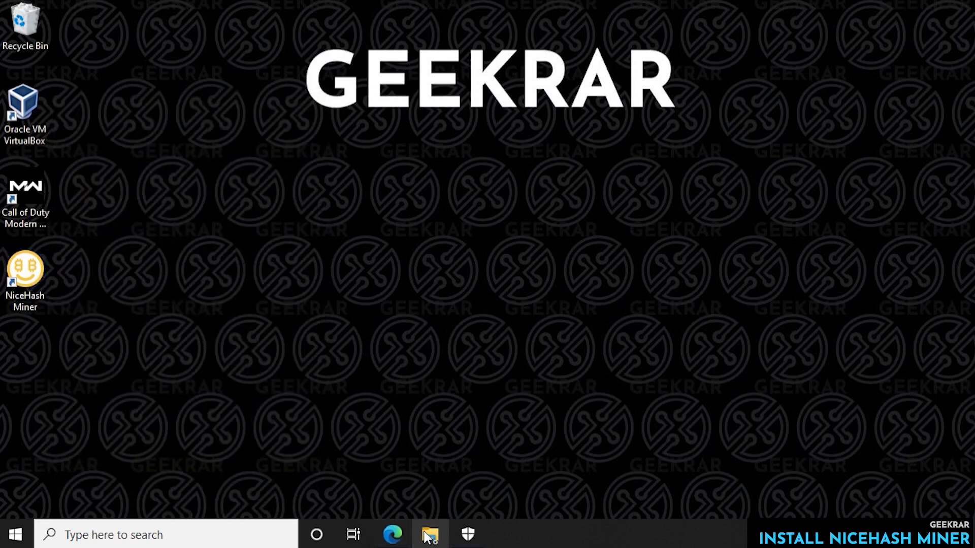
- Browse File Explorer to the AppData\Local\Programs\NiceHash Miner install folder
left_click(428, 535)
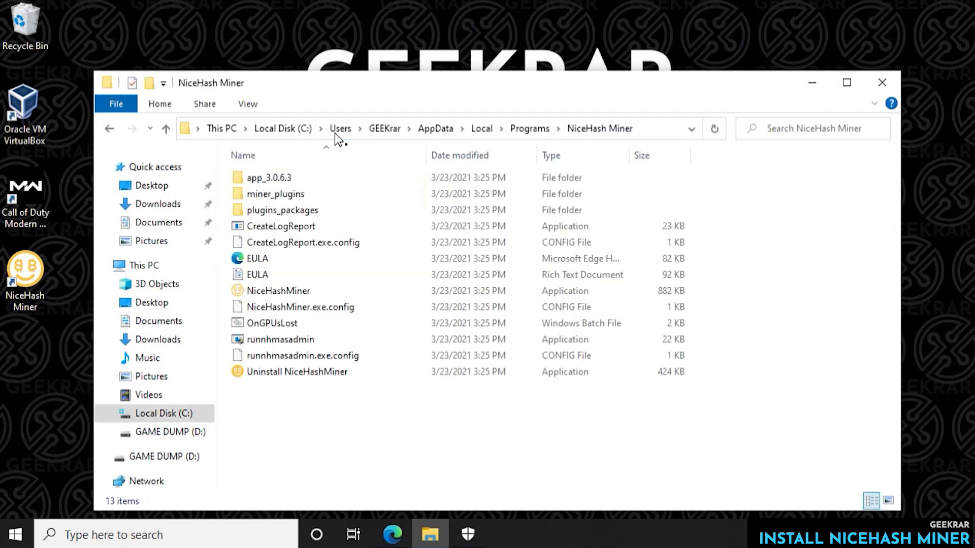
left_click(297, 371)
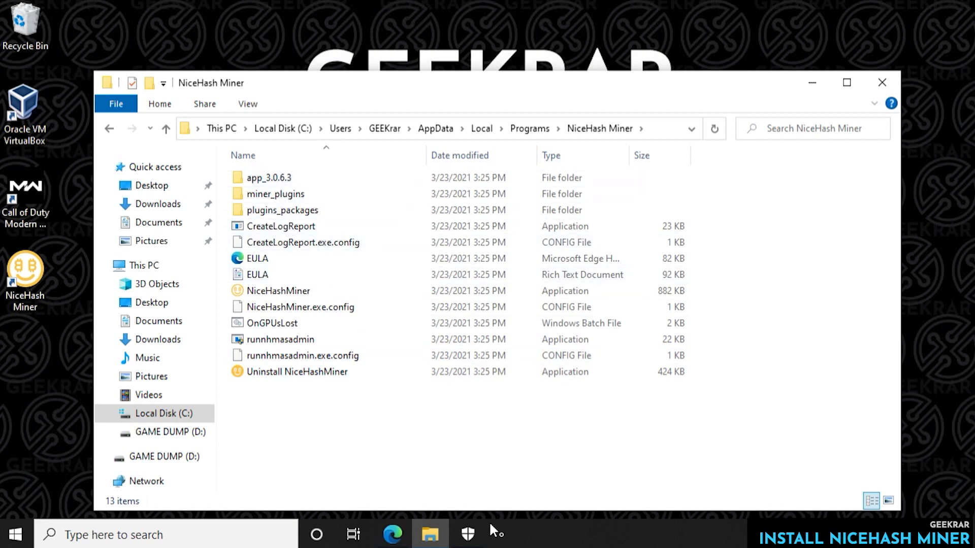
- Add the NiceHash Miner install folder as a Defender folder exclusion, approving the UAC prompt
left_click(468, 535)
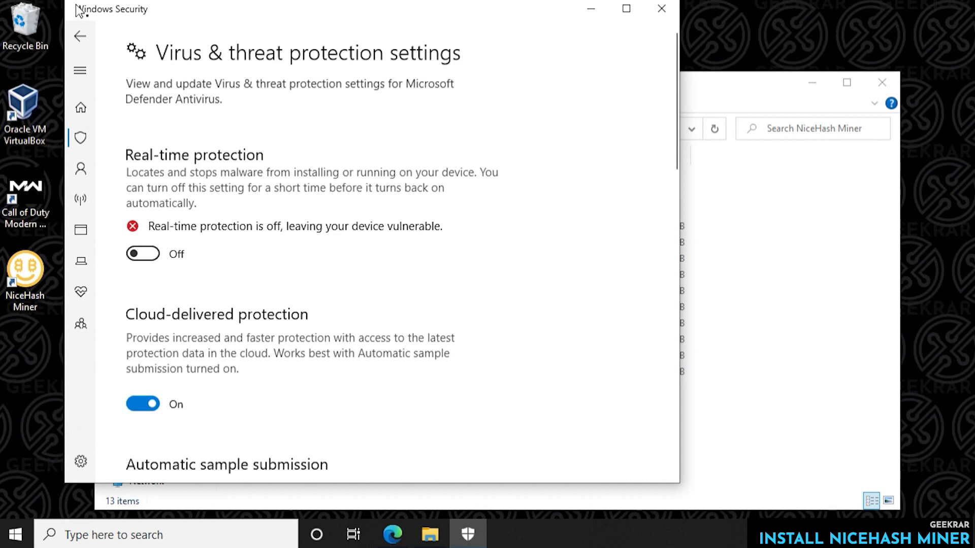
scroll("down", 3)
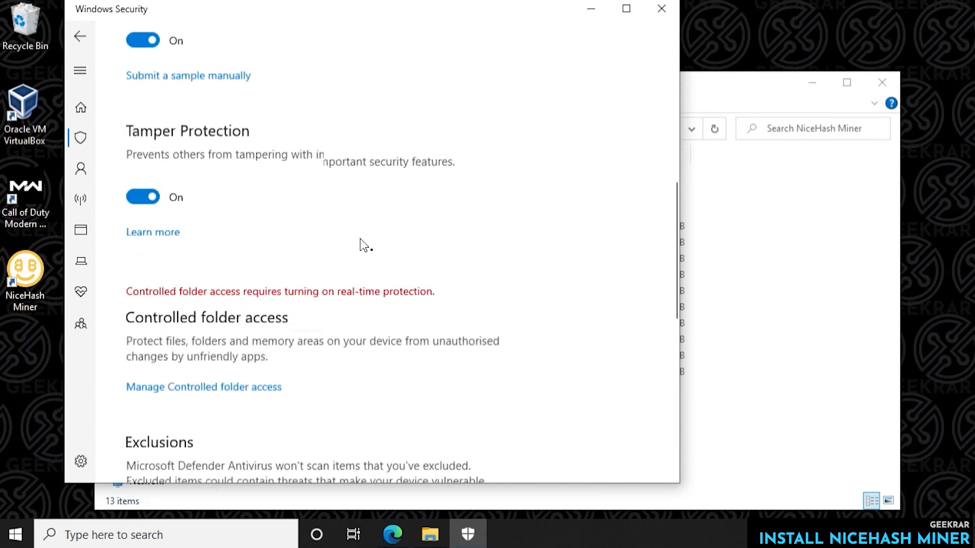
scroll("down", 3)
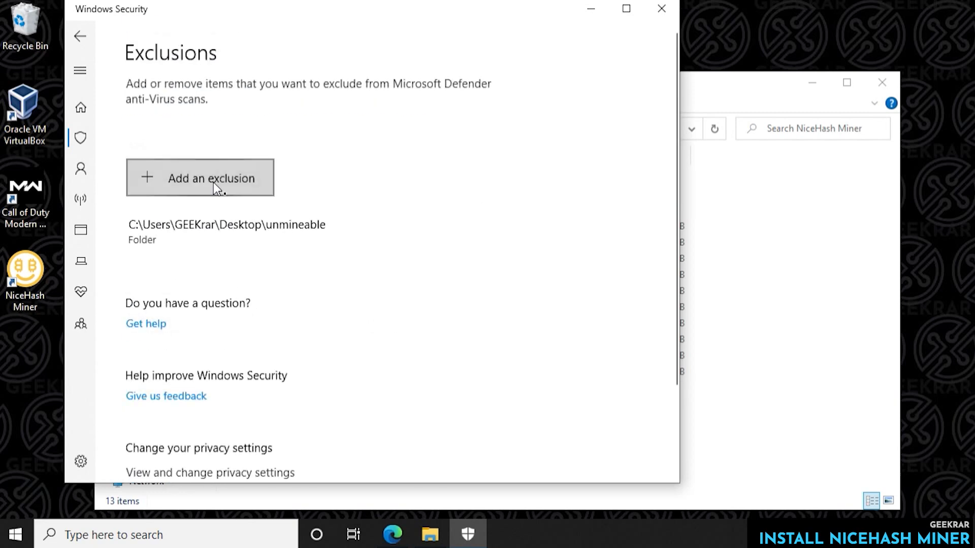
left_click(200, 177)
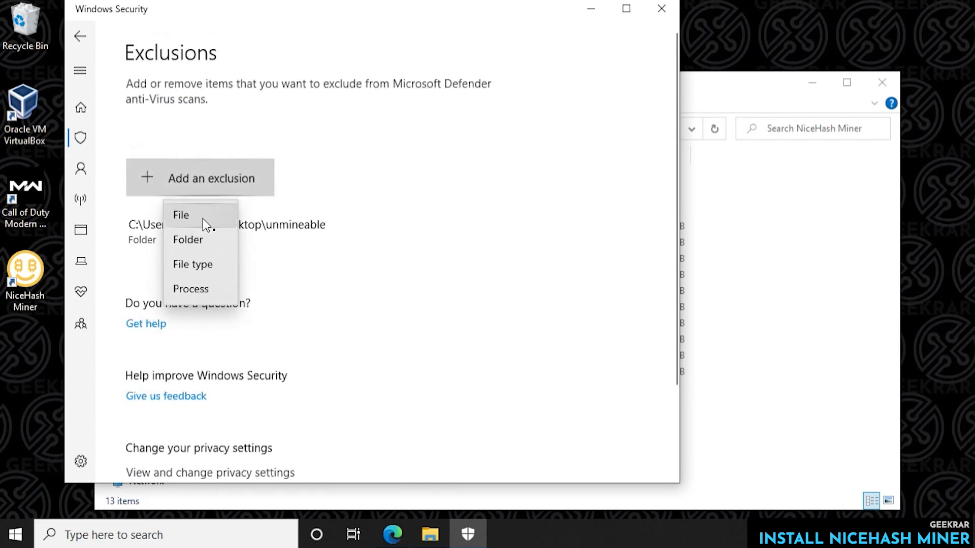
left_click(187, 240)
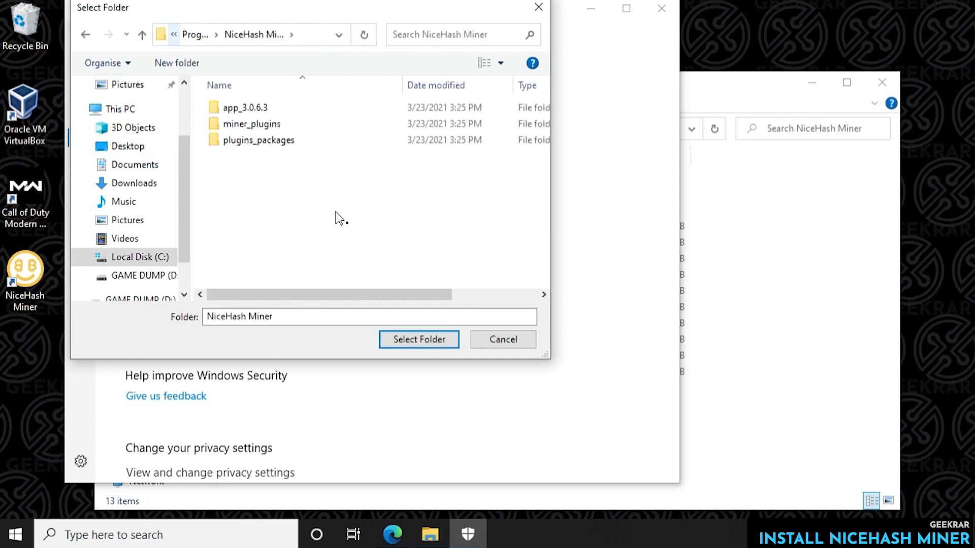
mouse_move(277, 346)
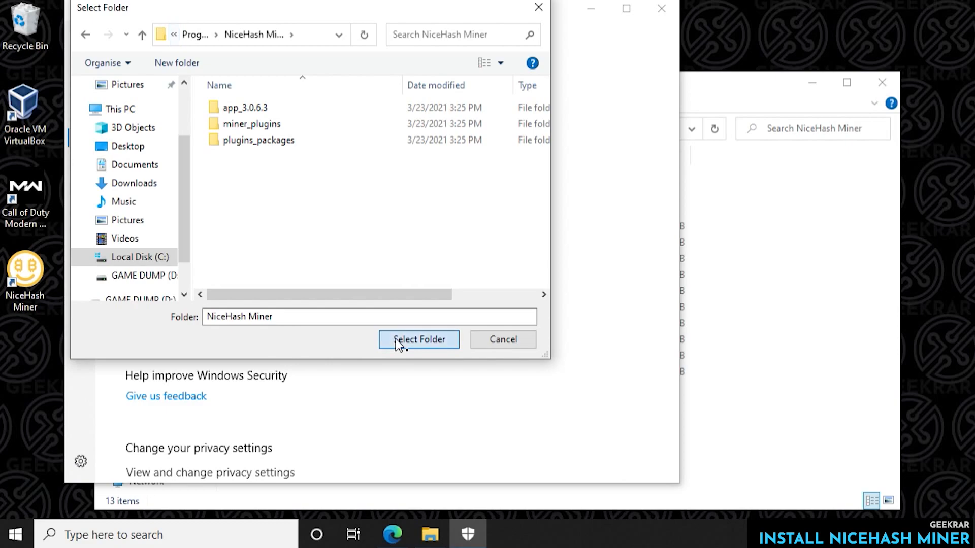
left_click(418, 339)
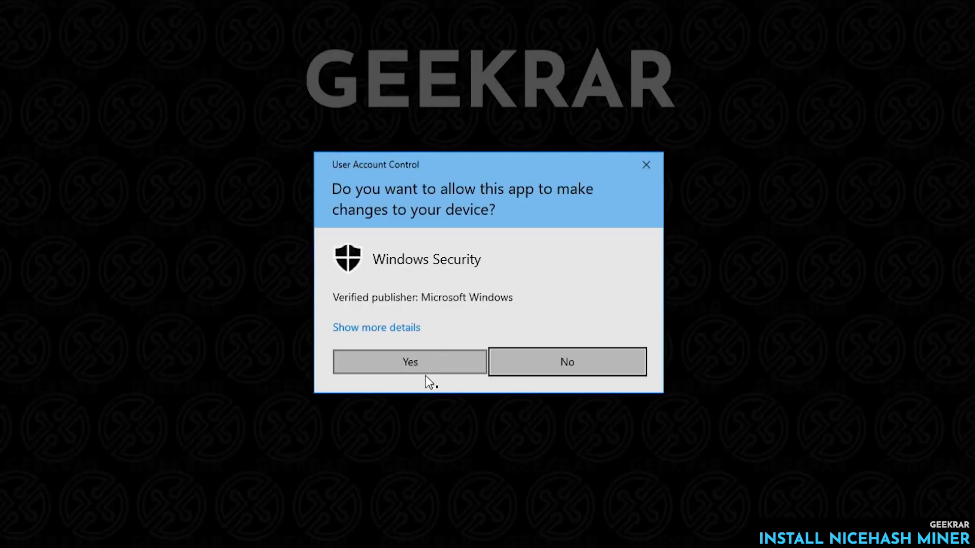
left_click(410, 361)
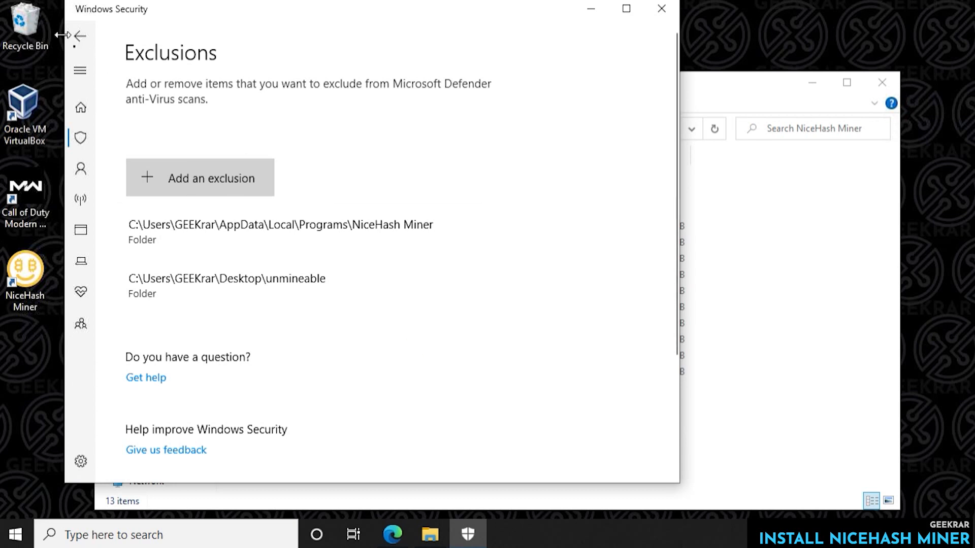
- Confirm Real-time protection is Off in Windows Security and close the window
left_click(79, 36)
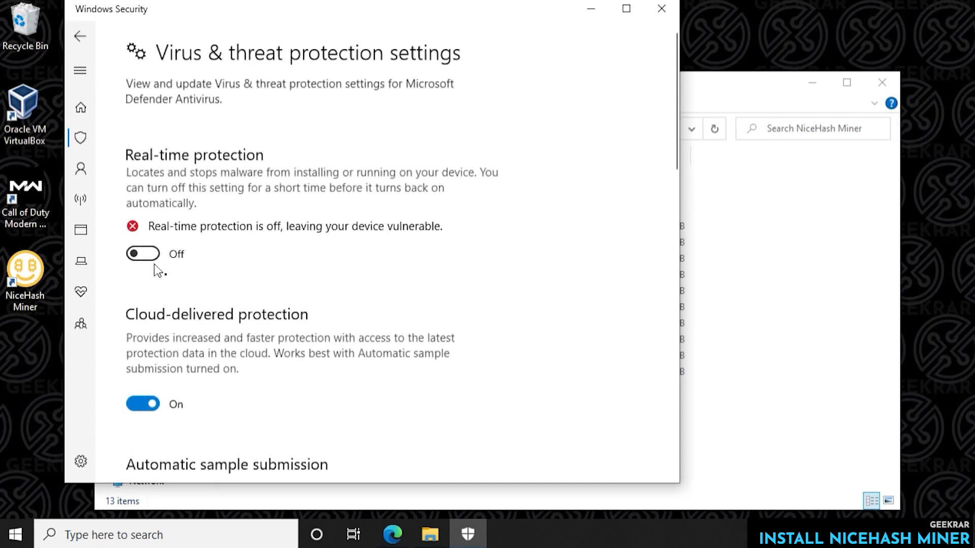
left_click(143, 253)
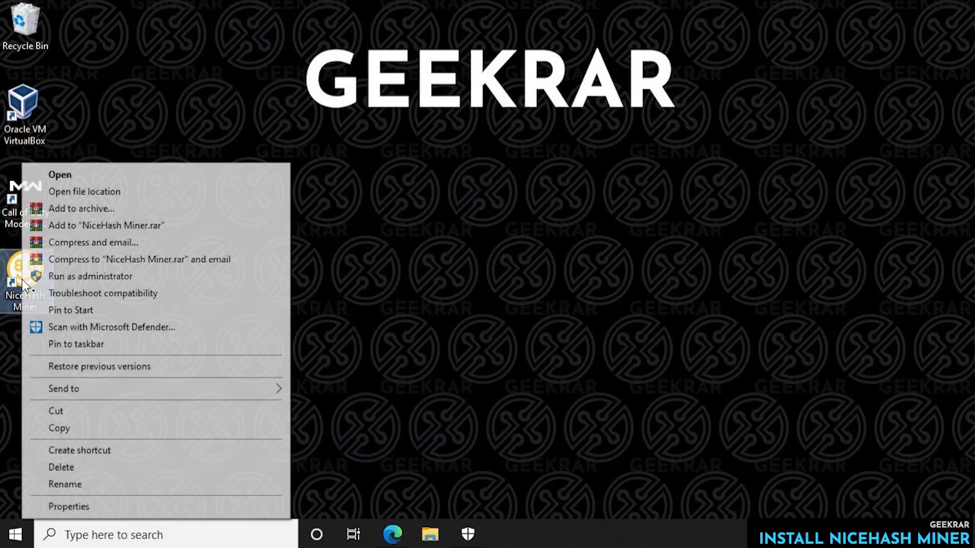
left_click(90, 276)
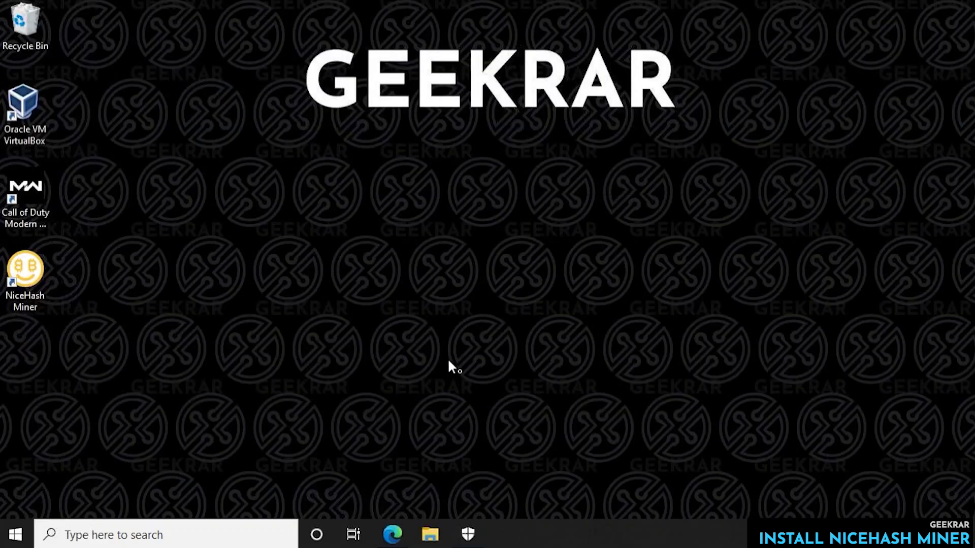
mouse_move(621, 311)
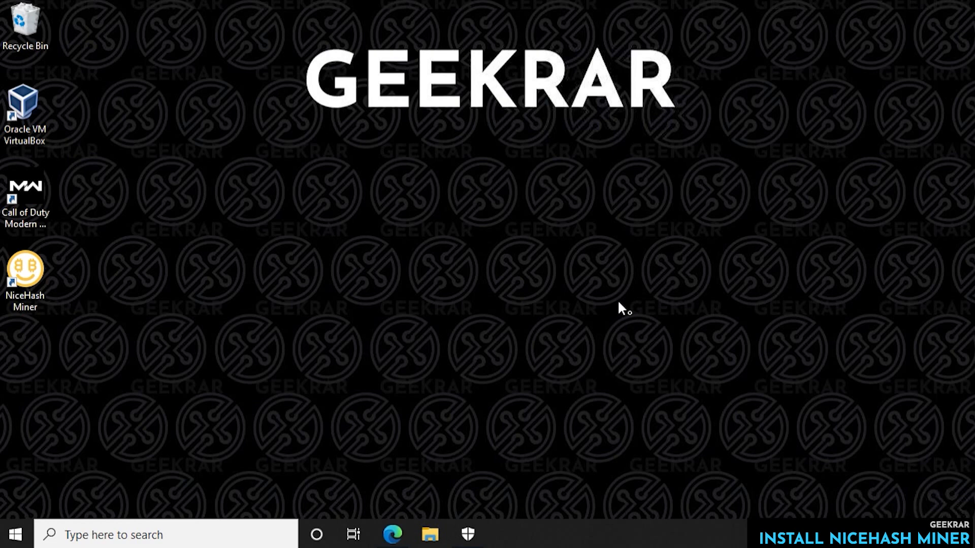
- Launch NiceHash Miner, accept the terms and third-party disclaimer, and keep English to reach login
double_click(24, 264)
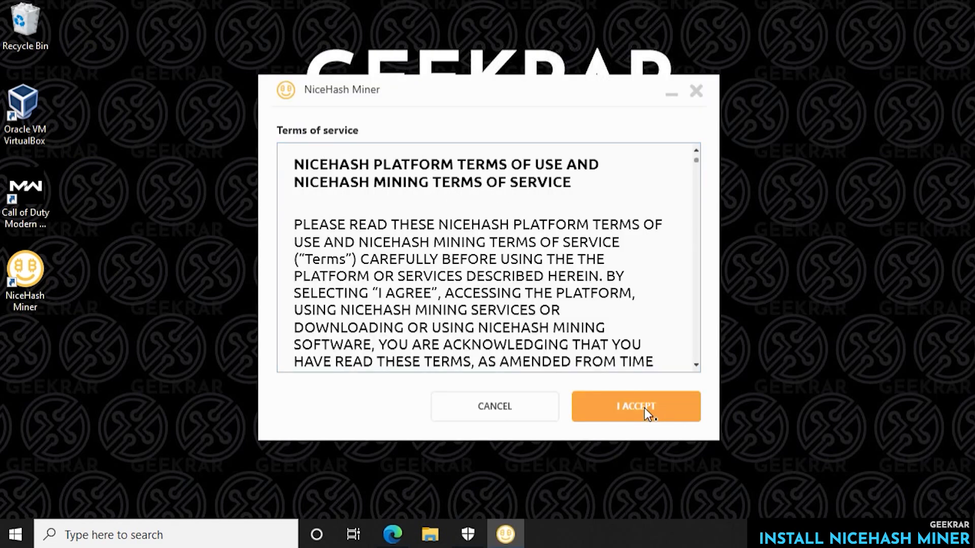
left_click(635, 407)
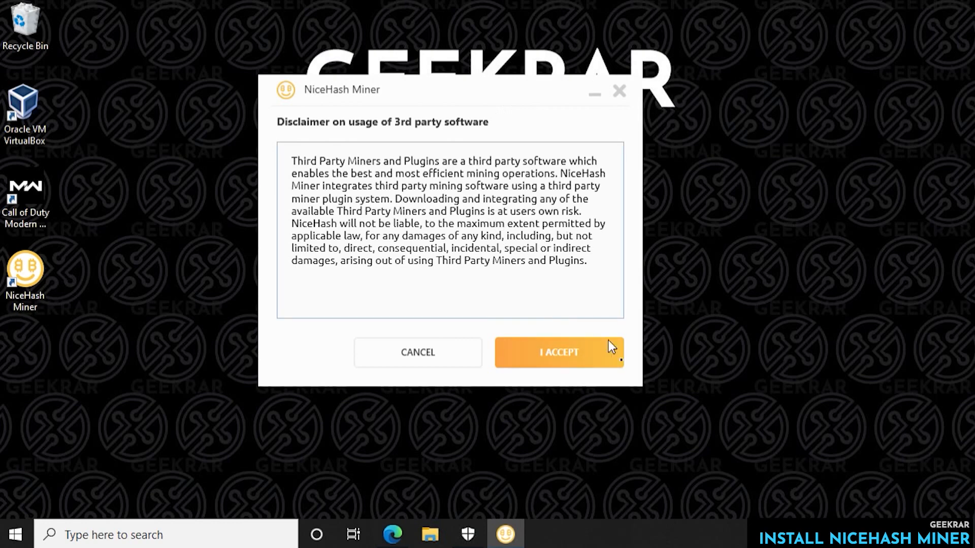
left_click(558, 352)
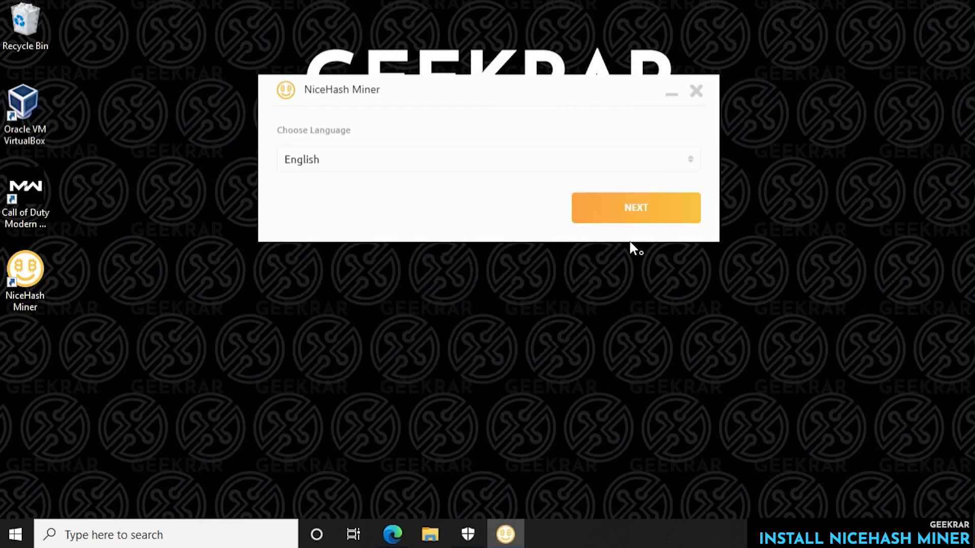
mouse_move(627, 198)
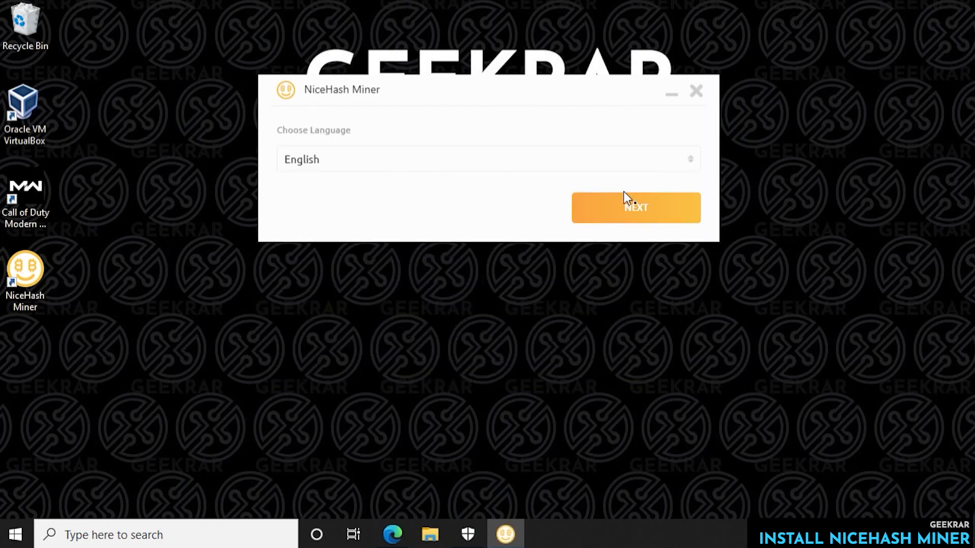
left_click(636, 207)
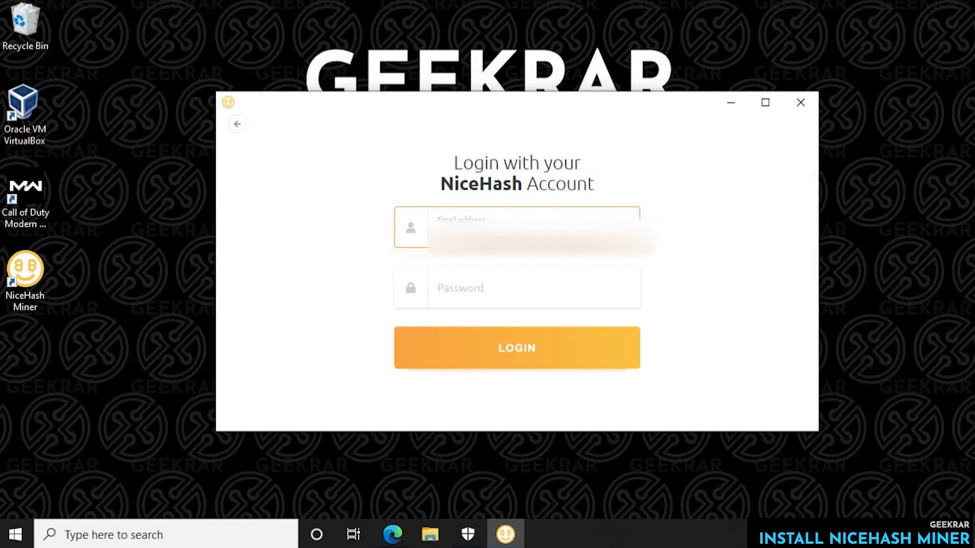
- Log in with the account email and password, accept the XMRig plugin, and restart the miner
left_click(516, 288)
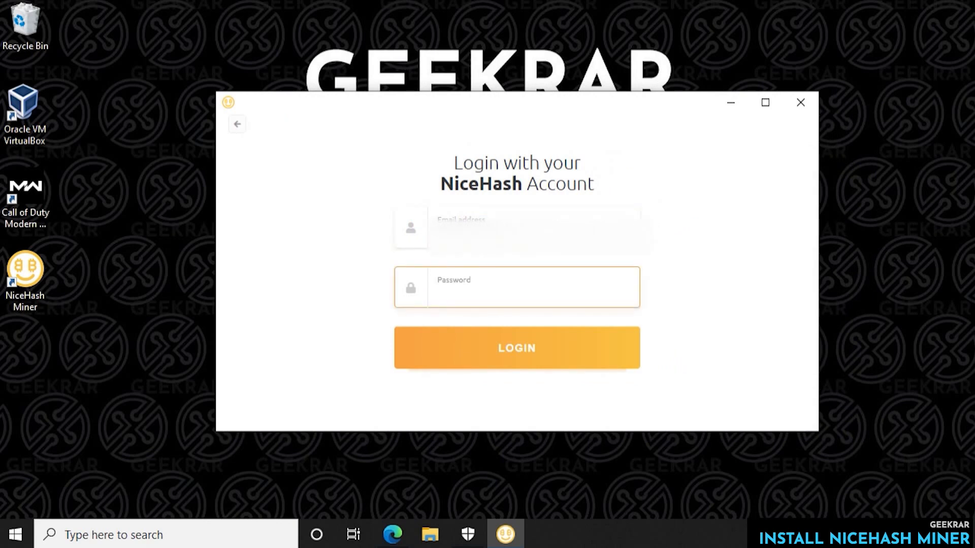
left_click(516, 347)
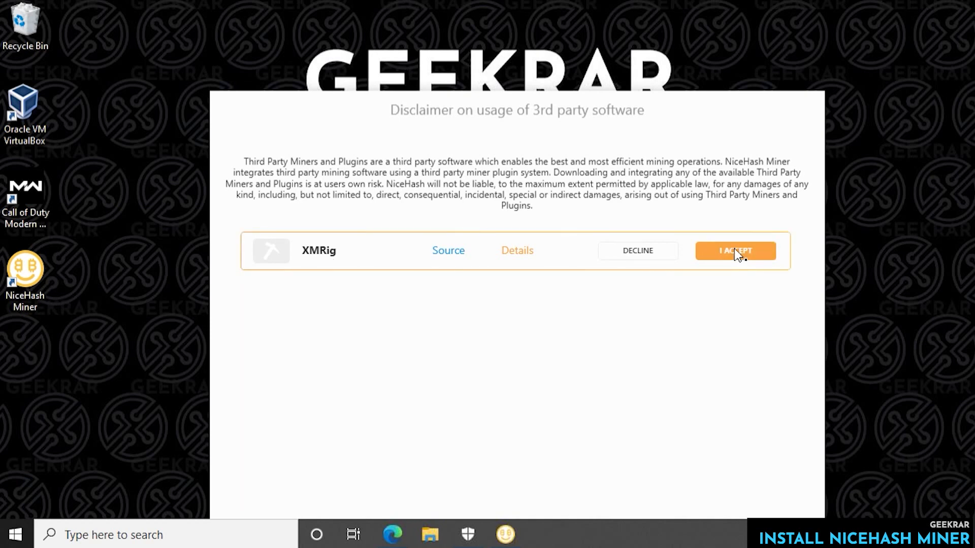
left_click(735, 251)
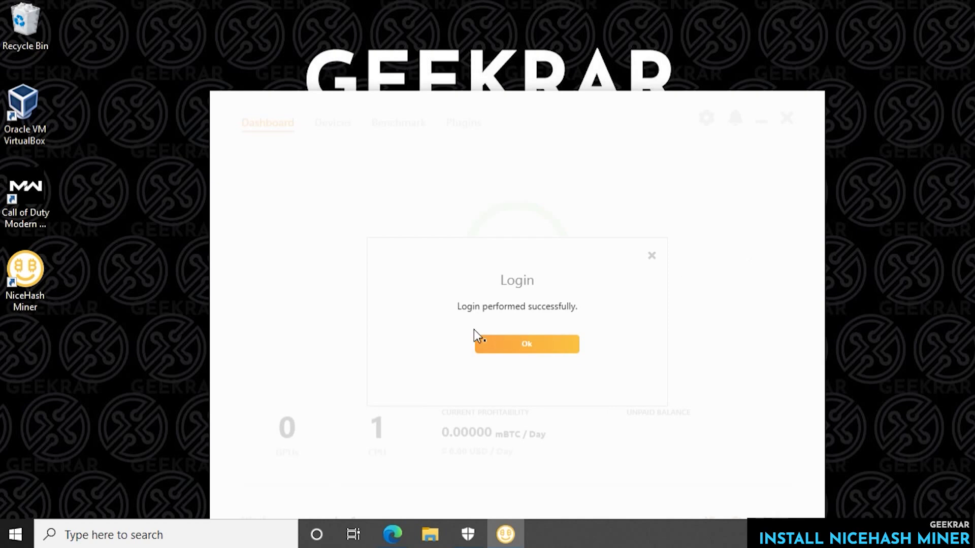
left_click(526, 343)
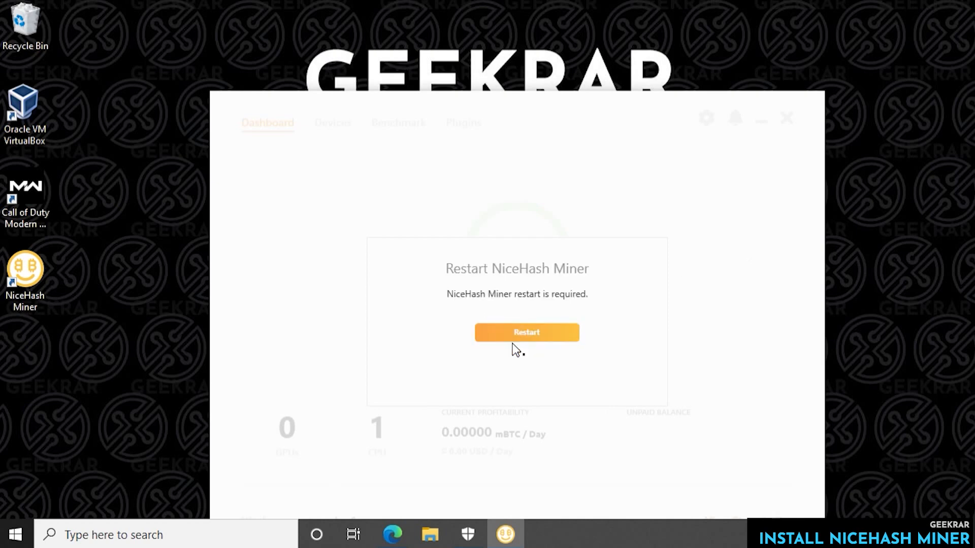
left_click(526, 332)
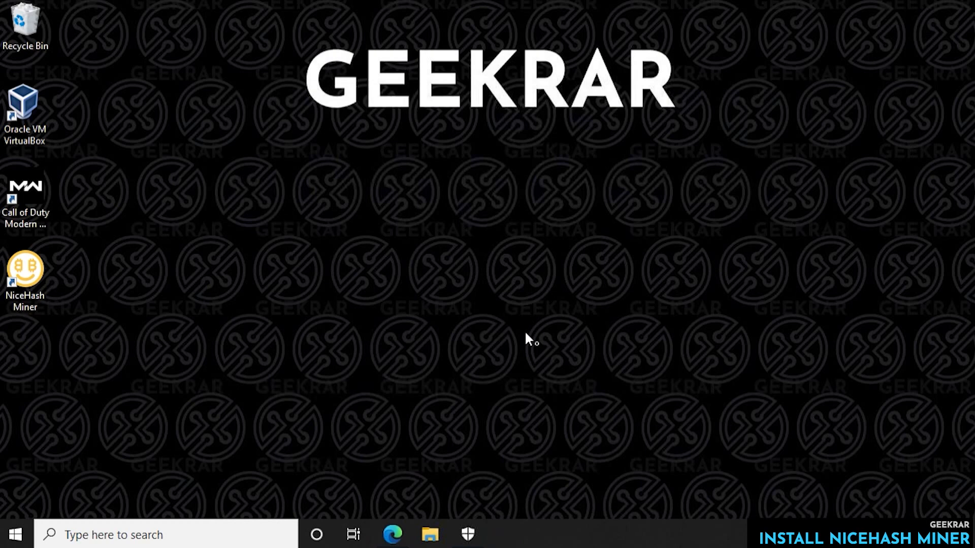
- Reopen NiceHash Miner and review the Devices, Benchmark and Plugins views before returning to Dashboard
double_click(24, 258)
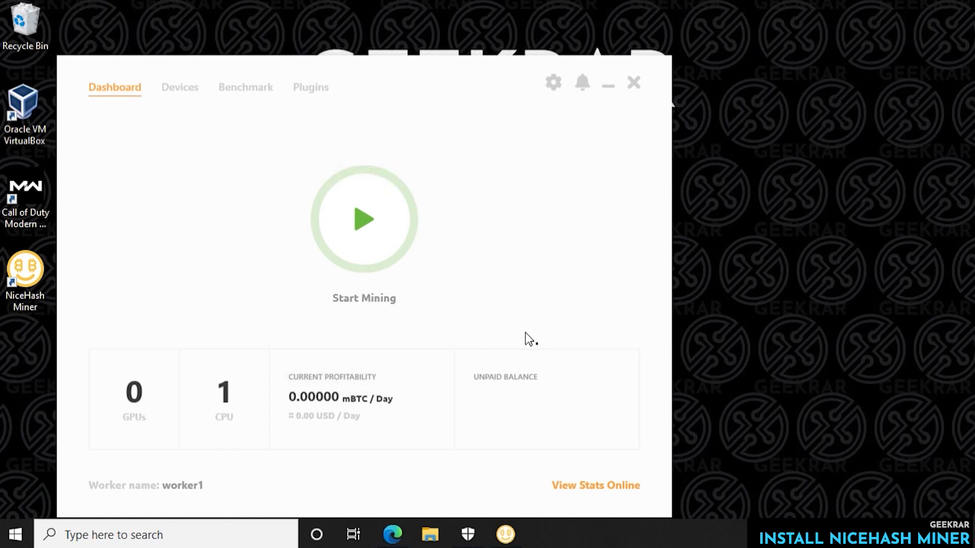
mouse_move(524, 330)
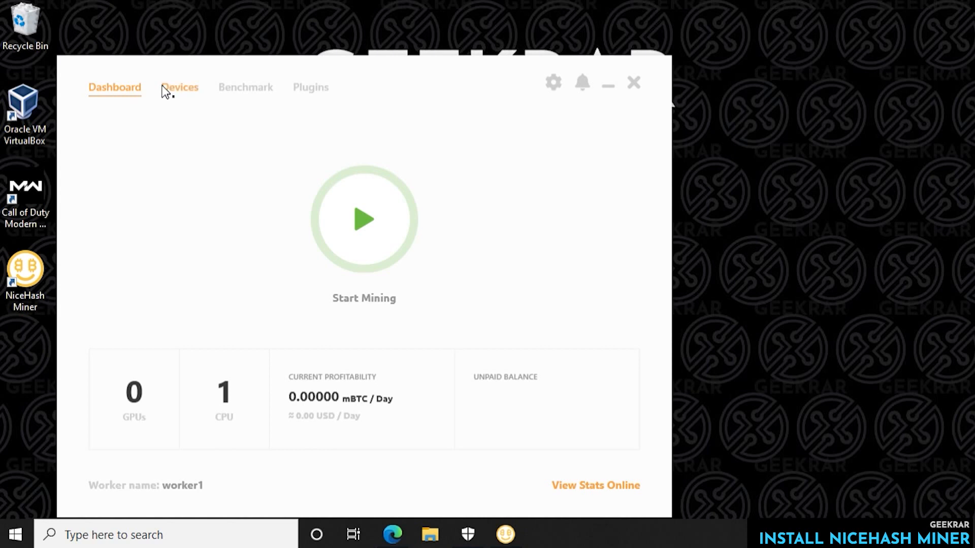
left_click(180, 87)
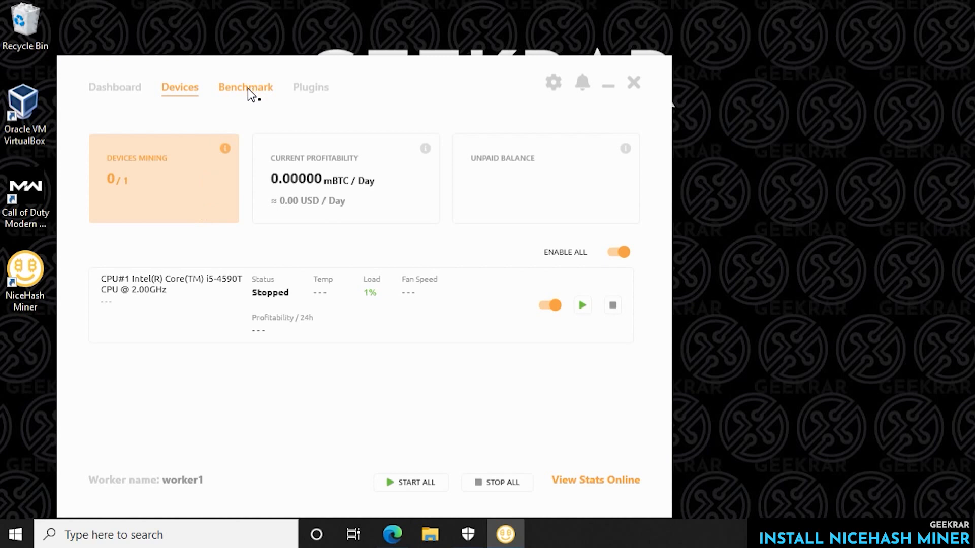
left_click(244, 87)
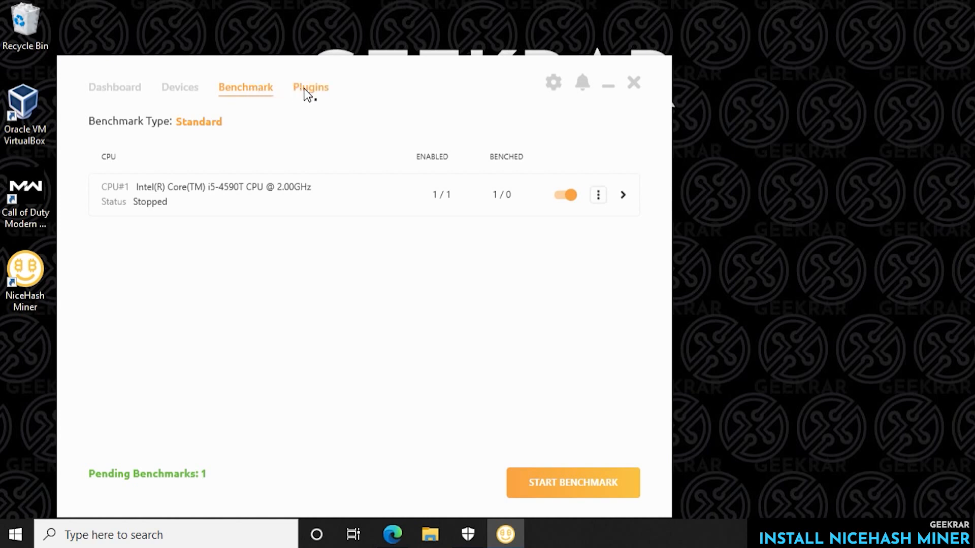
left_click(310, 88)
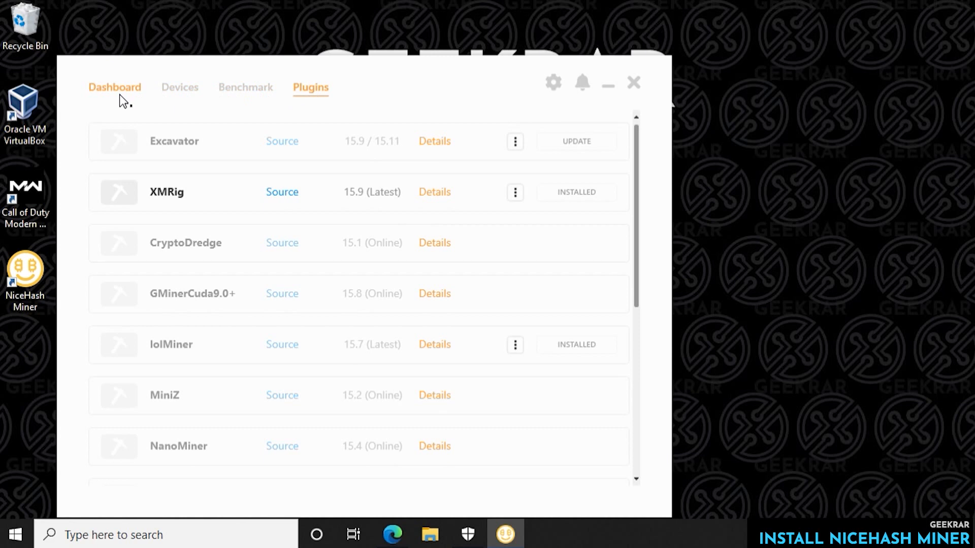
left_click(115, 88)
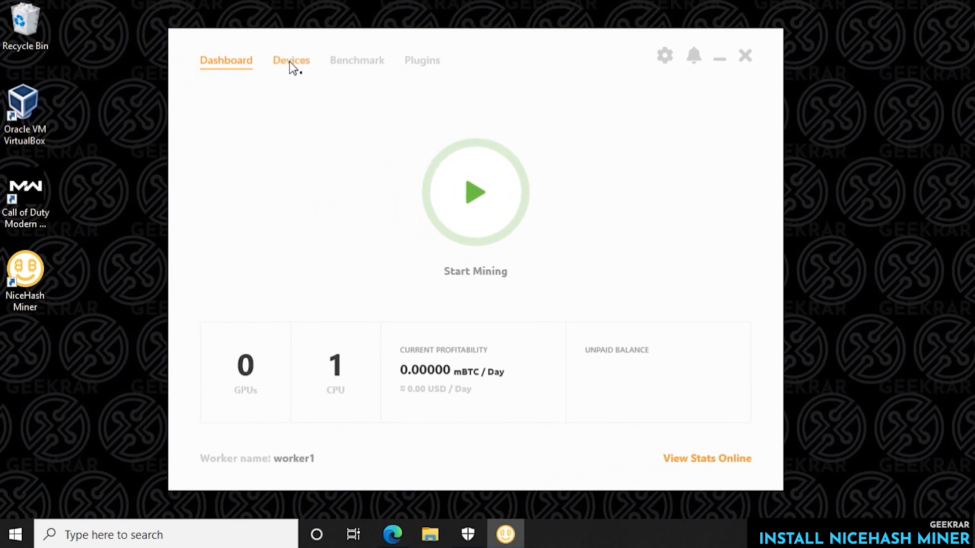
mouse_move(707, 458)
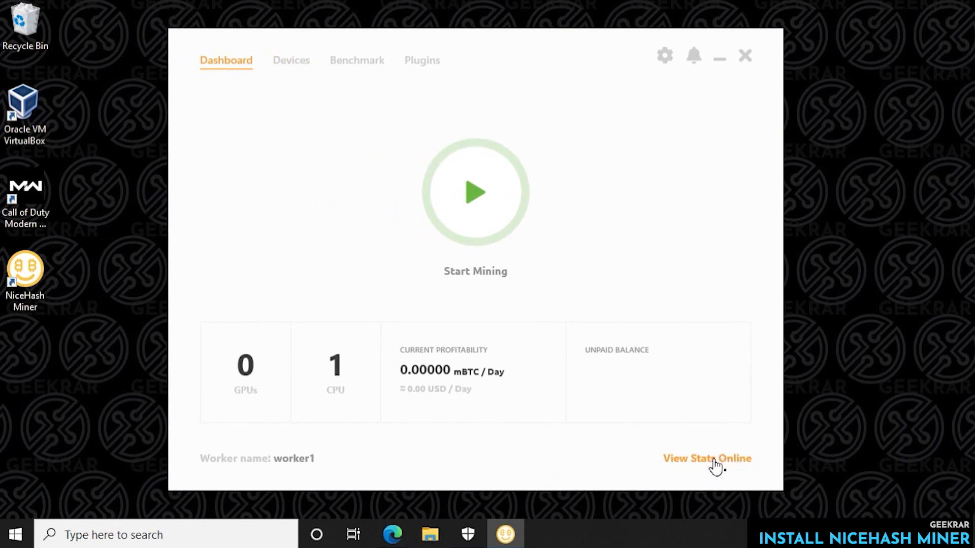
- View the rig's online statistics on the NiceHash website, dismissing the optimize promotion
left_click(707, 458)
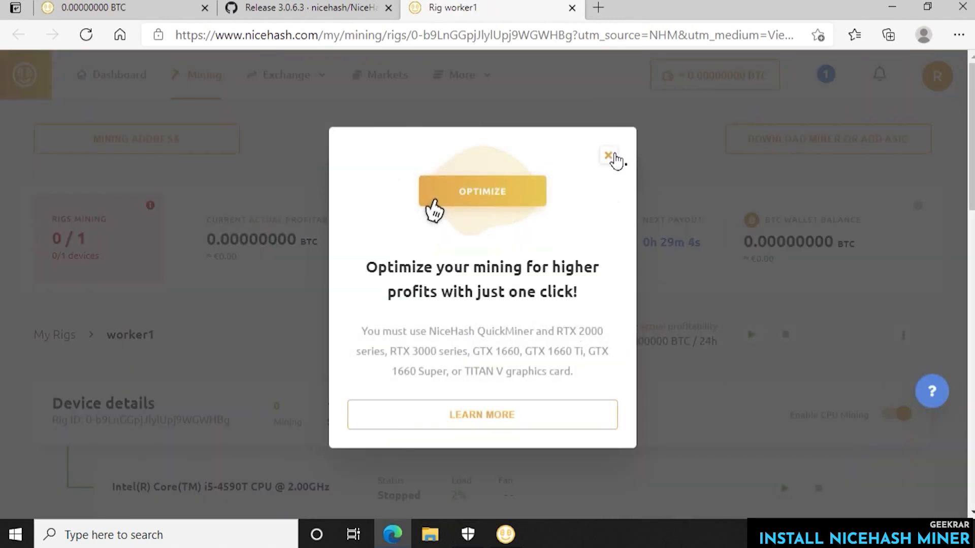
left_click(608, 154)
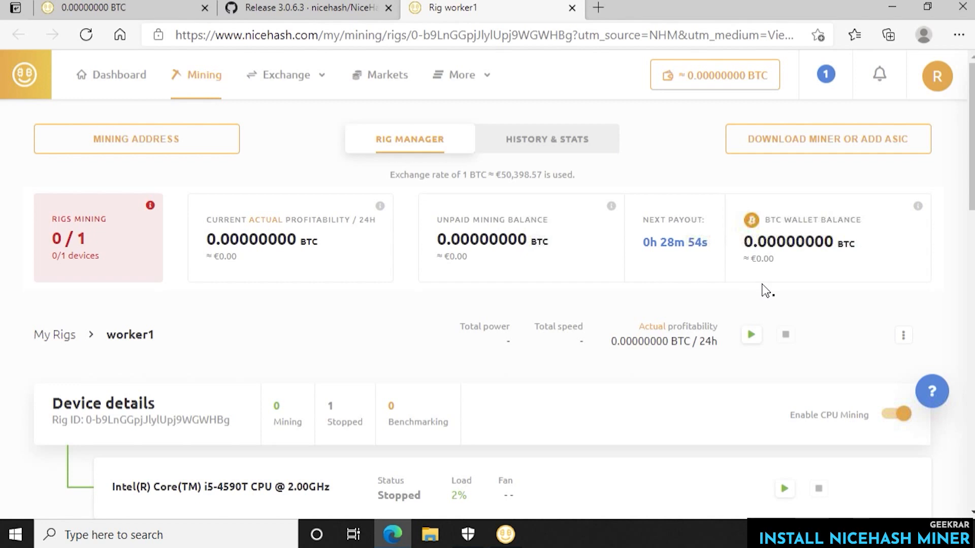
scroll("down", 3)
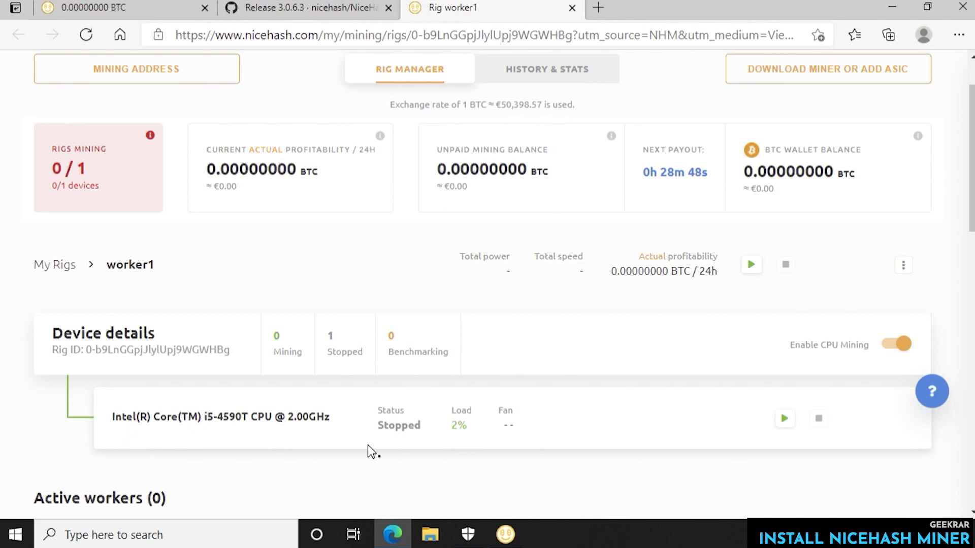
mouse_move(773, 447)
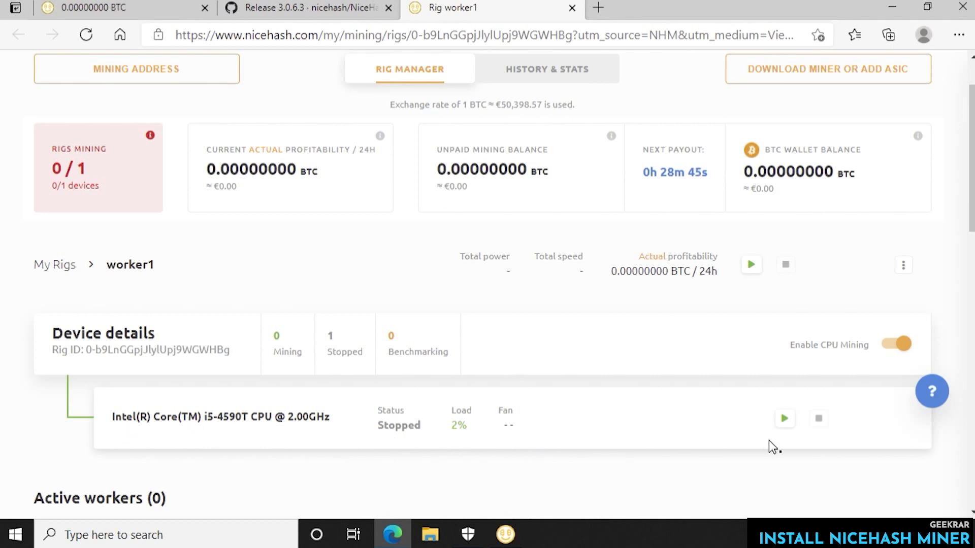
mouse_move(657, 478)
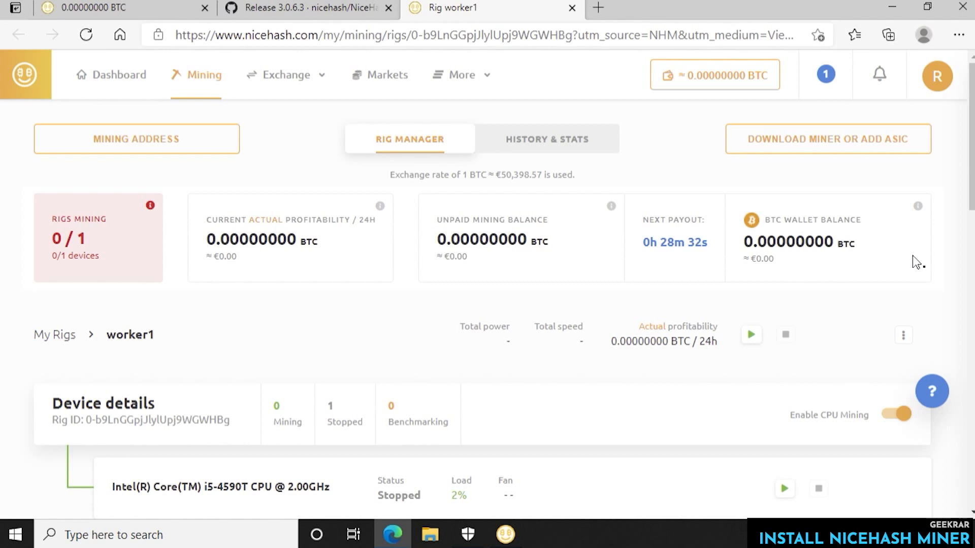
mouse_move(549, 153)
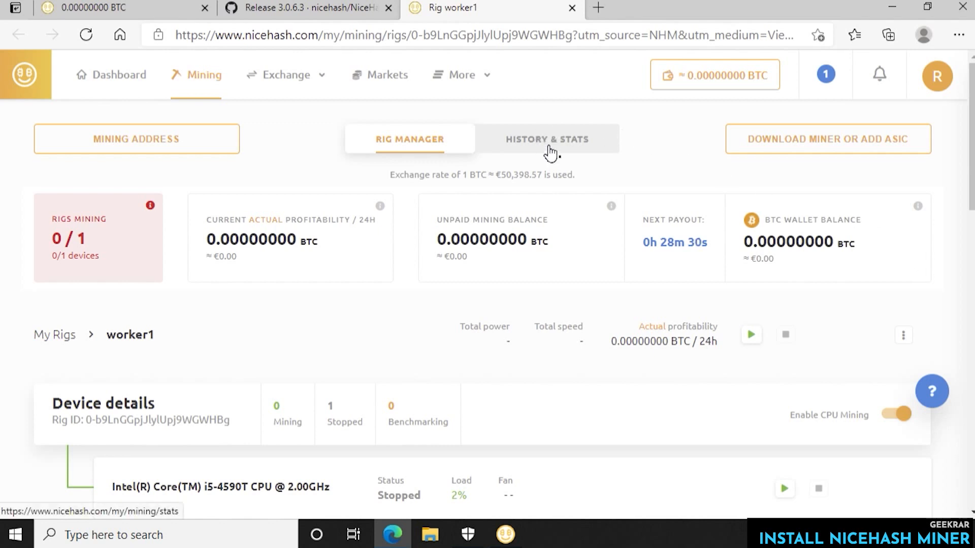
- Go through Mining history to the Rig Manager page listing worker1 as stopped
left_click(546, 139)
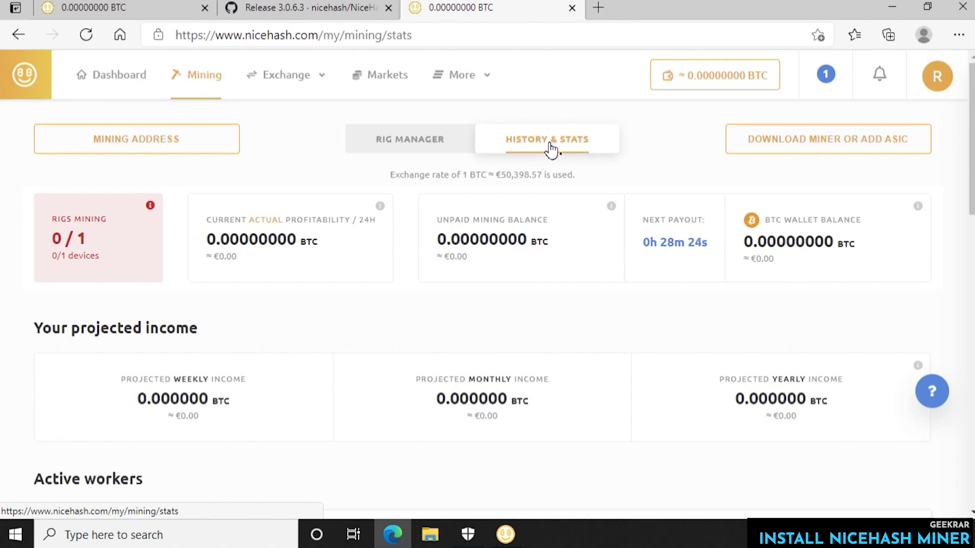
mouse_move(527, 152)
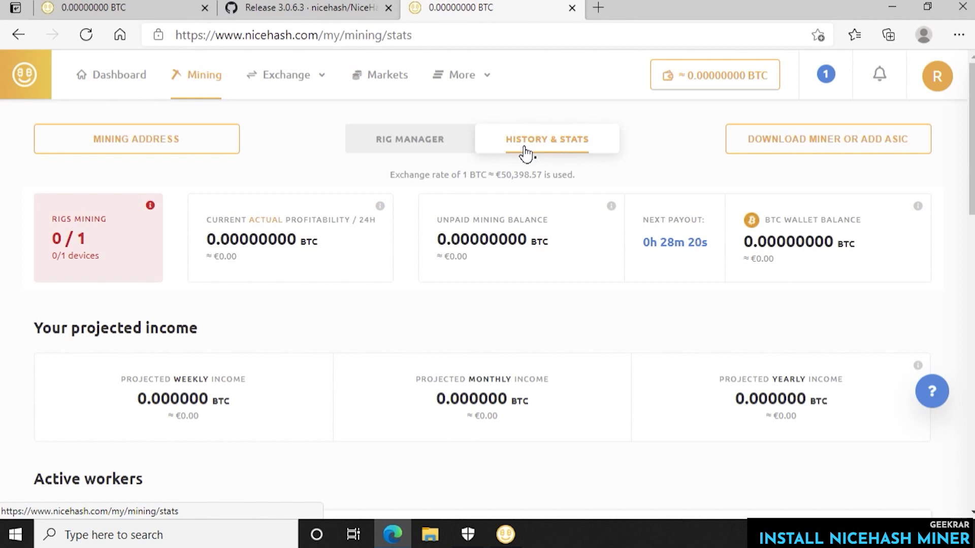
mouse_move(417, 139)
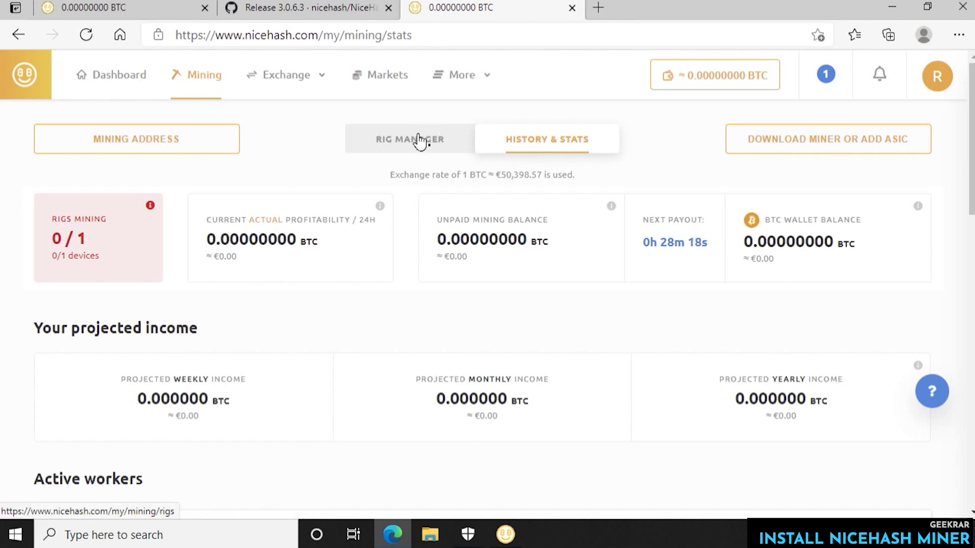
left_click(409, 140)
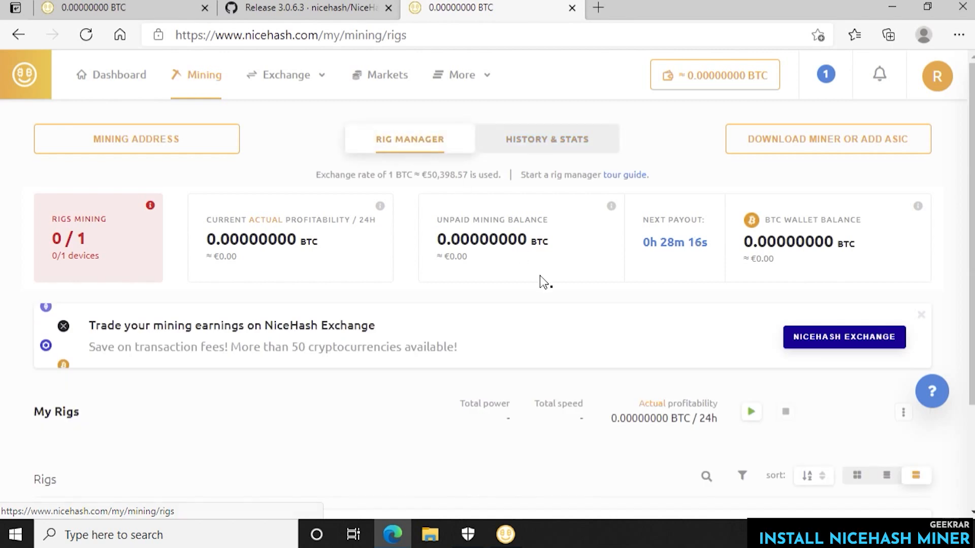
scroll("down", 3)
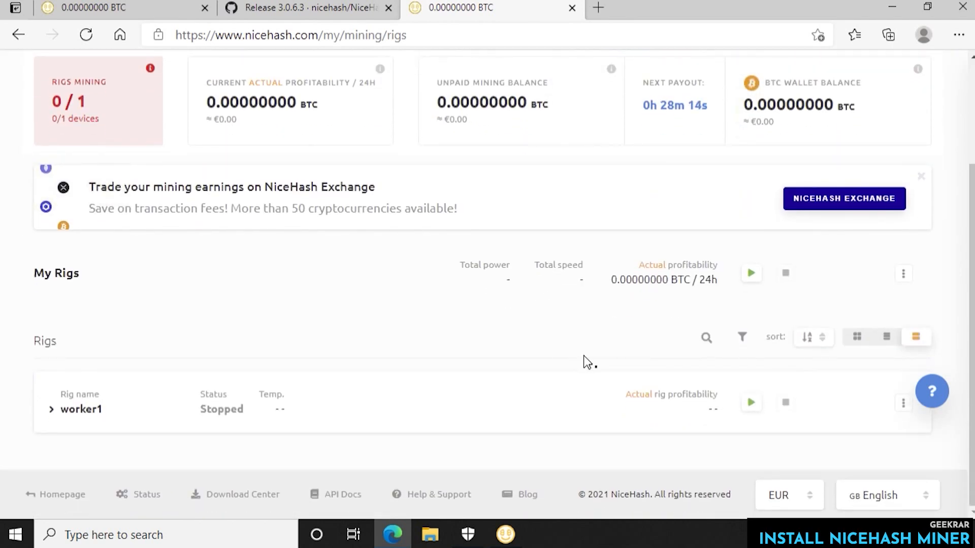
mouse_move(633, 365)
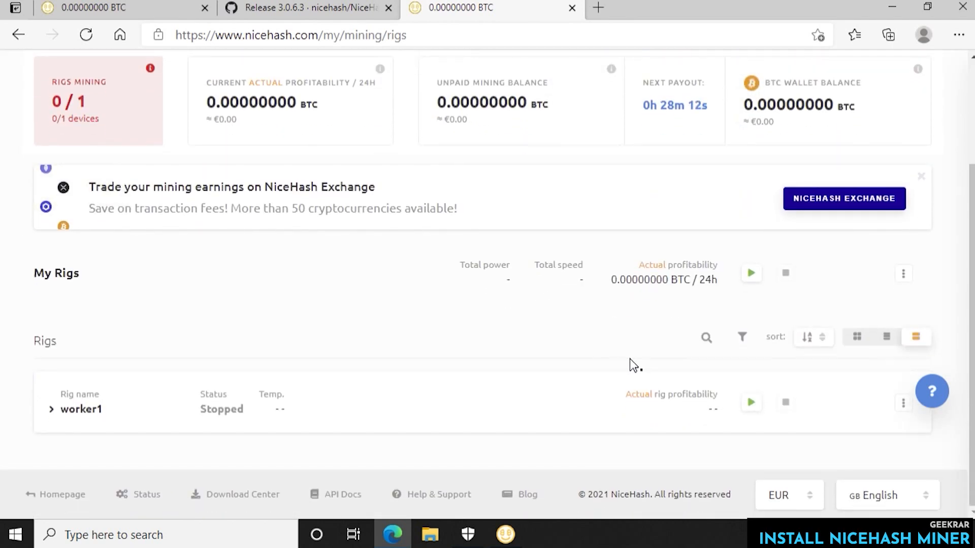
- Start CPU mining, review the XMRig console reporting the MSR mod failure, then stop mining
left_click(505, 535)
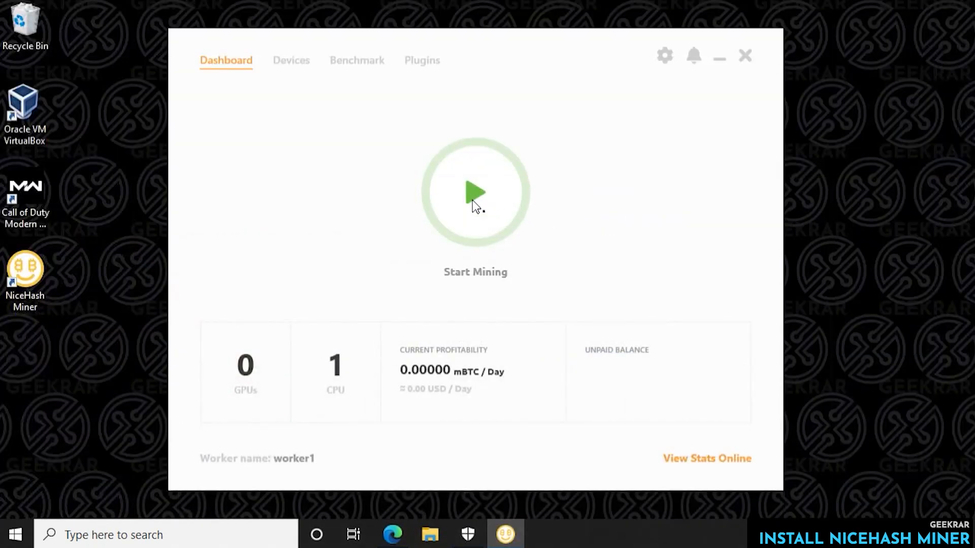
left_click(475, 192)
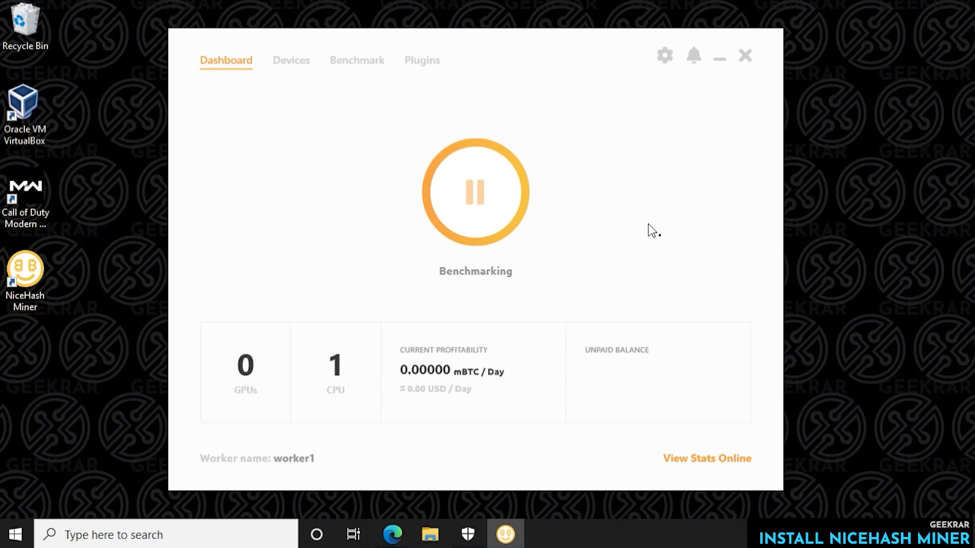
mouse_move(457, 283)
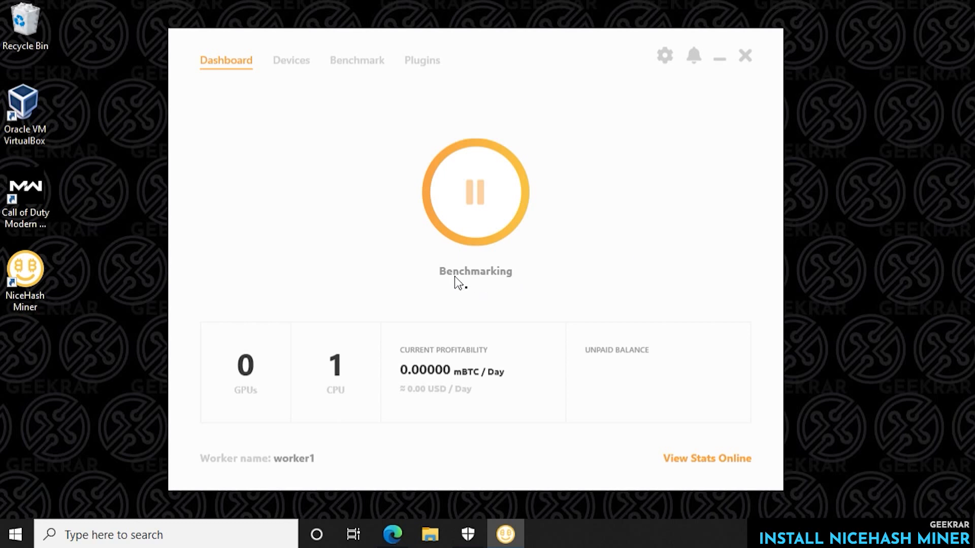
mouse_move(503, 284)
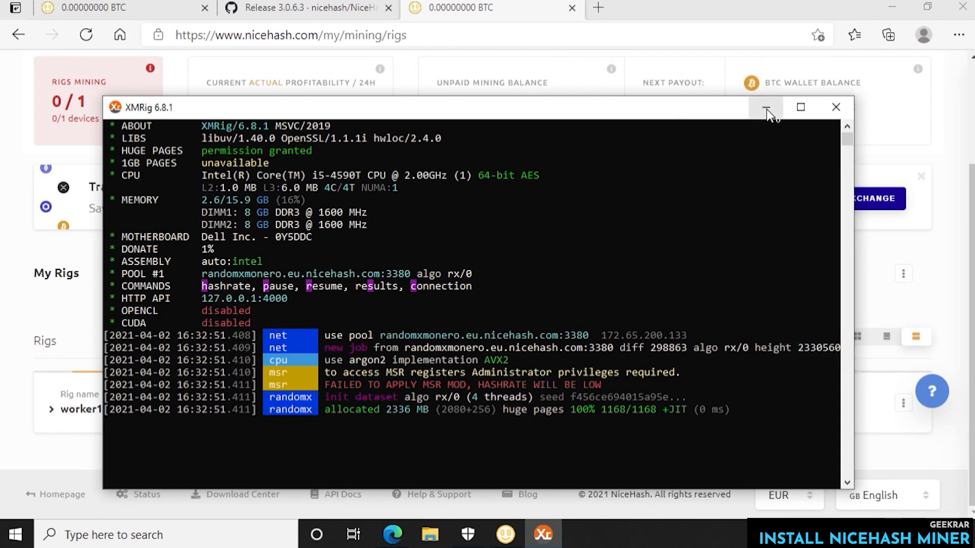
mouse_move(766, 107)
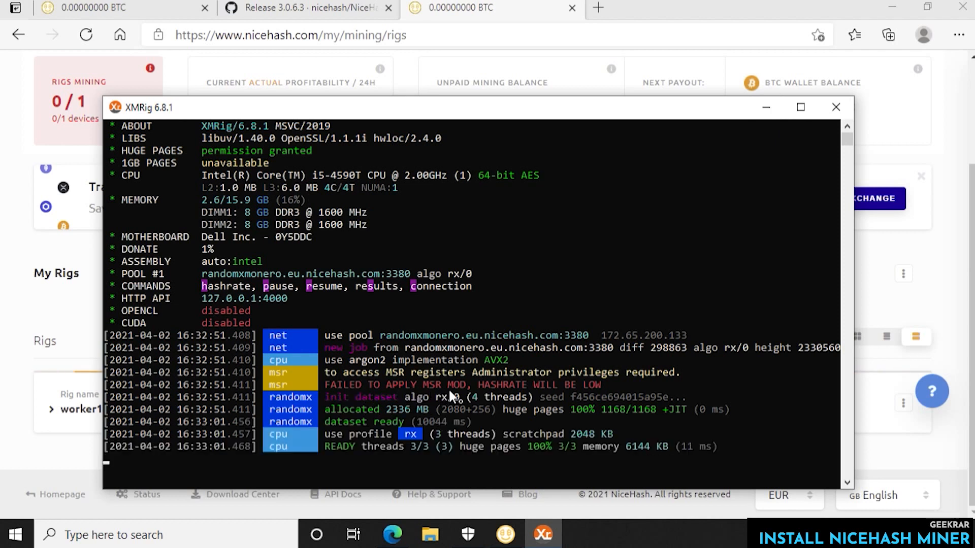
mouse_move(612, 397)
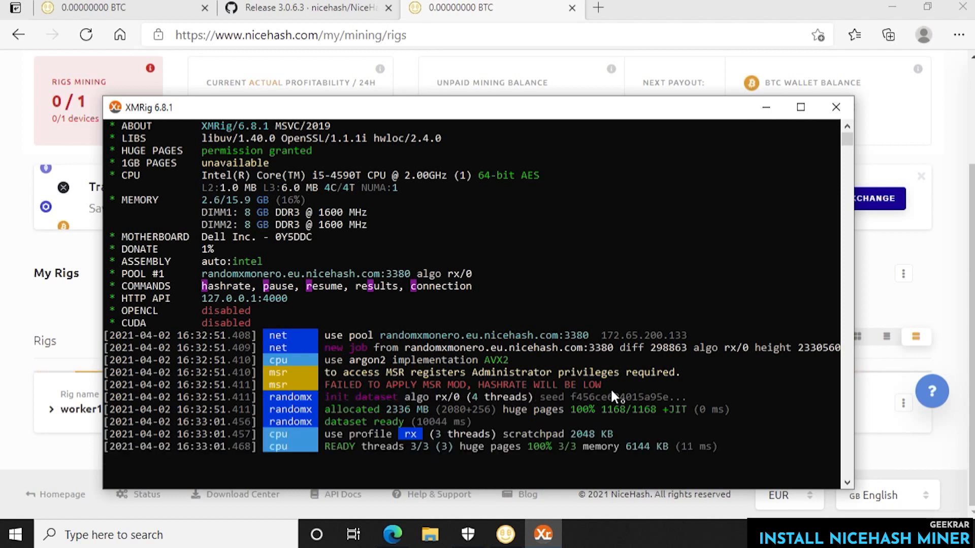
mouse_move(692, 185)
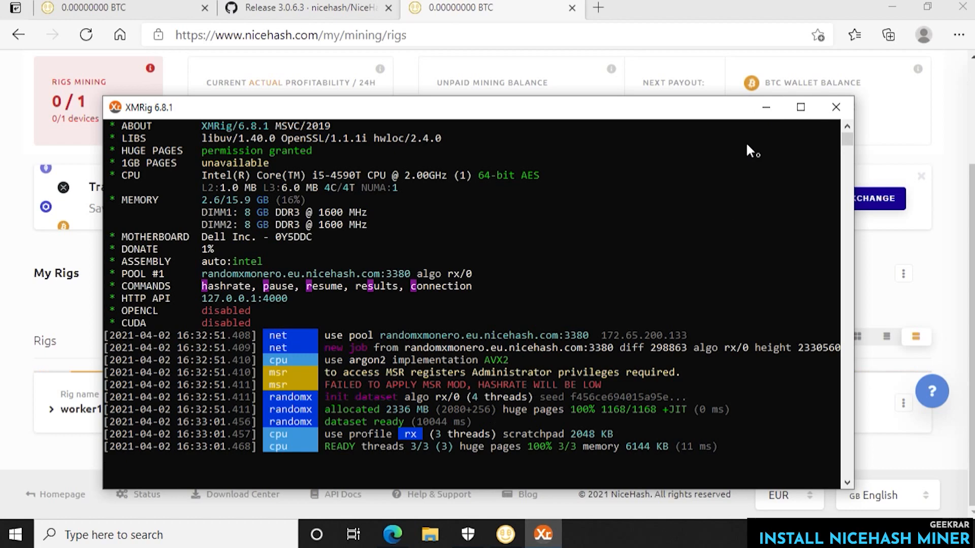
mouse_move(766, 107)
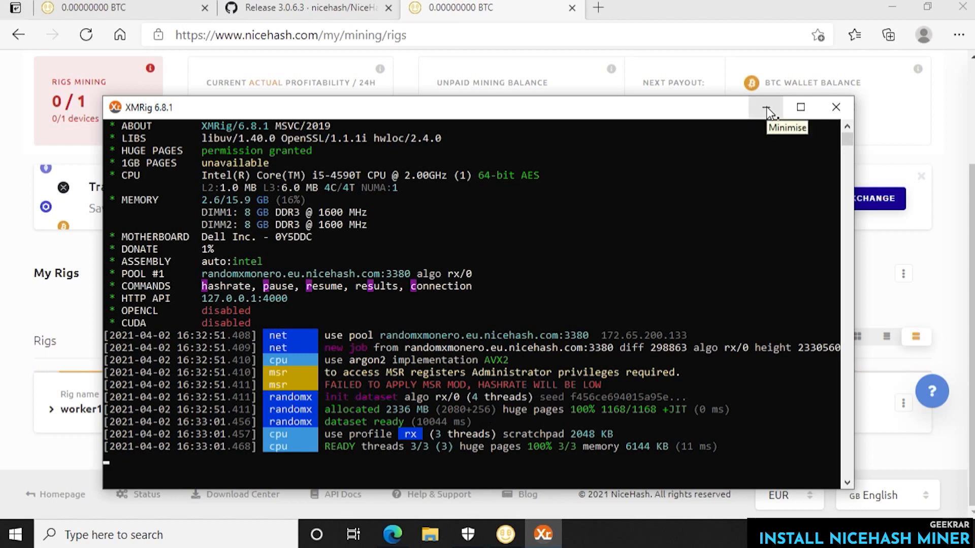
left_click(766, 107)
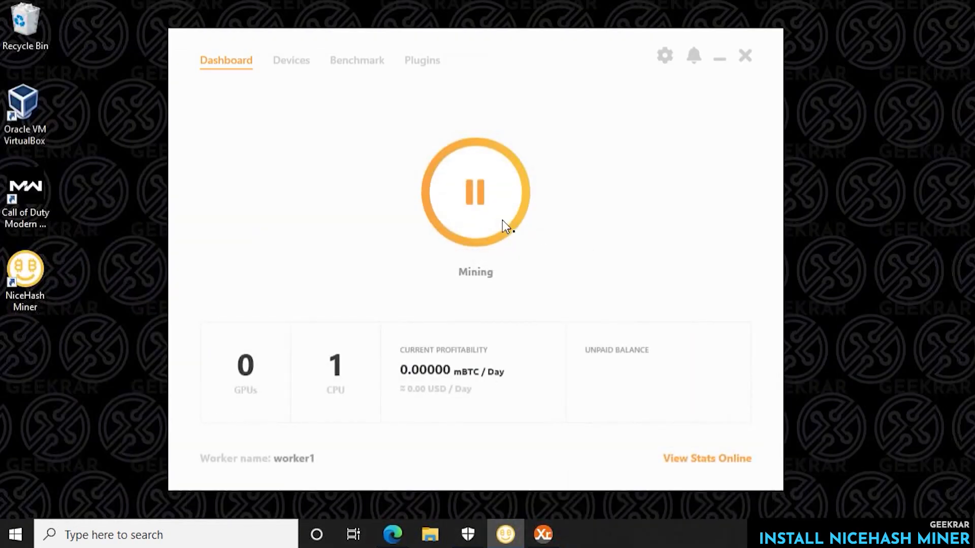
left_click(475, 191)
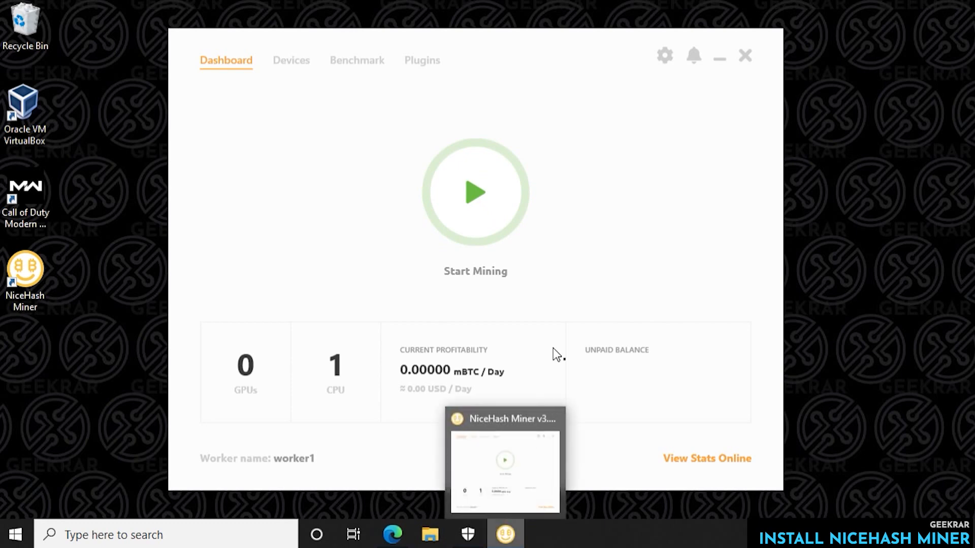
- Close NiceHash Miner and relaunch it from the desktop shortcut as administrator, approving UAC
left_click(719, 56)
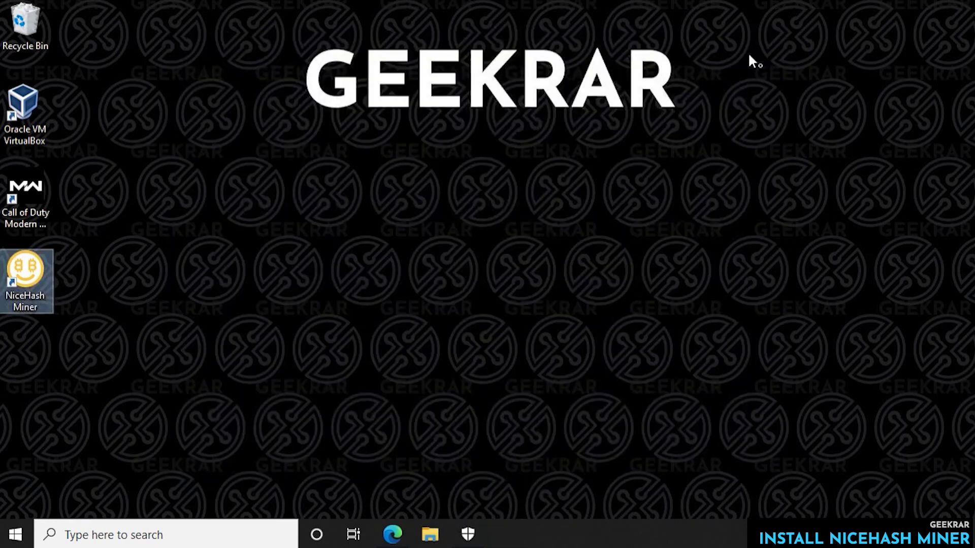
mouse_move(26, 280)
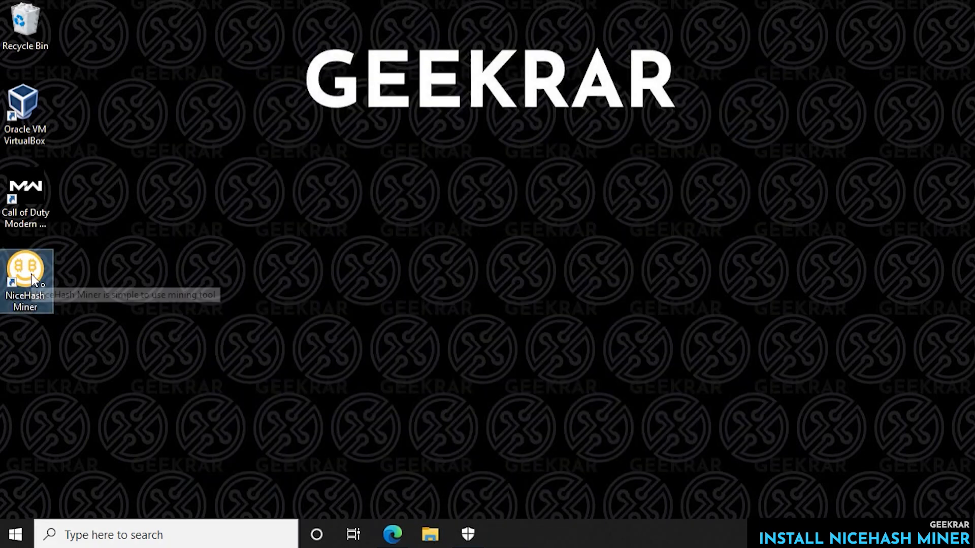
right_click(25, 280)
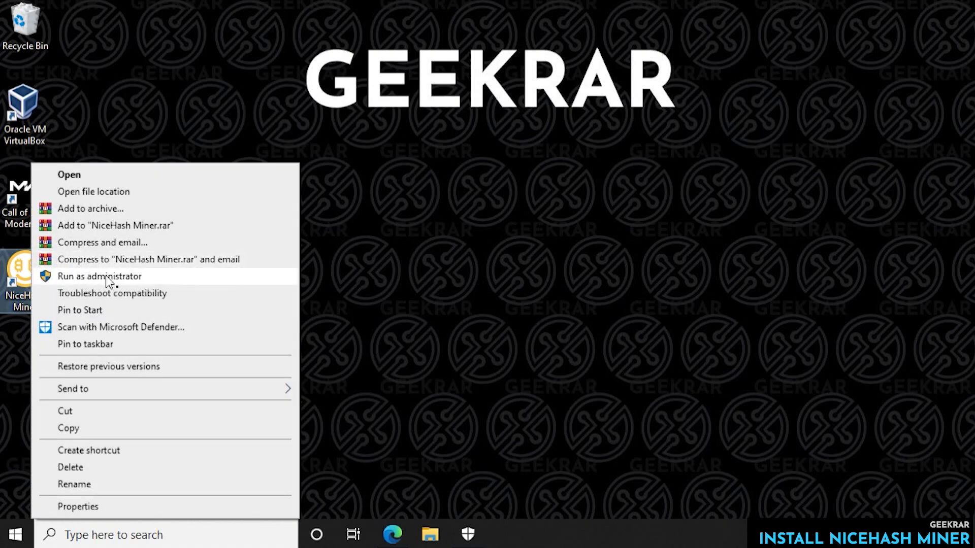
left_click(98, 277)
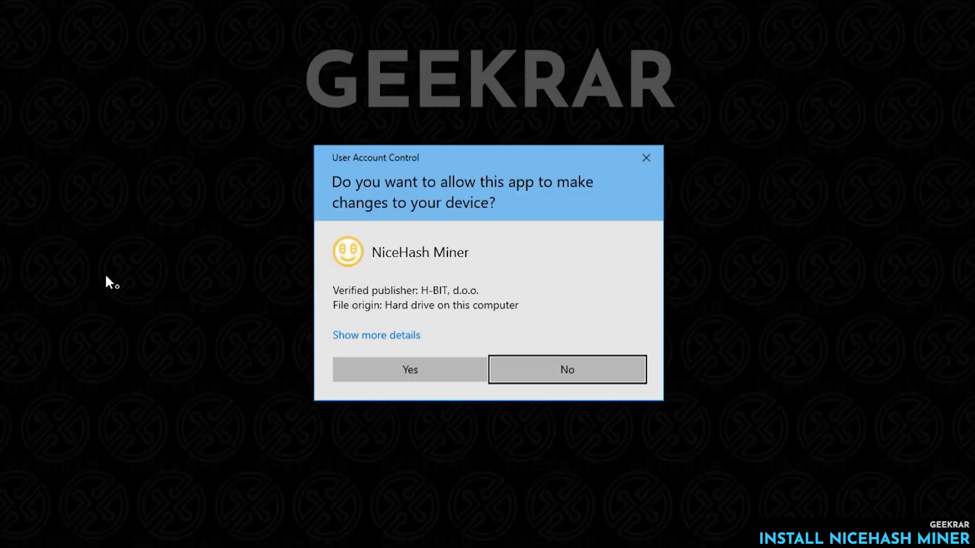
left_click(409, 370)
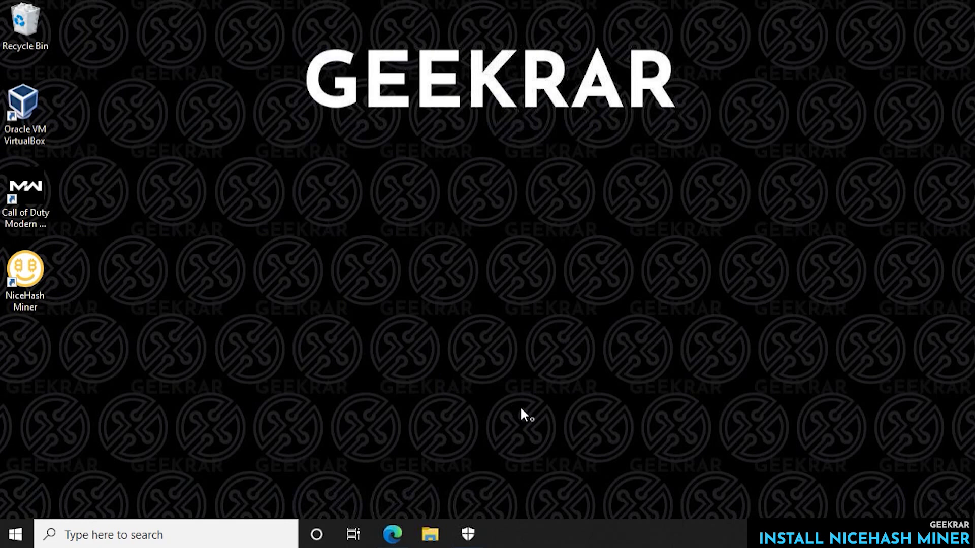
double_click(25, 264)
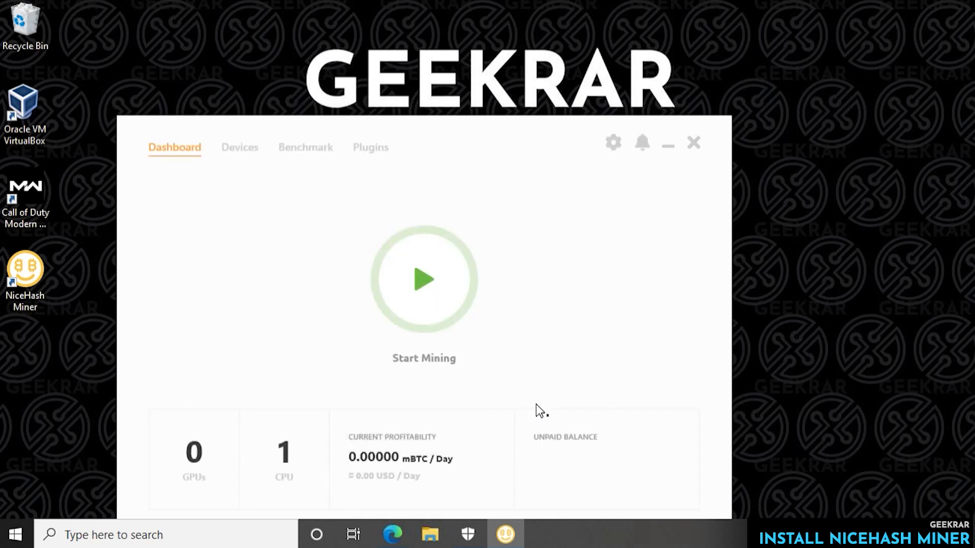
mouse_move(436, 294)
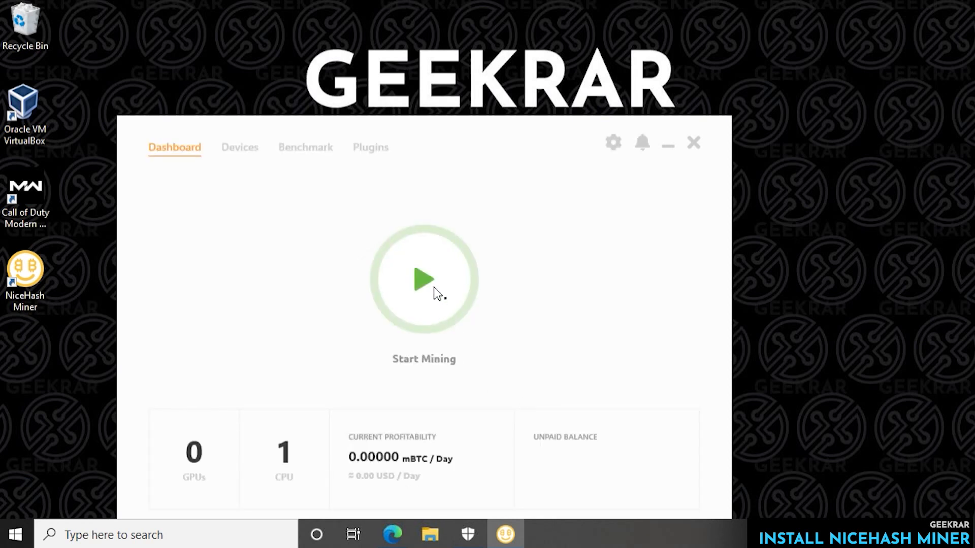
- Start mining so XMRig applies the Intel MSR preset and reports ready threads
left_click(424, 279)
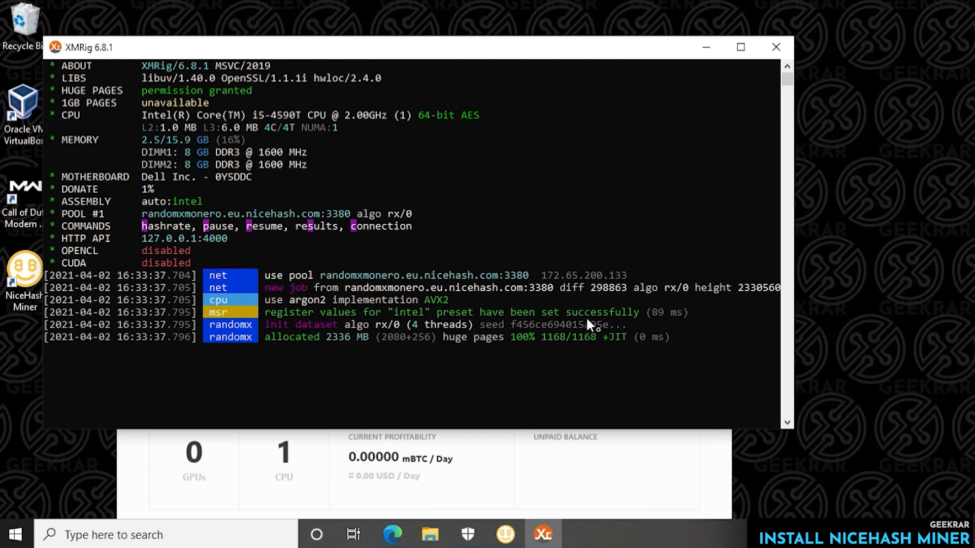
mouse_move(600, 496)
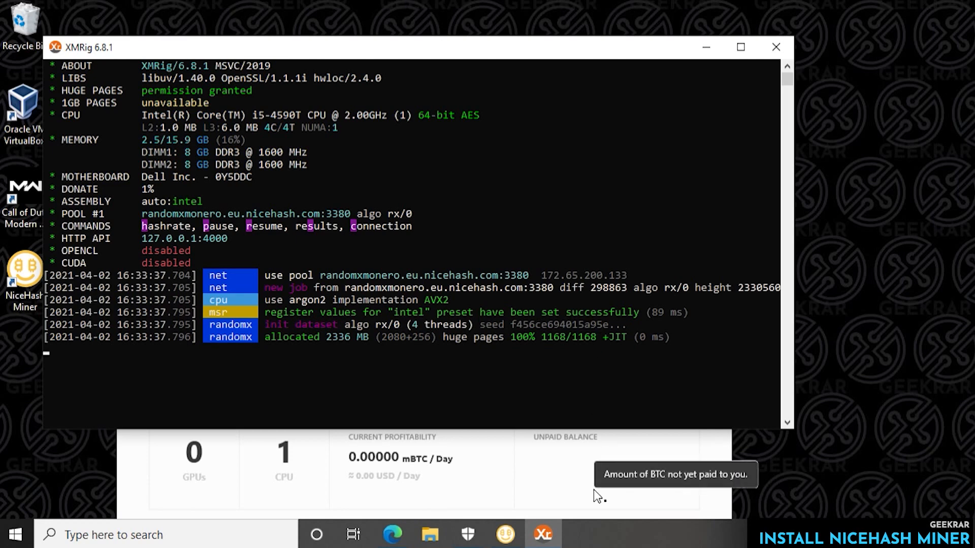
mouse_move(637, 461)
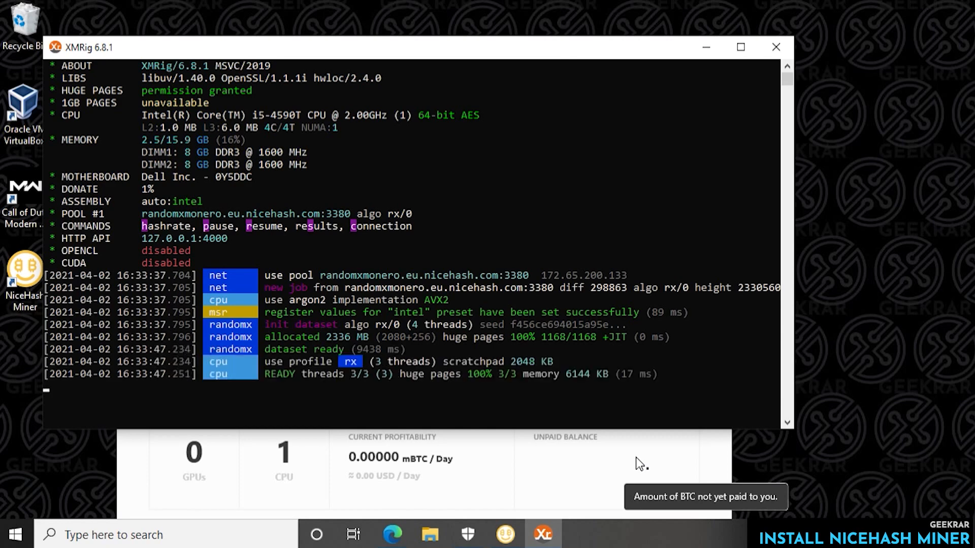
mouse_move(641, 464)
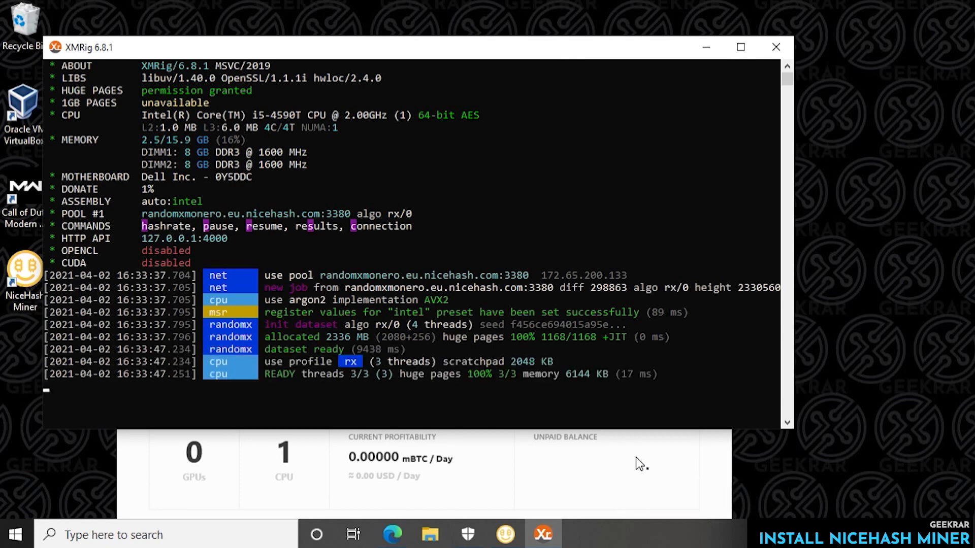